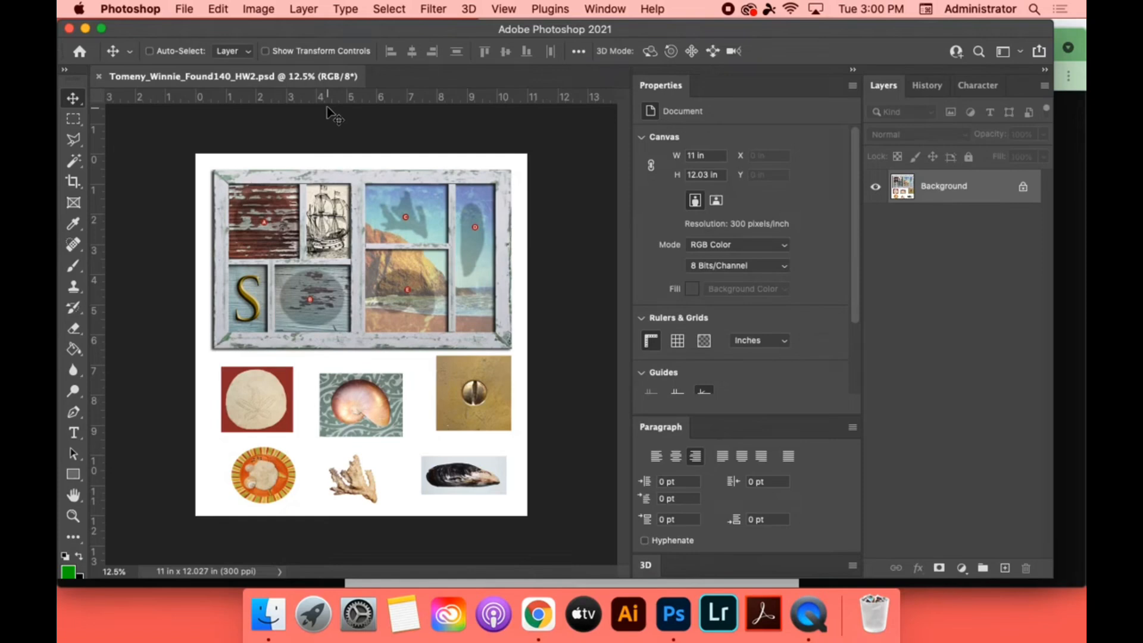
mouse_move(906, 142)
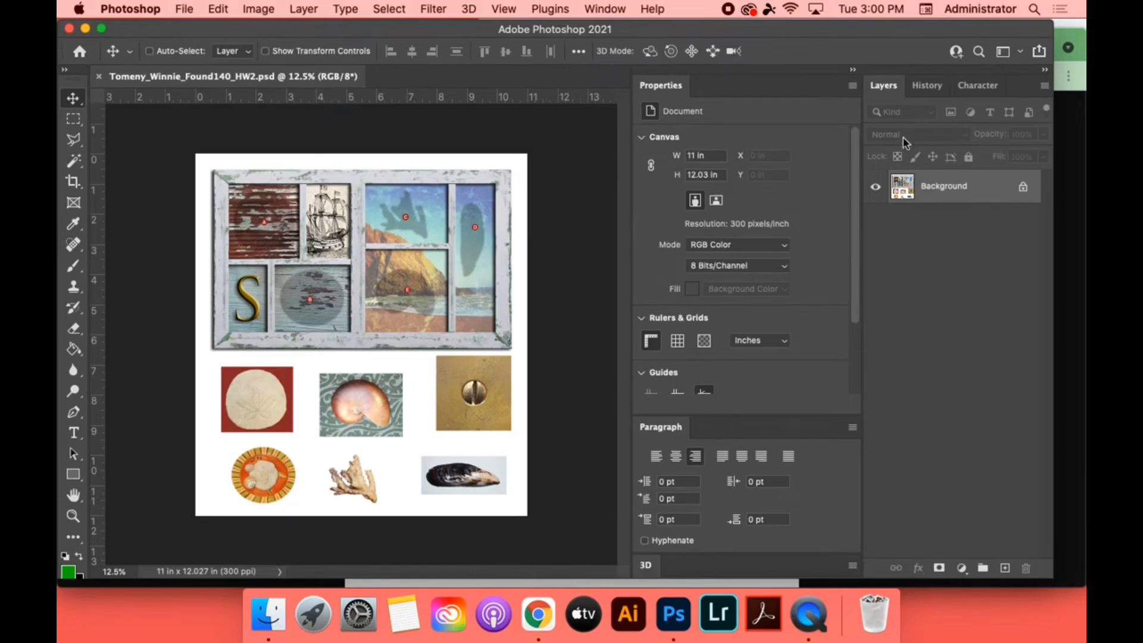
mouse_move(689, 86)
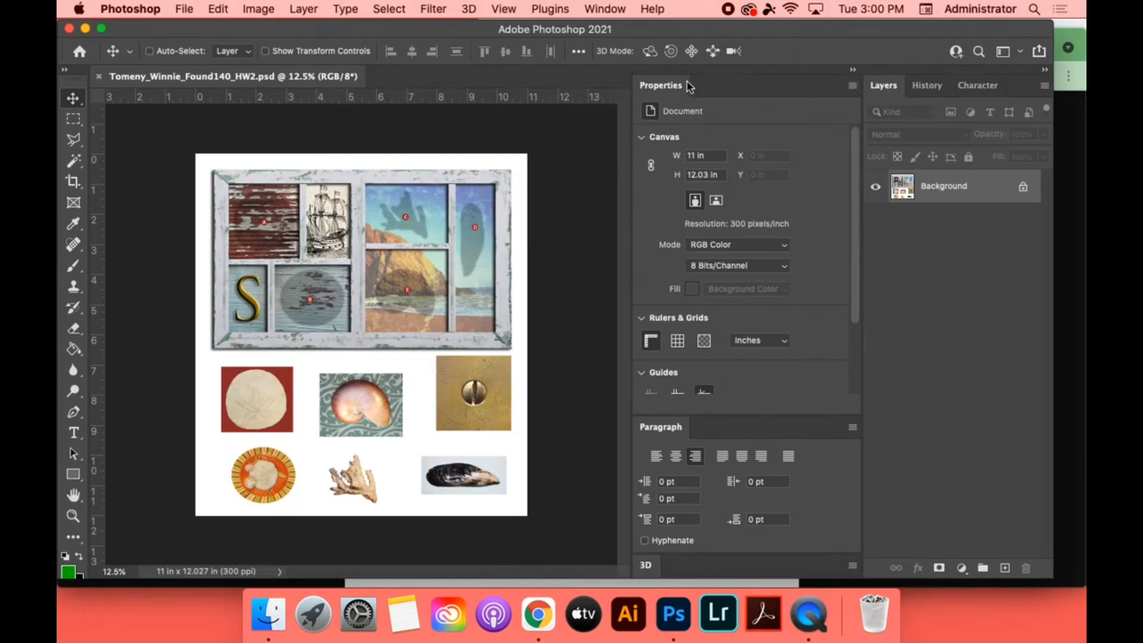
- Close the Properties and Paragraph panel group, leaving the Layers panel
left_click(853, 69)
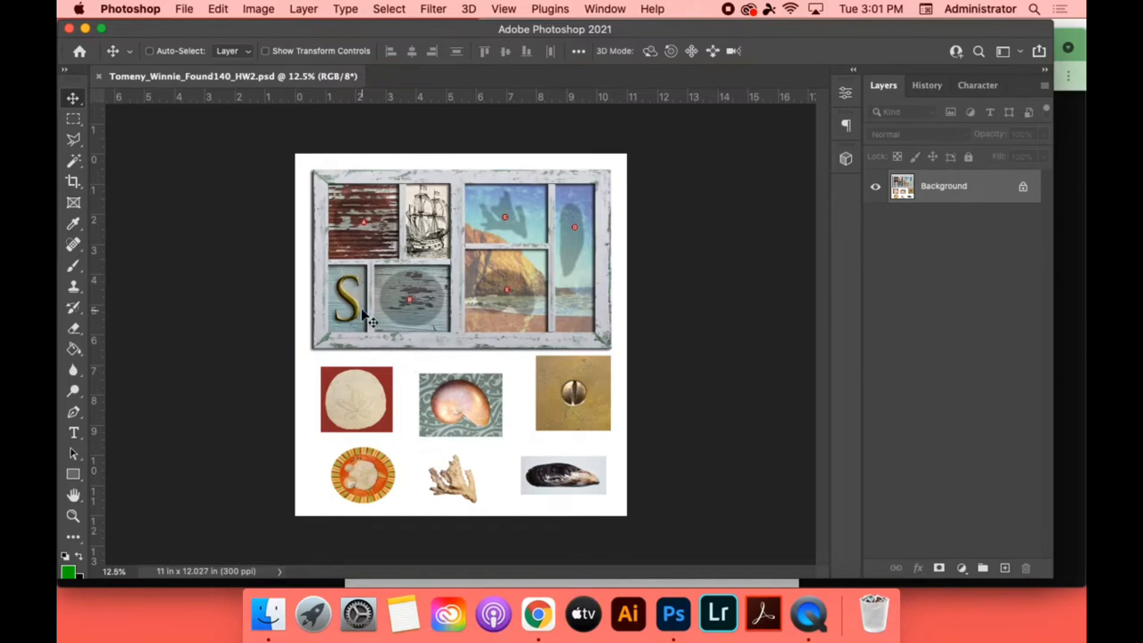
mouse_move(360, 315)
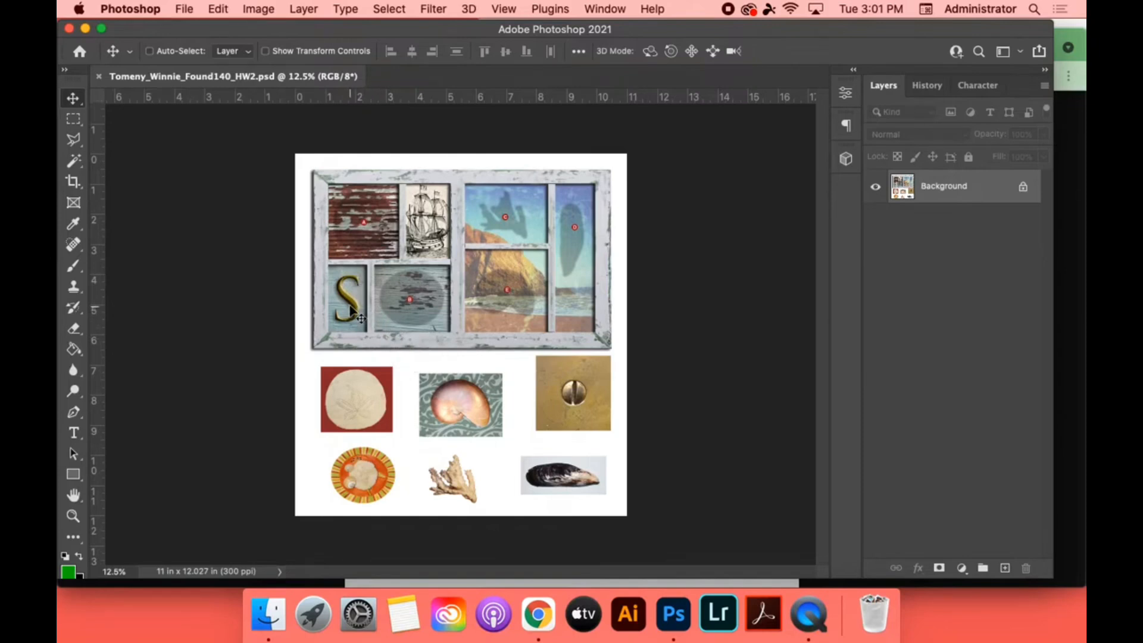
mouse_move(357, 292)
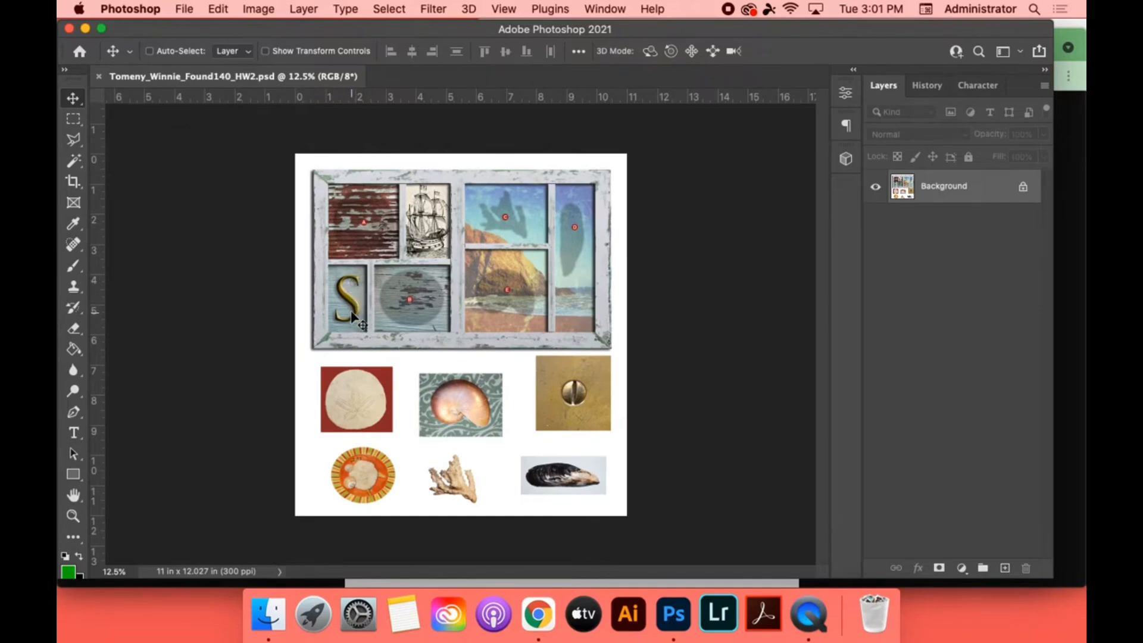
mouse_move(601, 314)
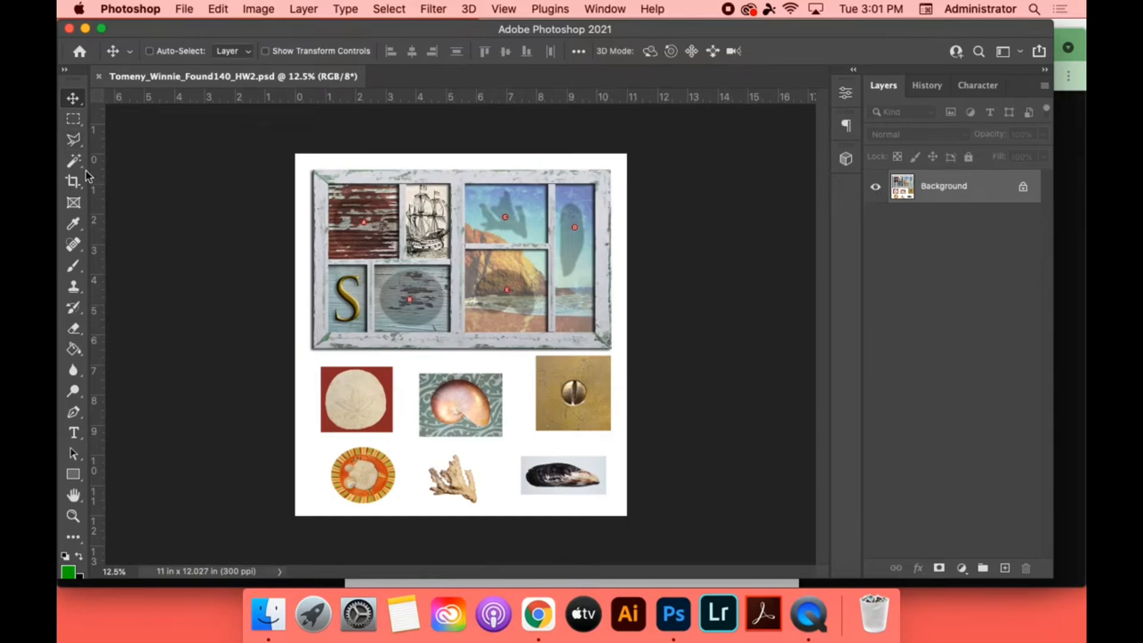
- Choose the Magnetic Lasso Tool and trace a selection around the sand dollar's edge
left_click(73, 139)
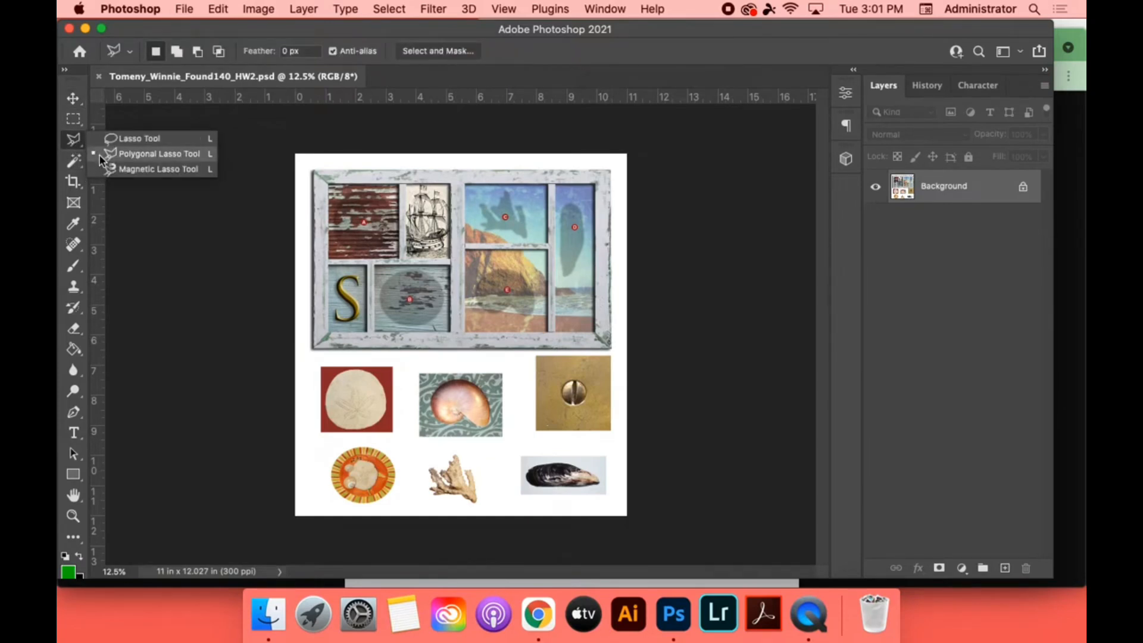
left_click(157, 168)
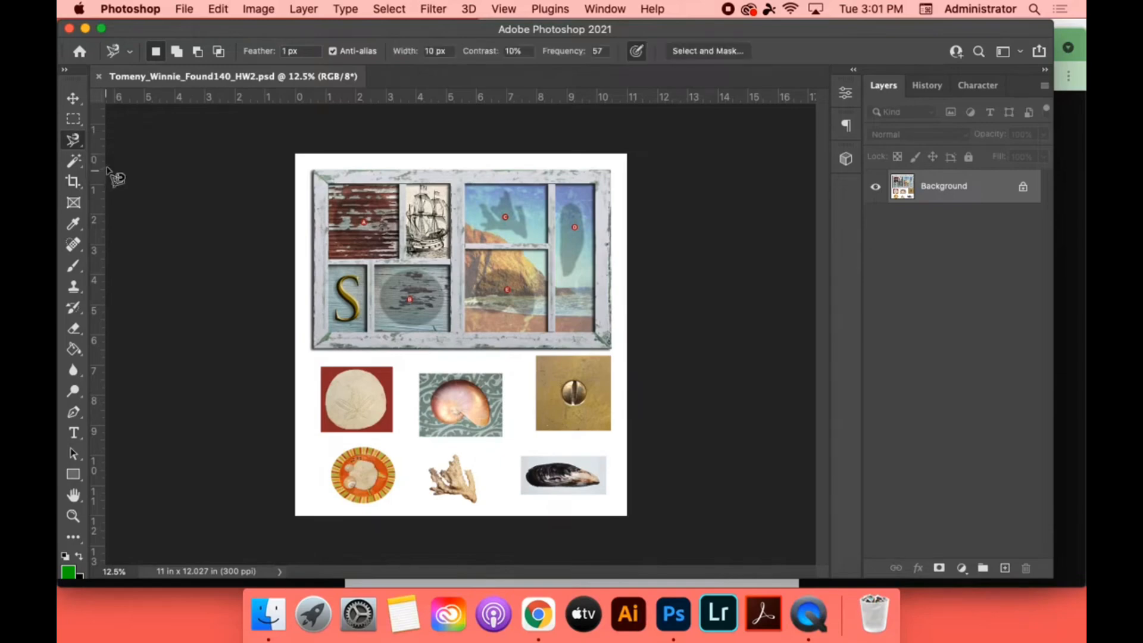
mouse_move(582, 436)
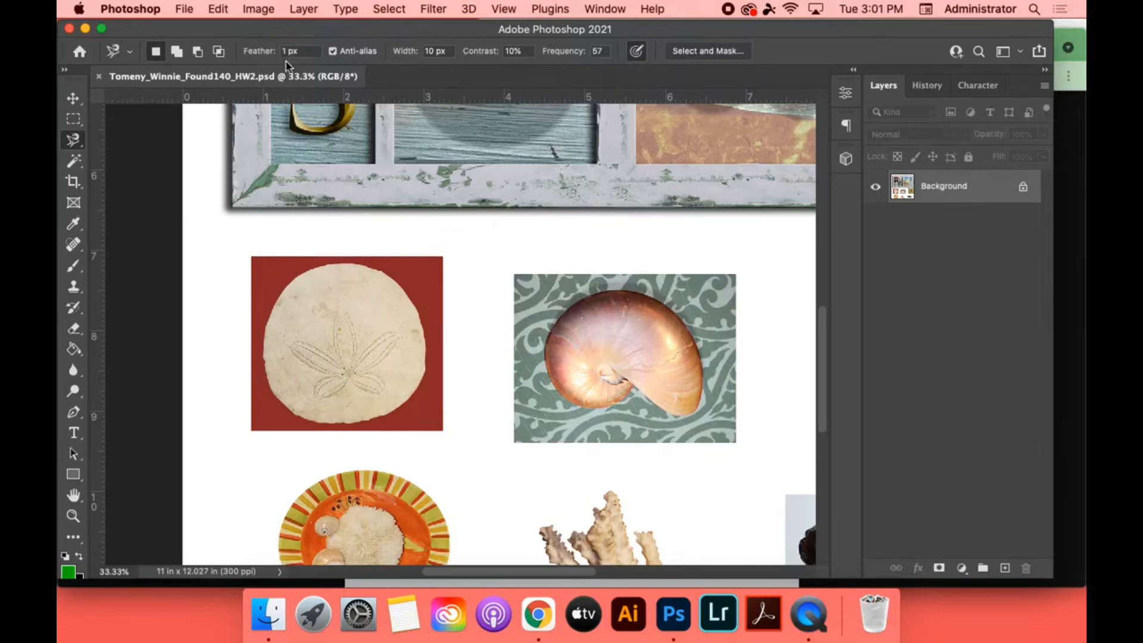
mouse_move(317, 283)
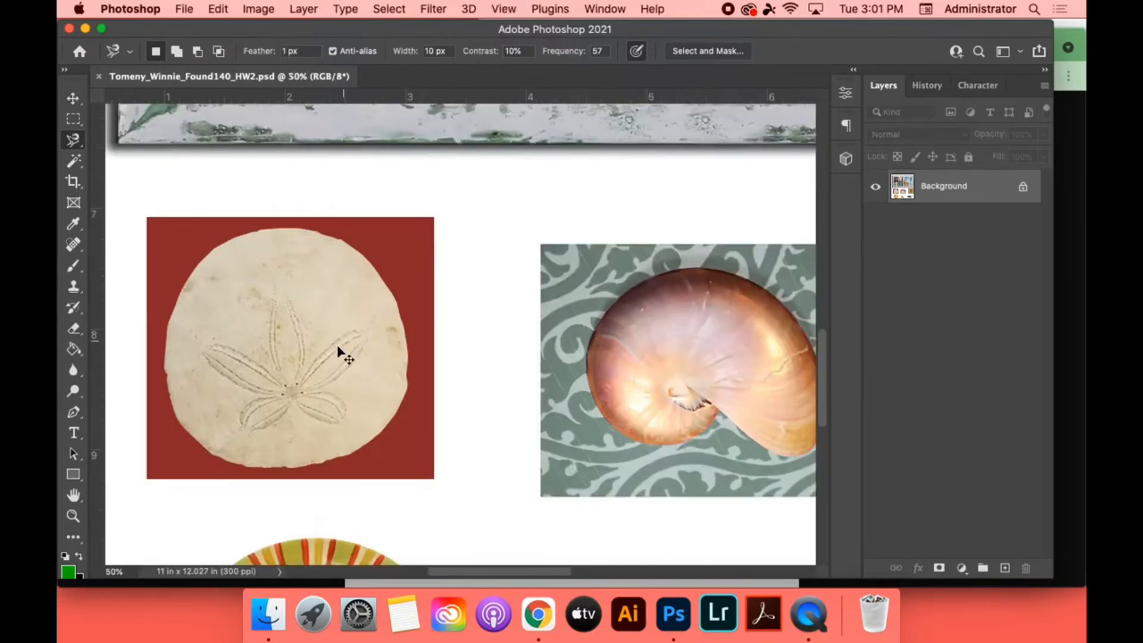
mouse_move(251, 244)
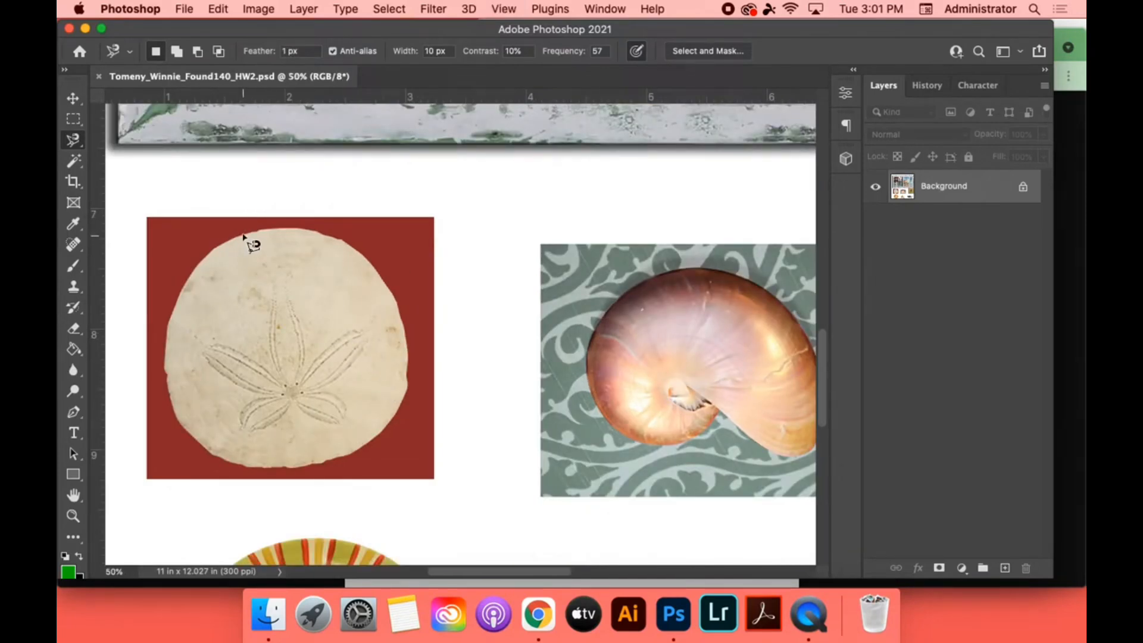
left_click_drag(247, 240, 179, 332)
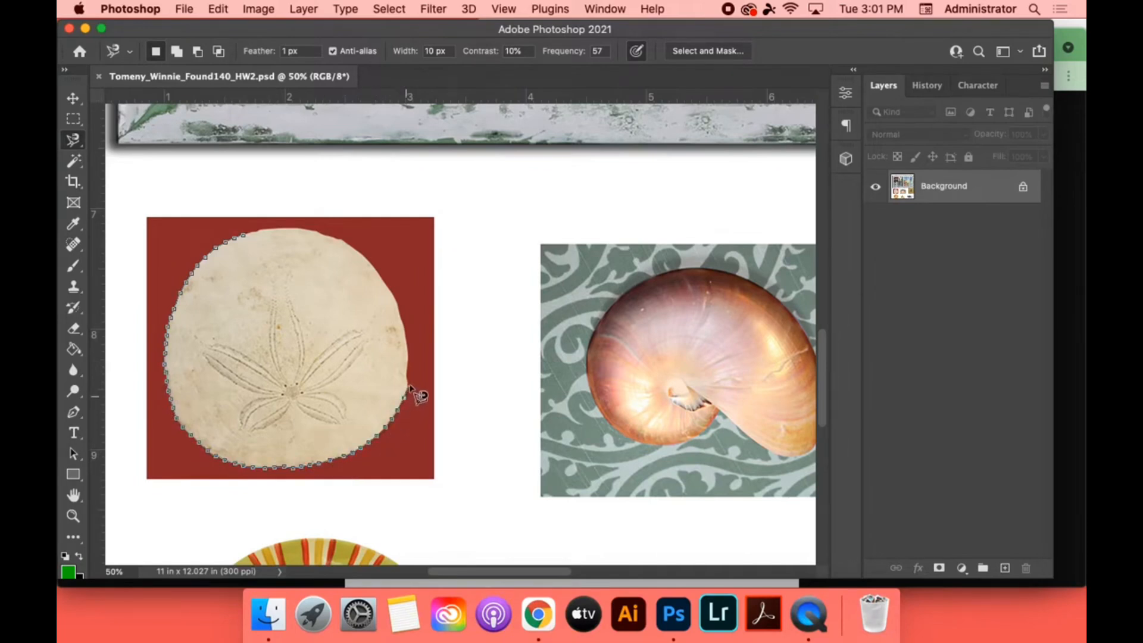
mouse_move(407, 304)
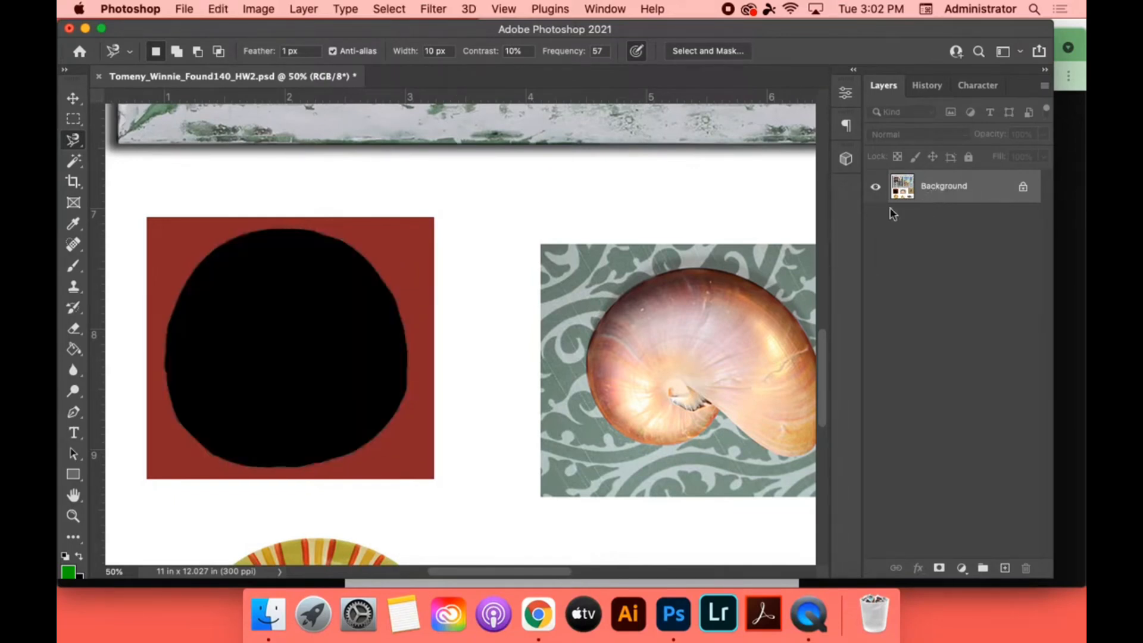
- Move the pasted sand dollar into the frame's top-left pane with the Move Tool
left_click(72, 98)
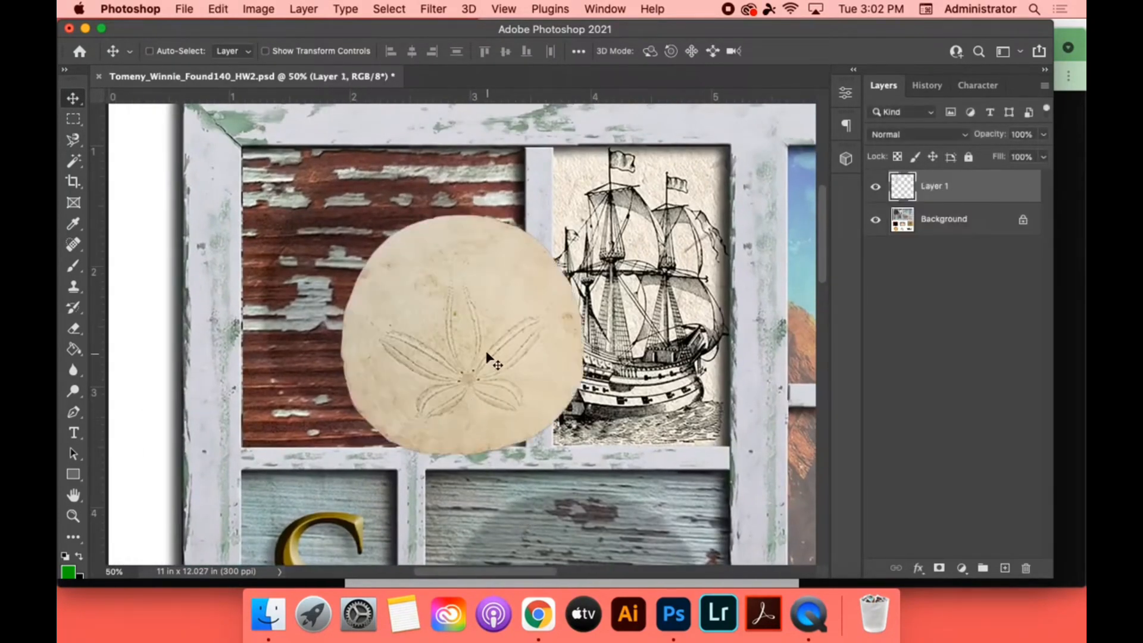
left_click_drag(496, 364, 438, 306)
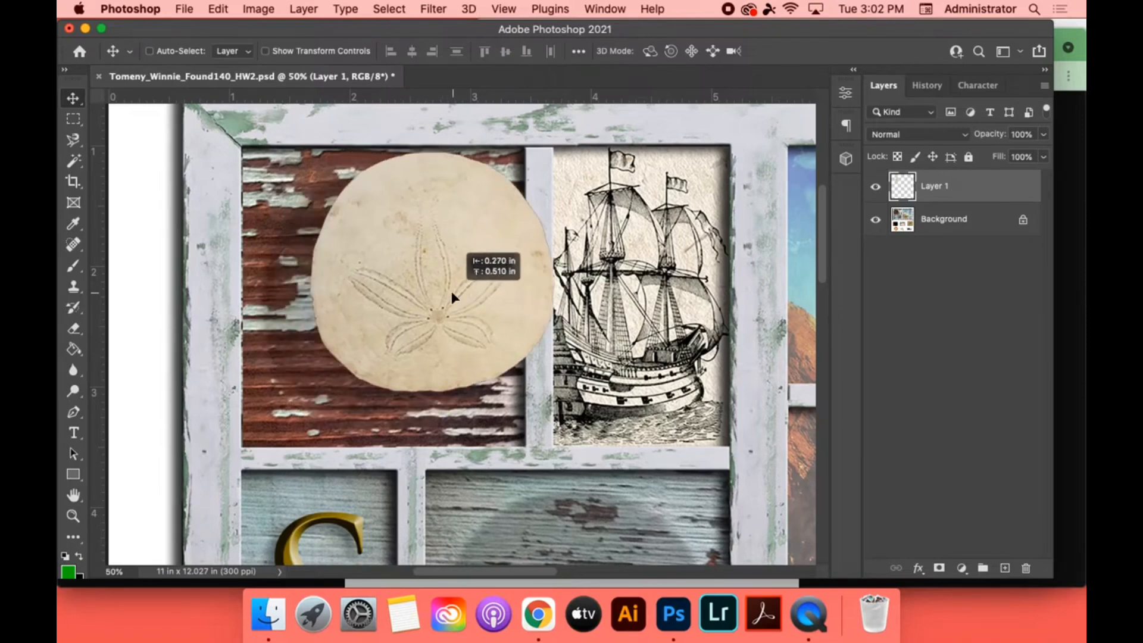
left_click_drag(452, 297, 408, 317)
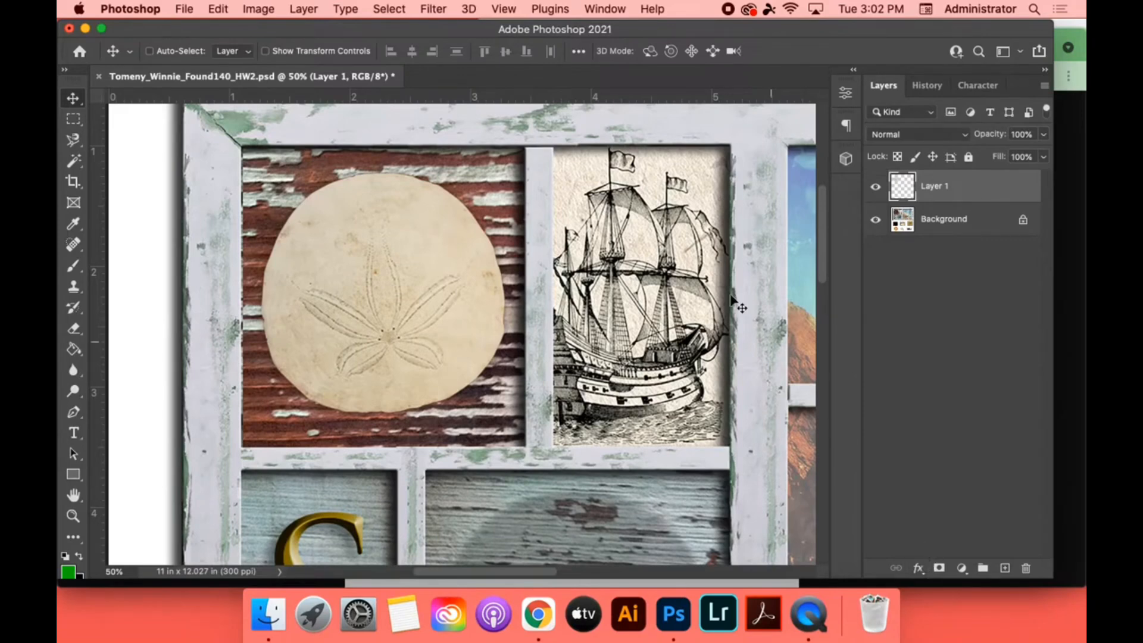
left_click(538, 594)
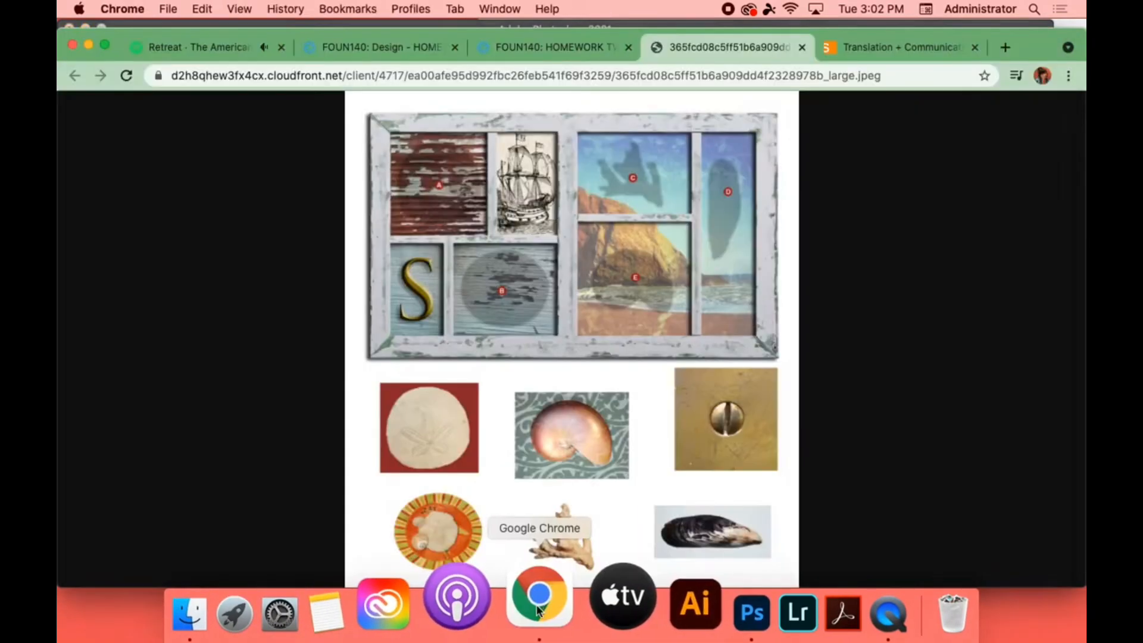
left_click(554, 46)
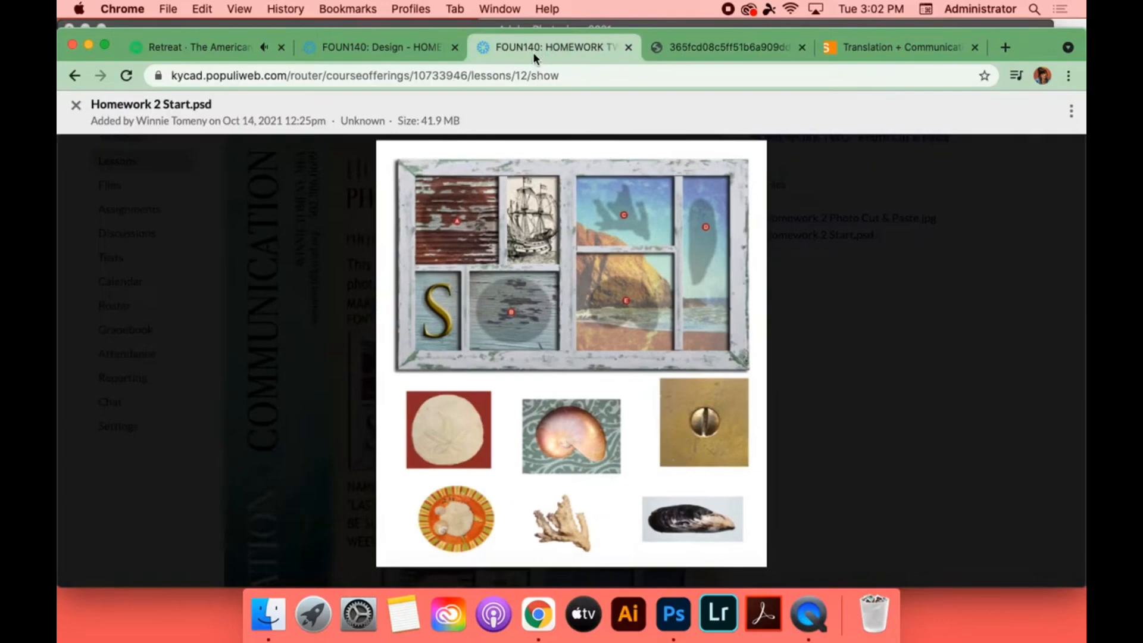
left_click(76, 104)
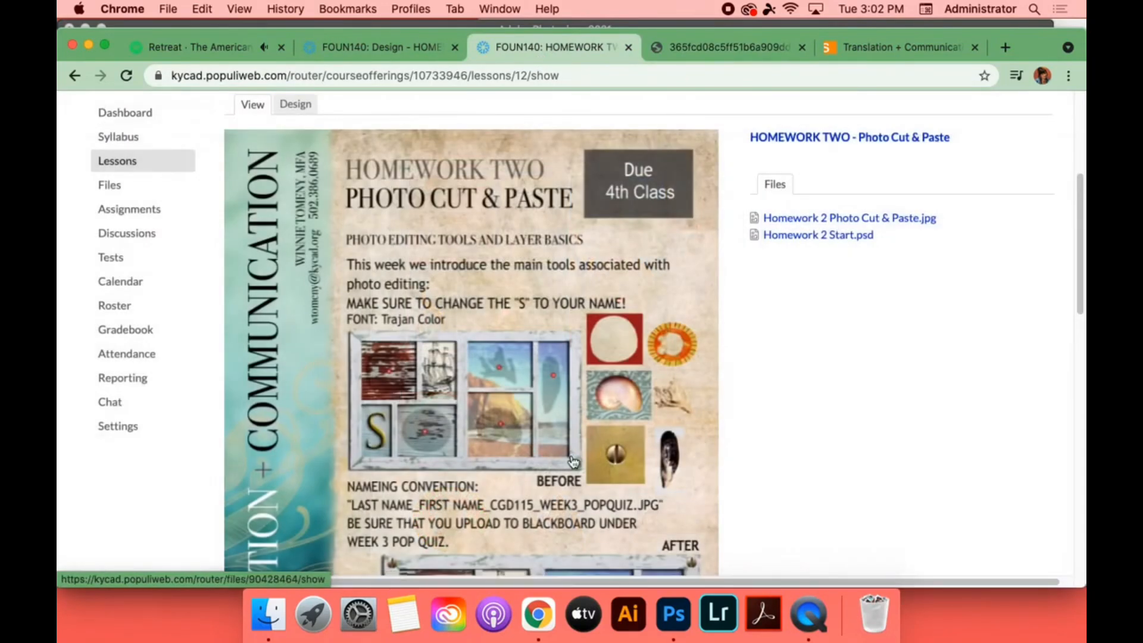
mouse_move(609, 503)
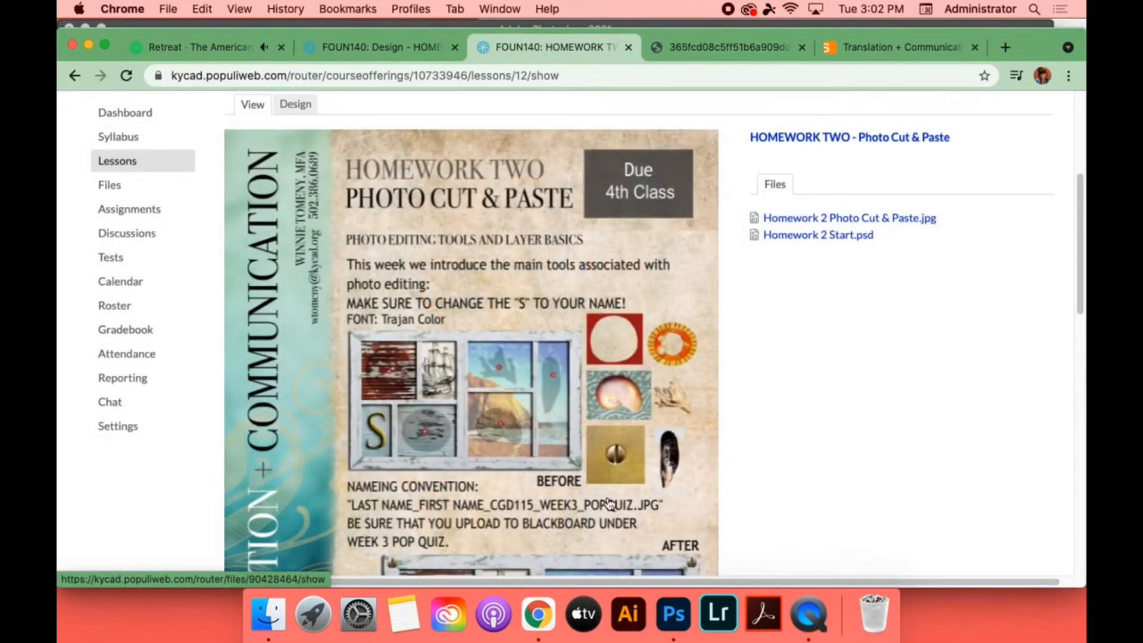
scroll("down", 3)
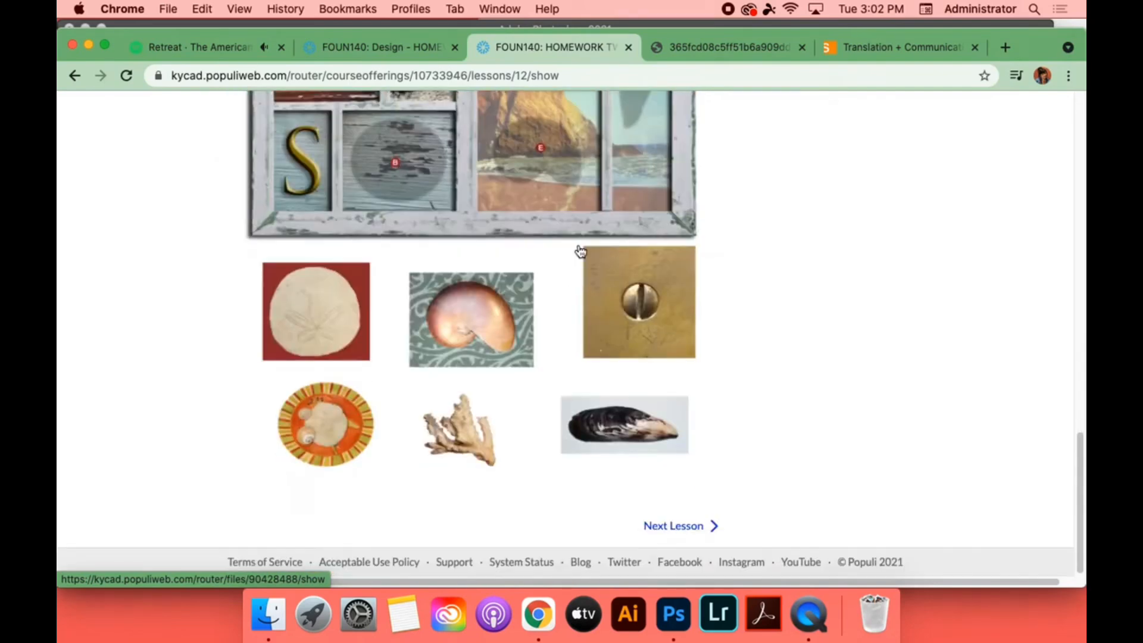
left_click(472, 162)
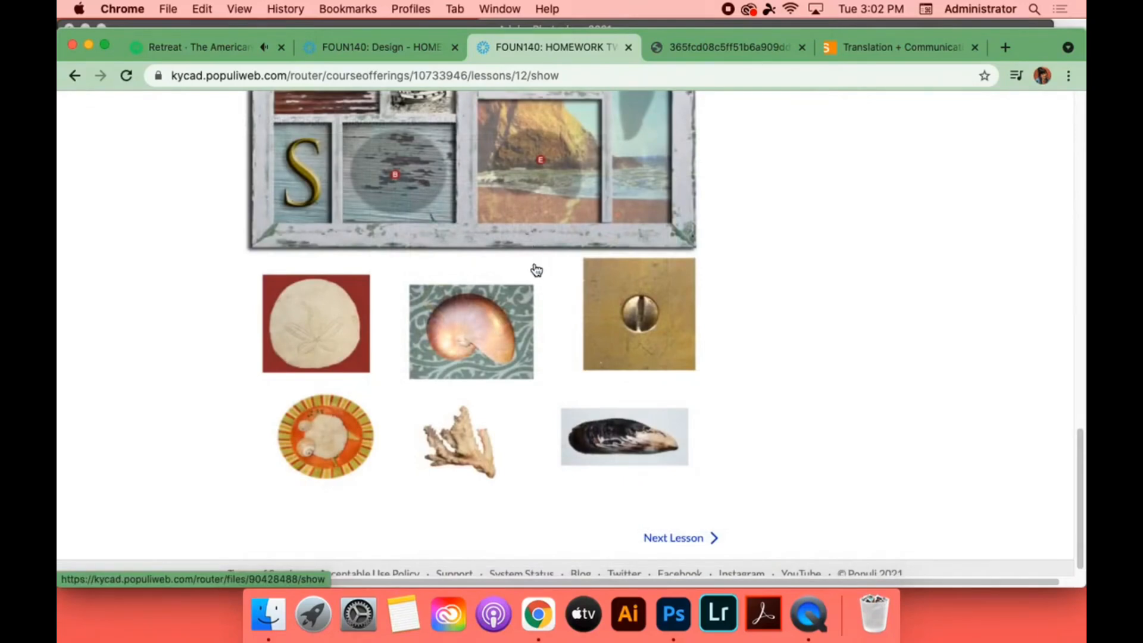
left_click(470, 329)
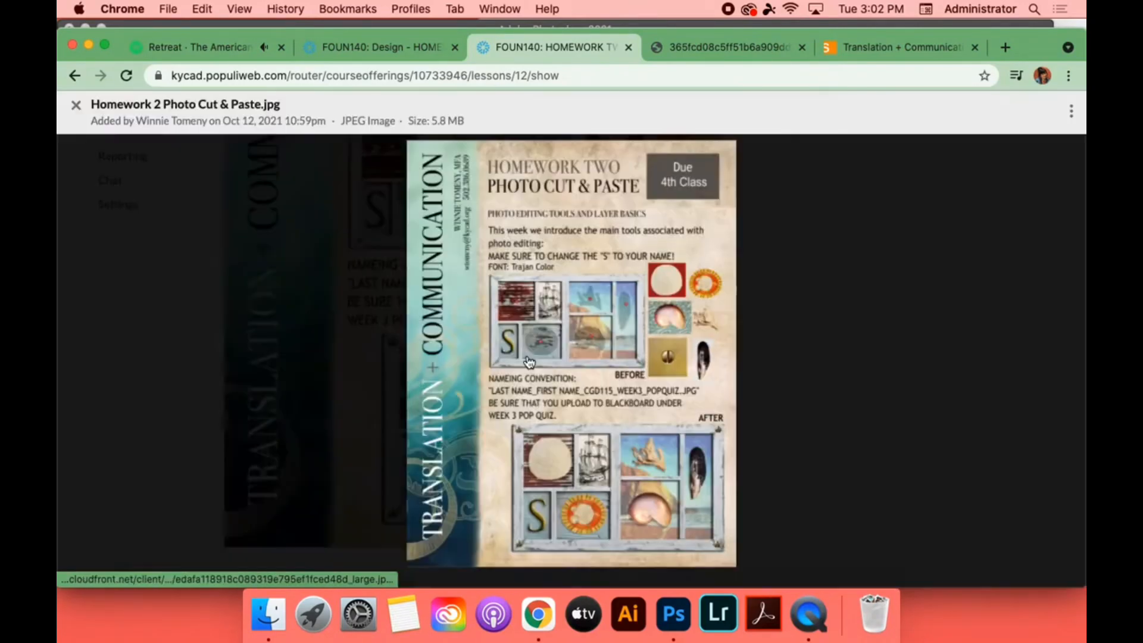
mouse_move(704, 496)
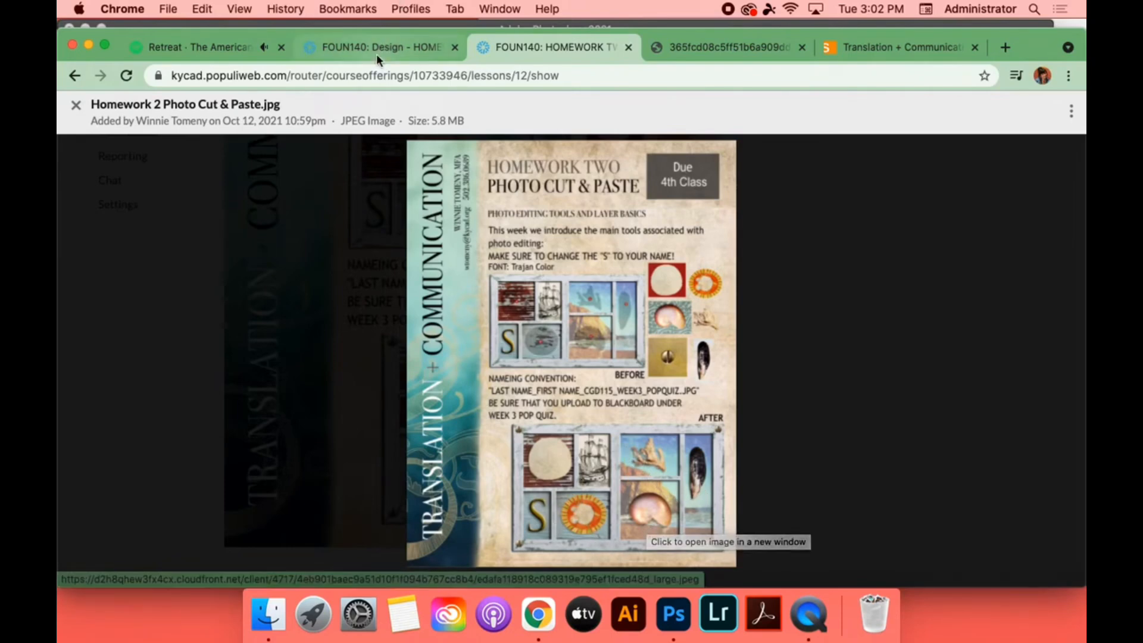
left_click(672, 613)
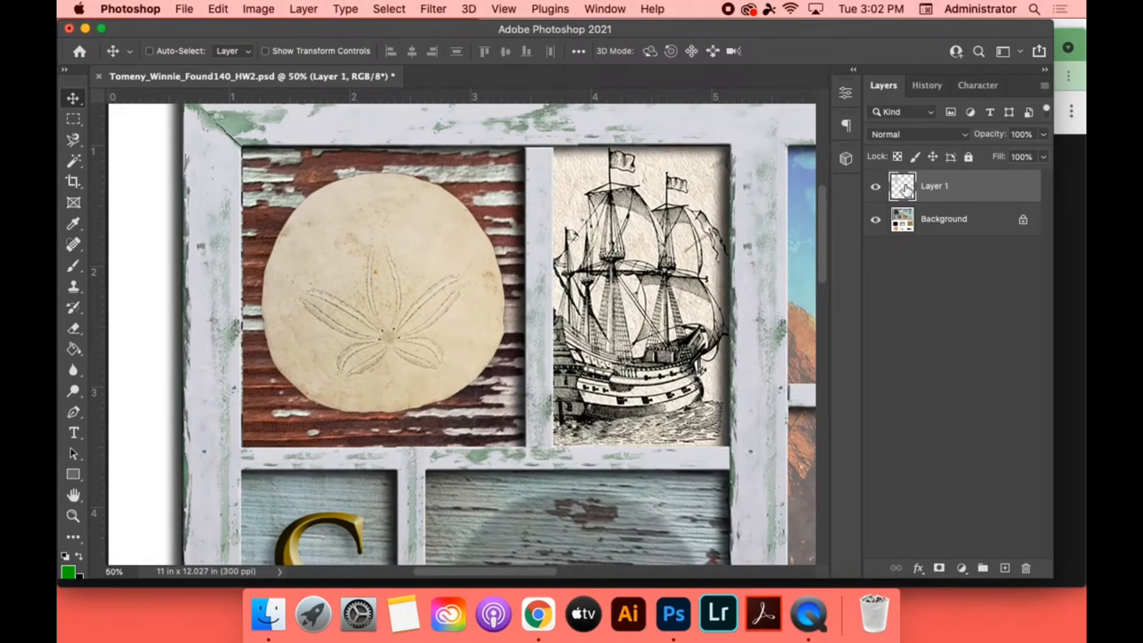
- Rename Layer 1 to 'sand dollar', correcting the spelling
double_click(936, 186)
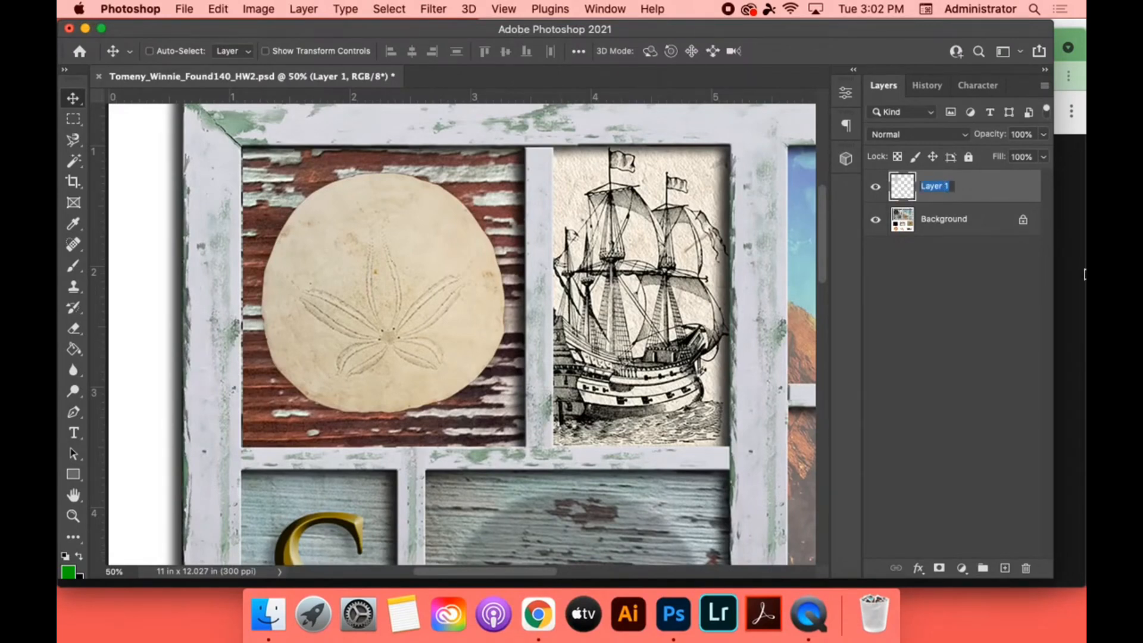
type("sand dollor")
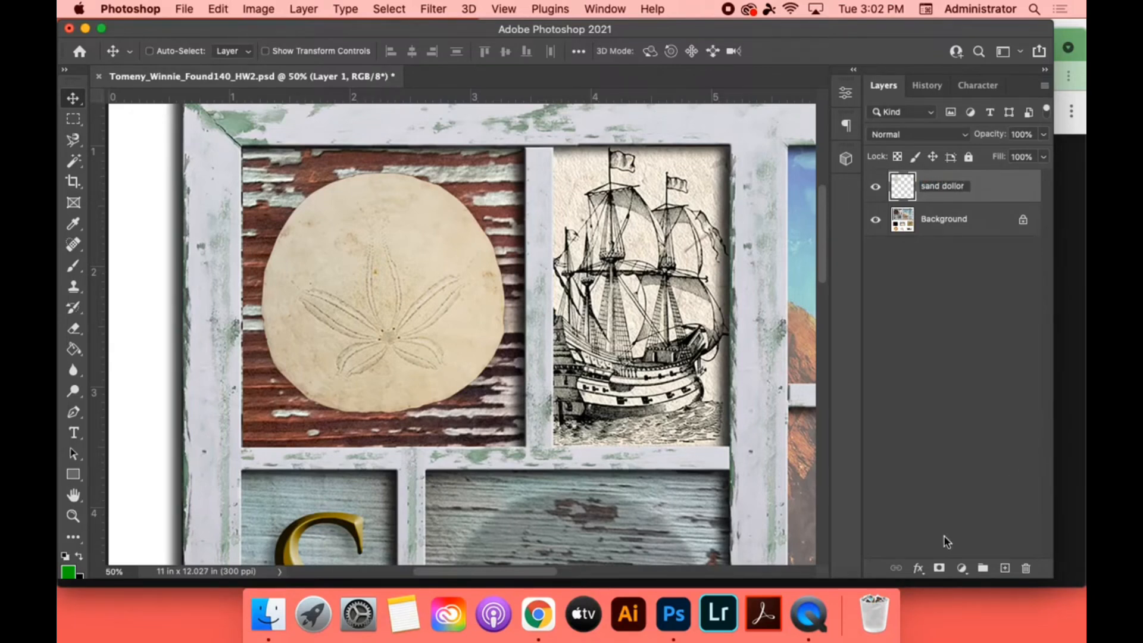
double_click(942, 186)
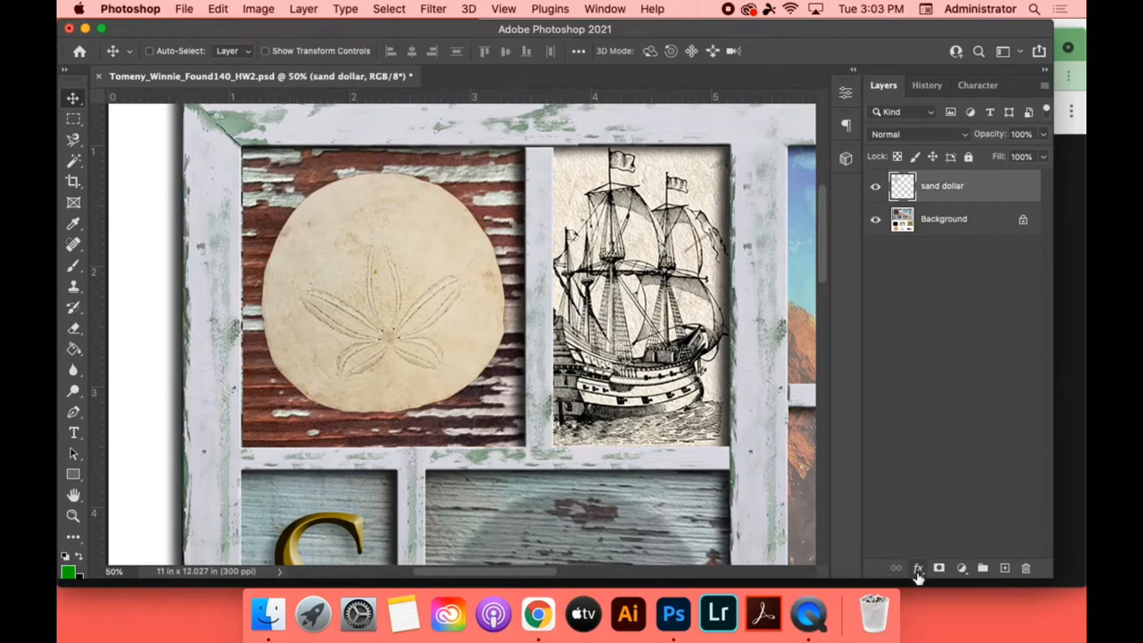
- Add a Drop Shadow layer style and drag its dialog aside to reveal the sand dollar
left_click(917, 568)
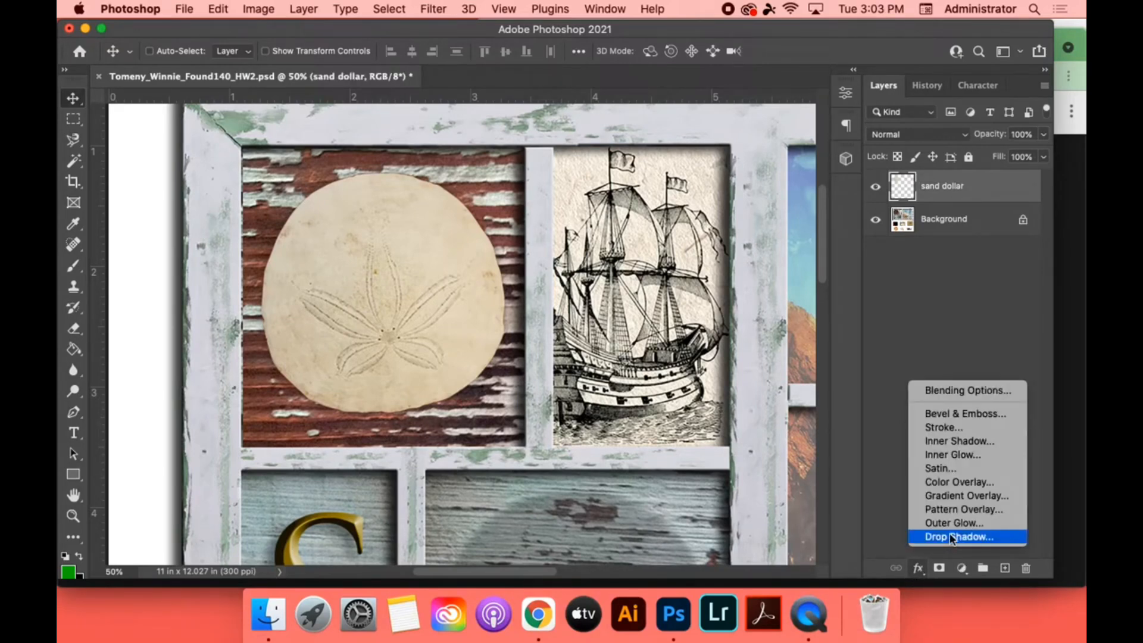
left_click(959, 537)
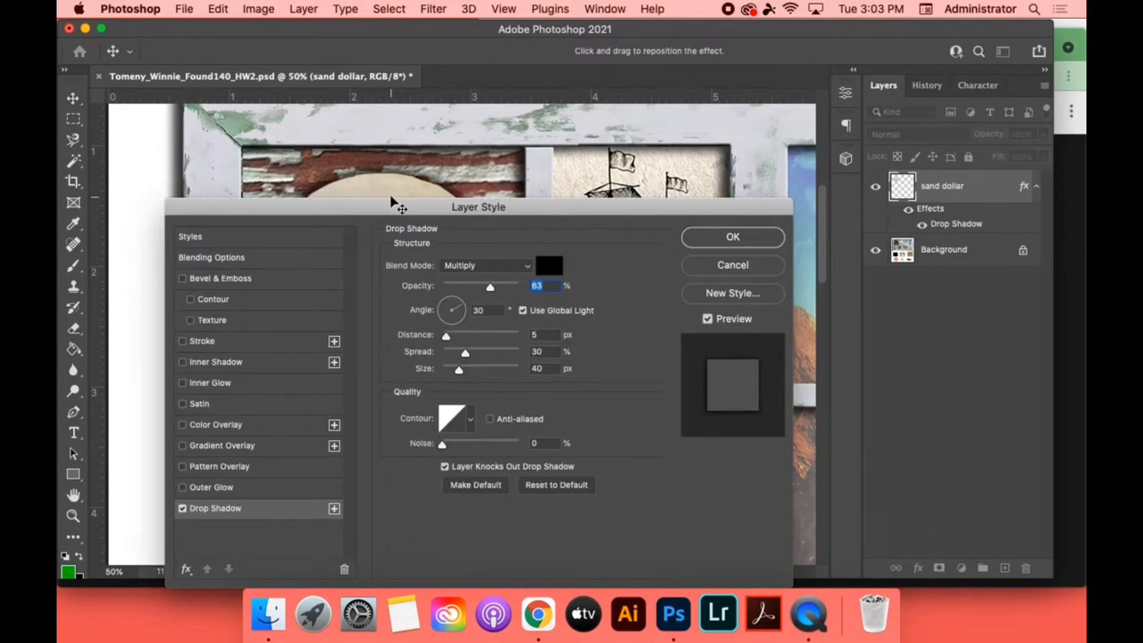
left_click_drag(478, 207, 854, 150)
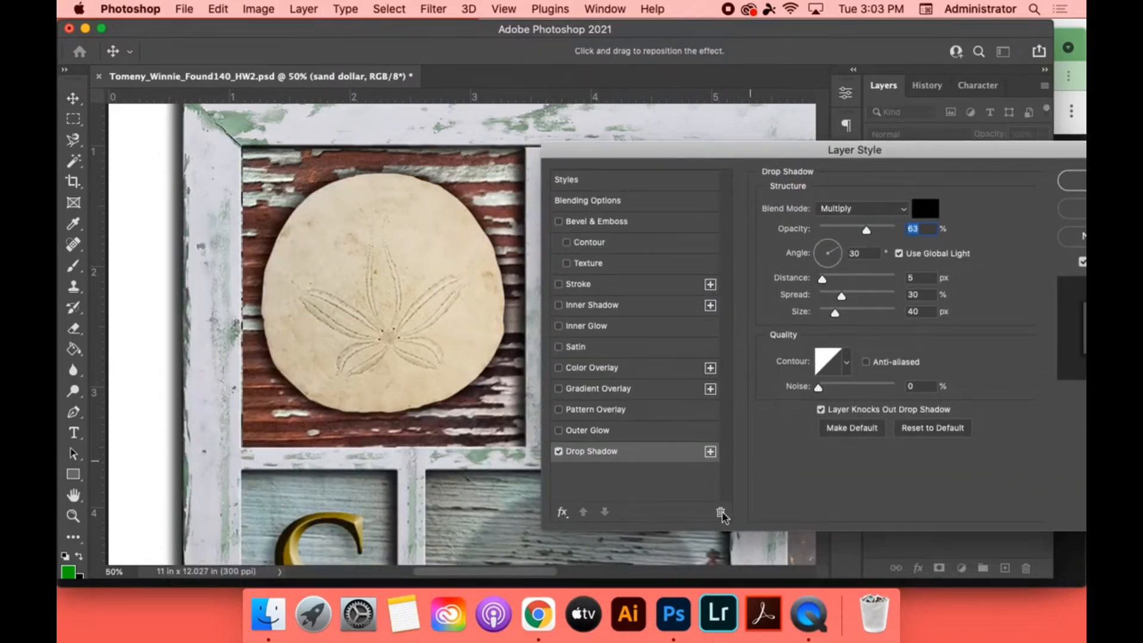
- View the Homework 2 Photo Cut & Paste example image in Chrome
left_click(537, 613)
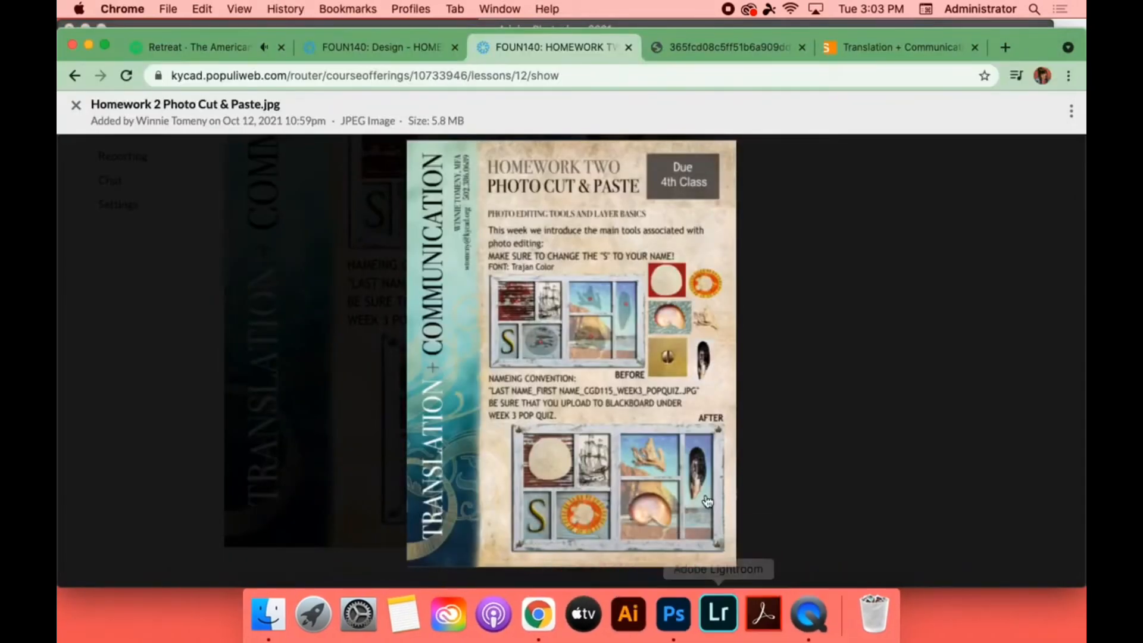
mouse_move(689, 509)
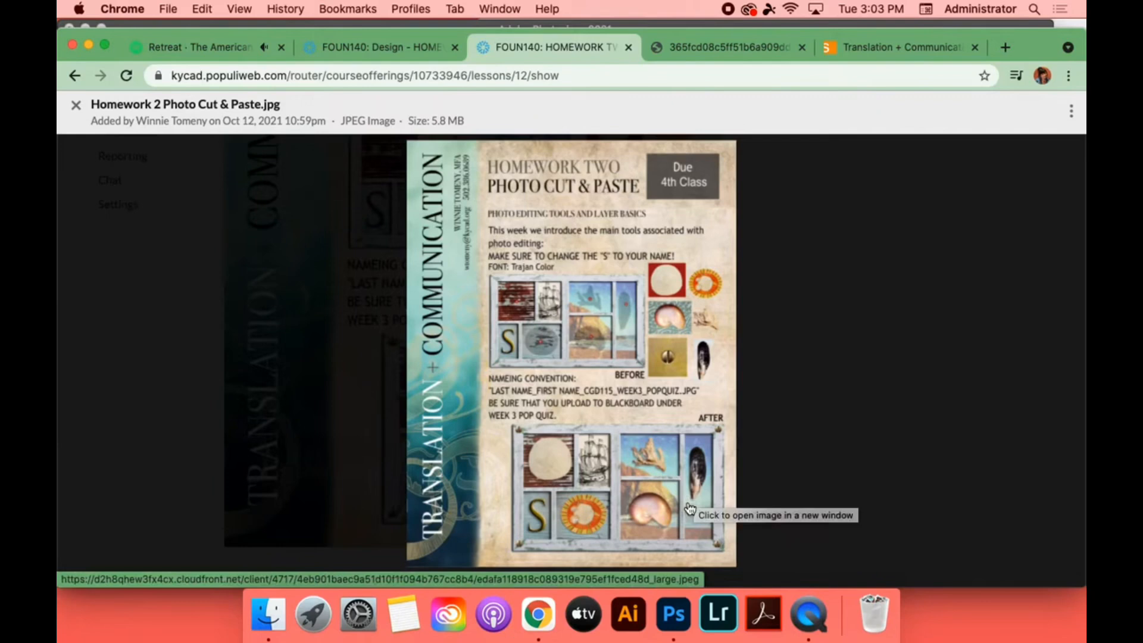
mouse_move(694, 500)
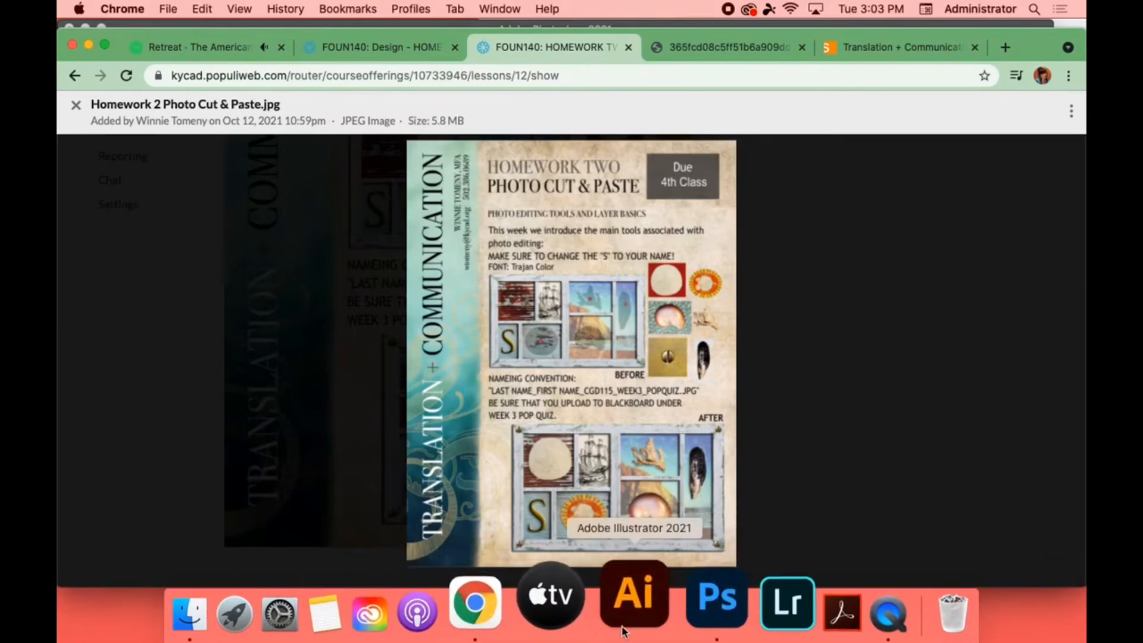
- Set the drop shadow to angle 49°, distance 20, spread 34, size 51, opacity 40%
left_click(717, 595)
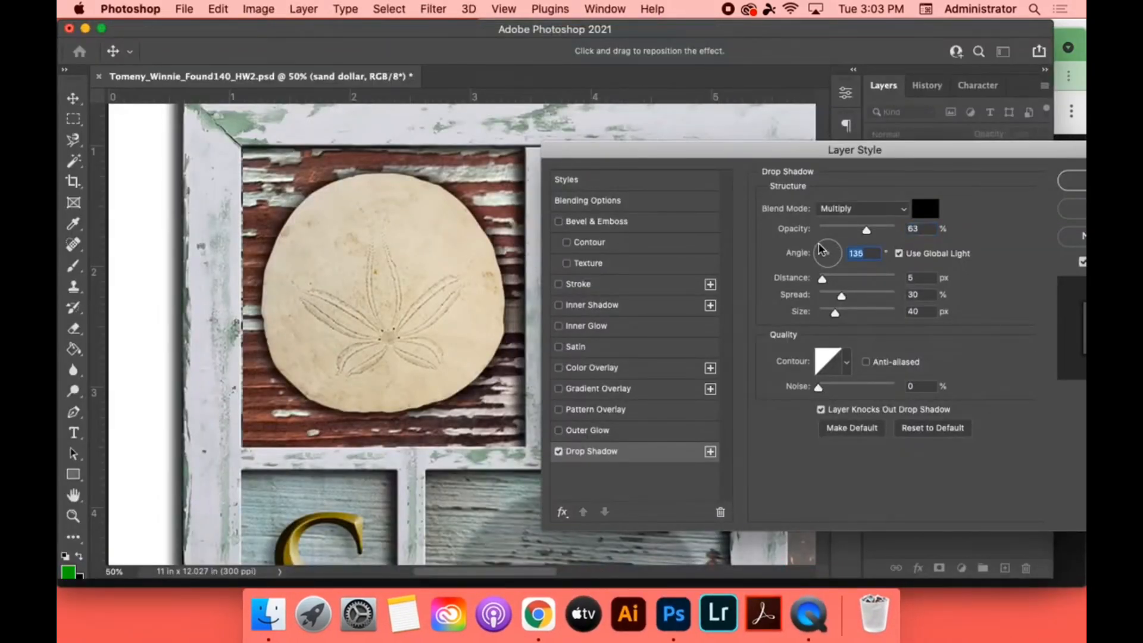
left_click_drag(836, 312, 824, 312)
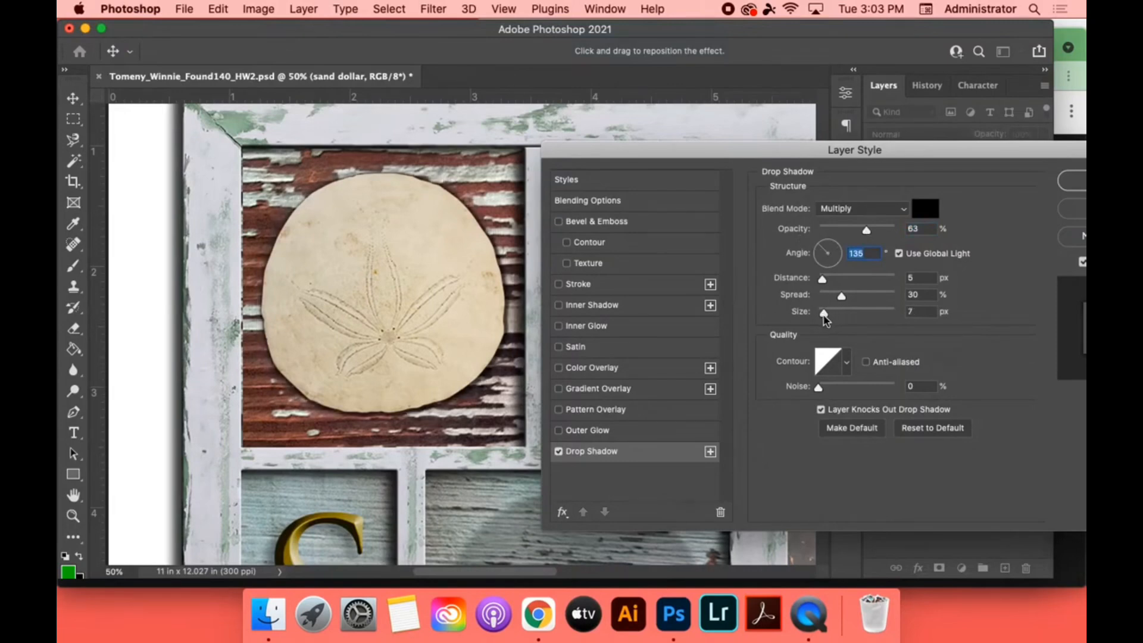
left_click_drag(829, 261, 826, 249)
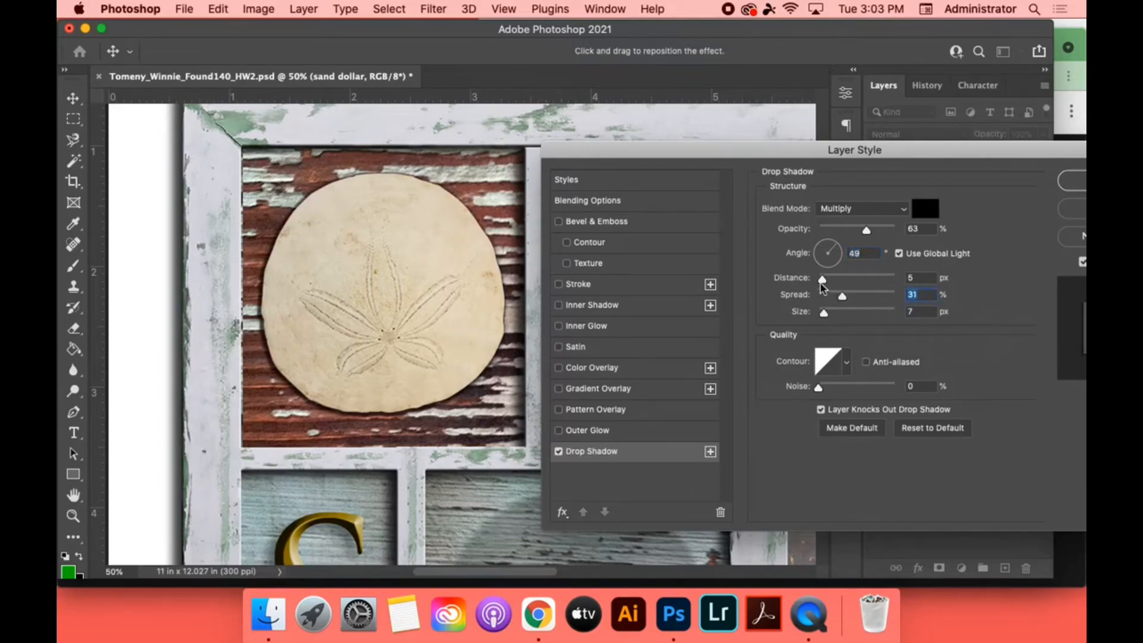
left_click_drag(867, 229, 859, 228)
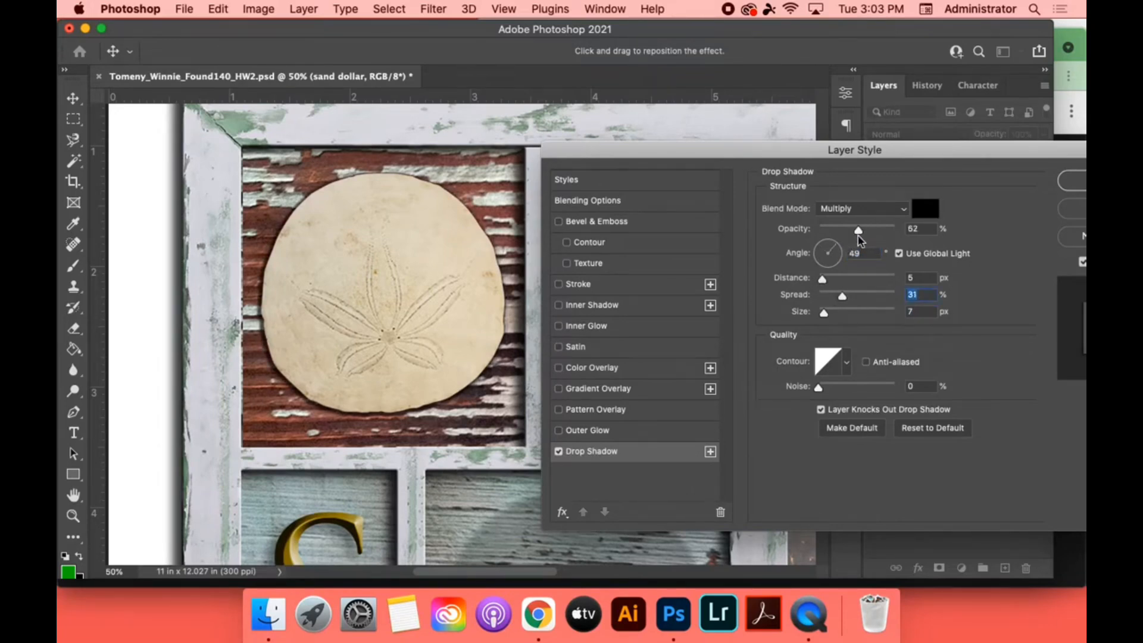
left_click_drag(822, 278, 836, 282)
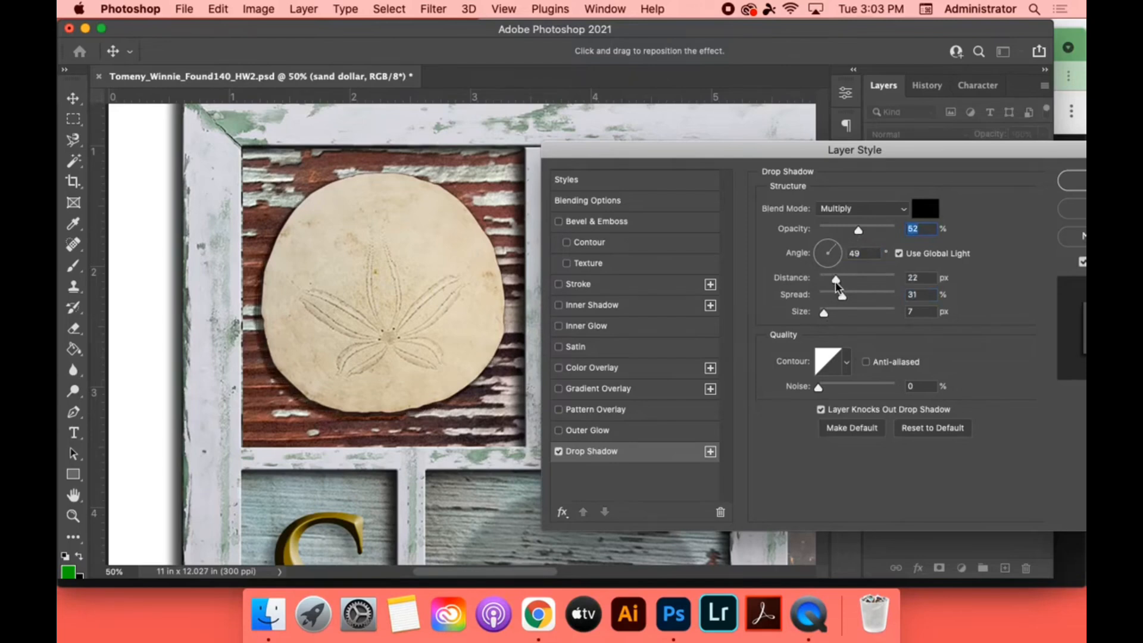
left_click_drag(836, 282, 834, 279)
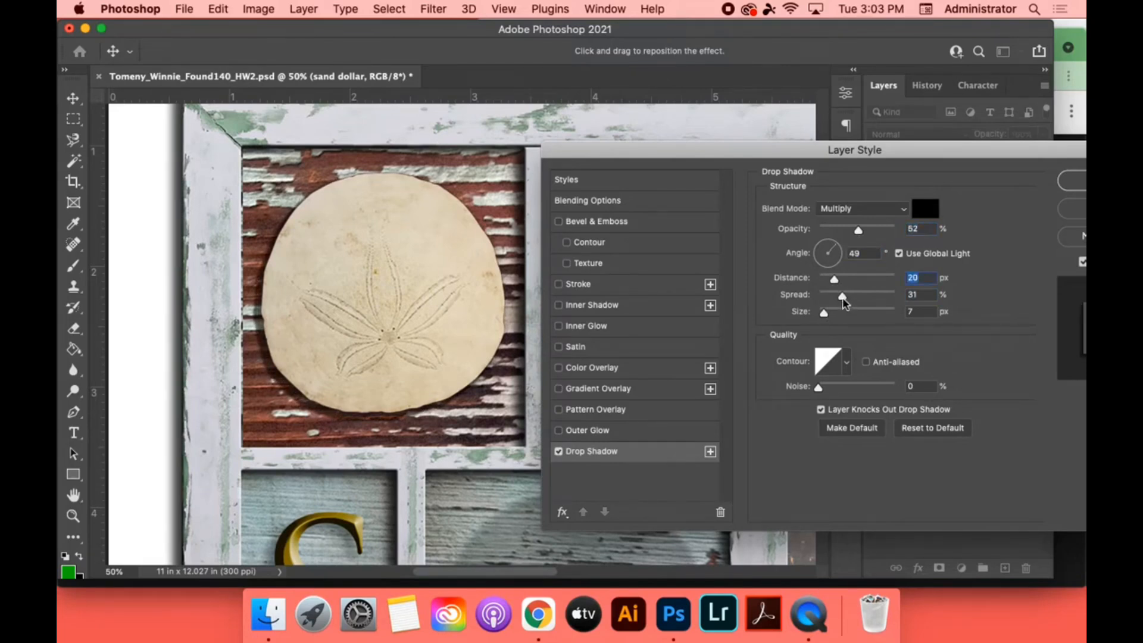
left_click_drag(842, 295, 846, 295)
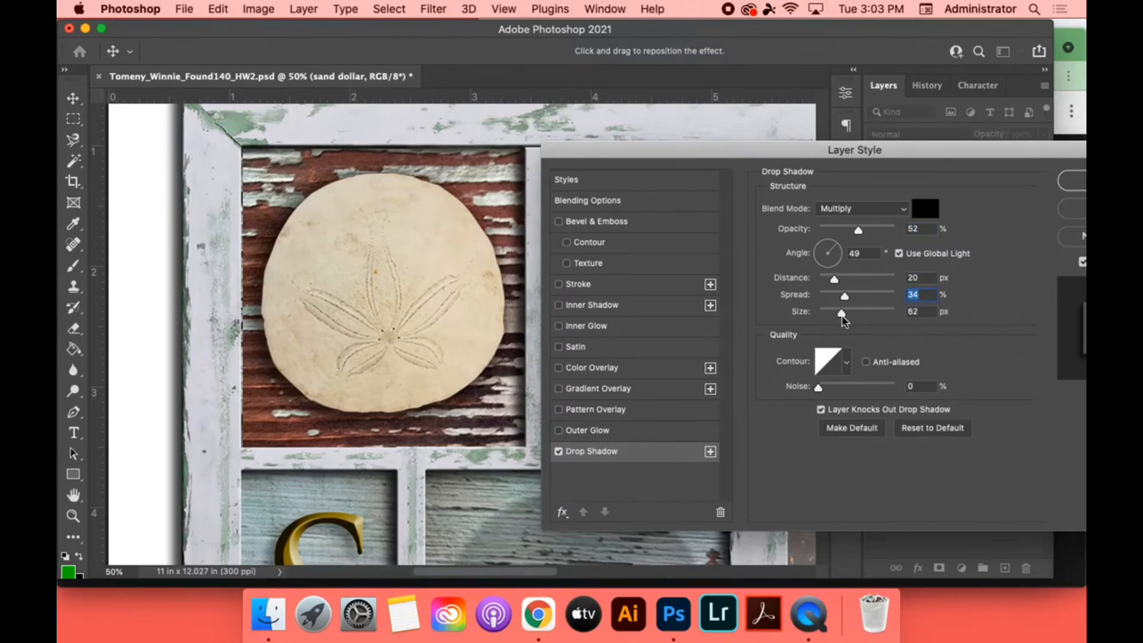
left_click_drag(844, 314, 837, 314)
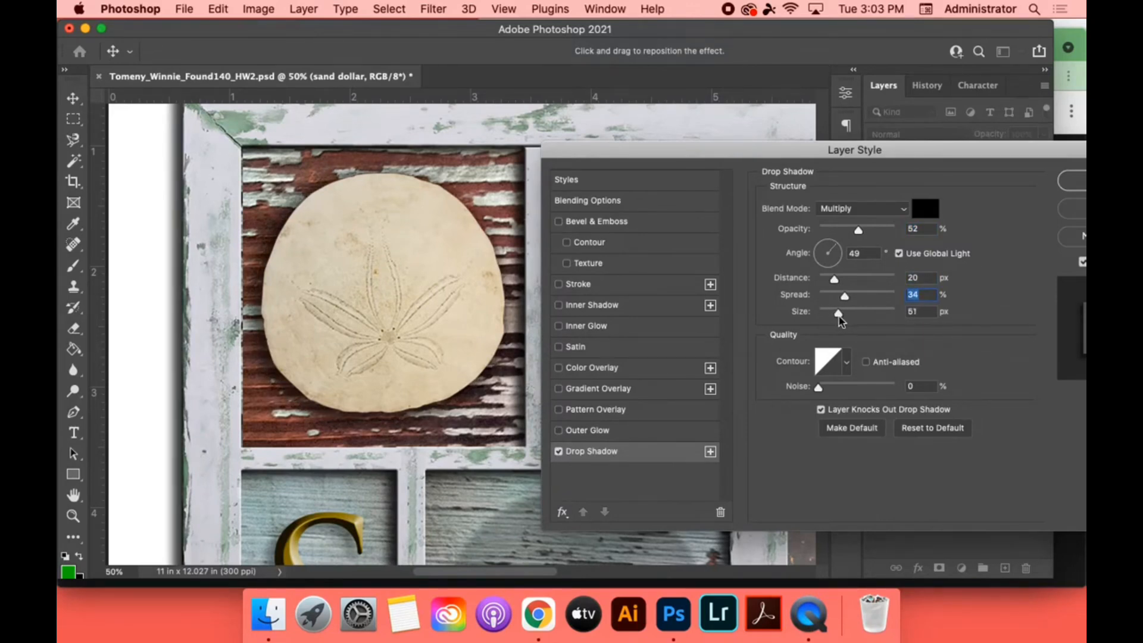
left_click(920, 311)
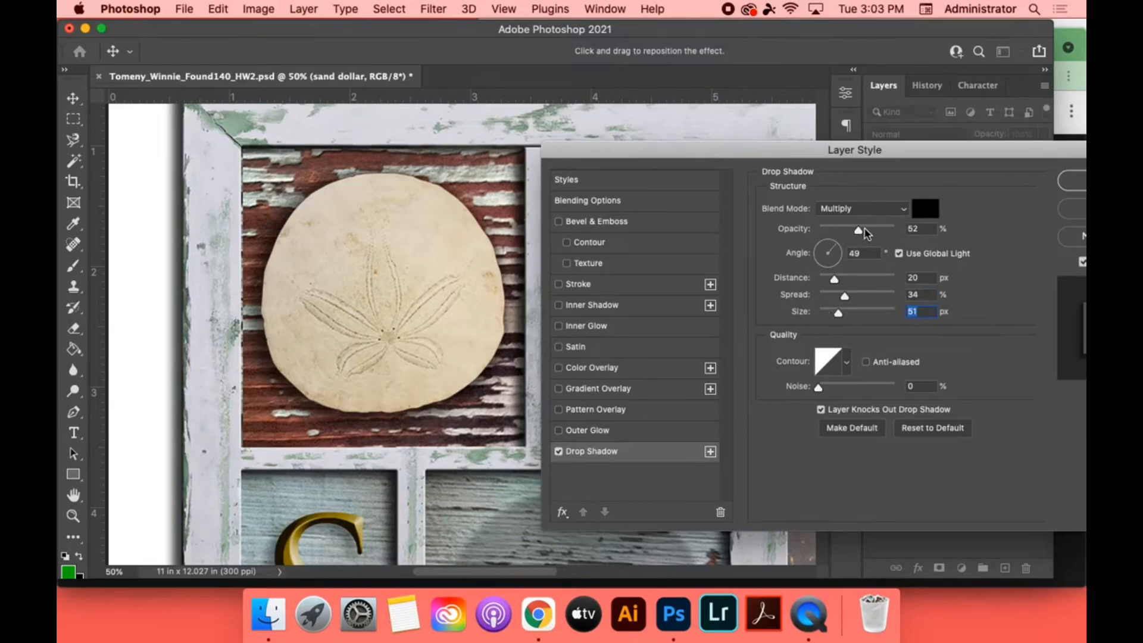
left_click_drag(858, 228, 848, 228)
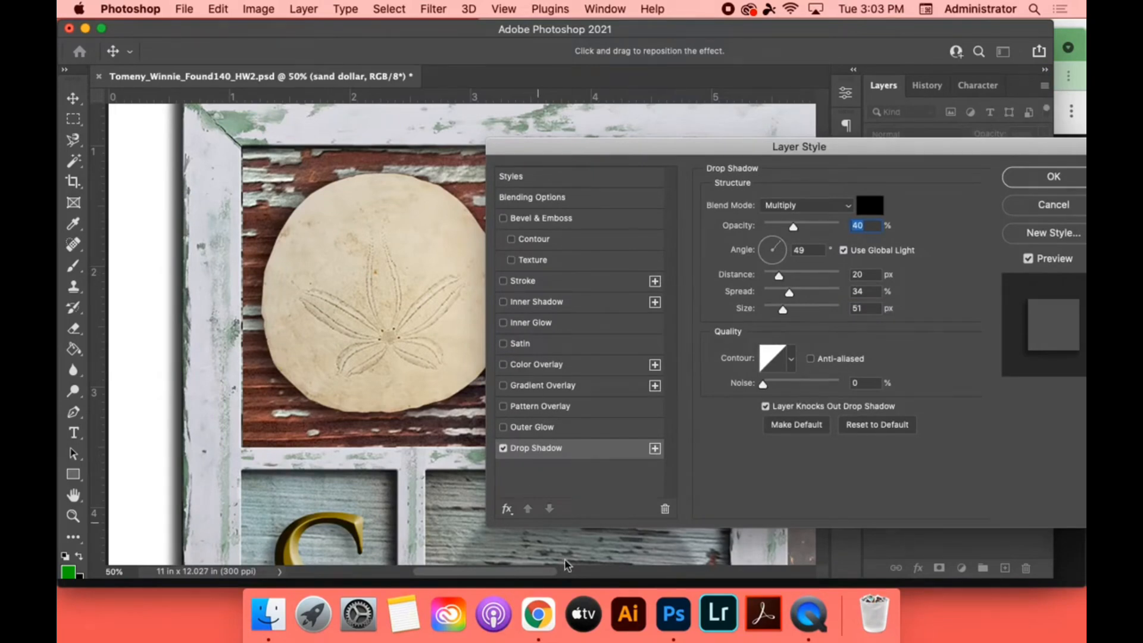
mouse_move(969, 352)
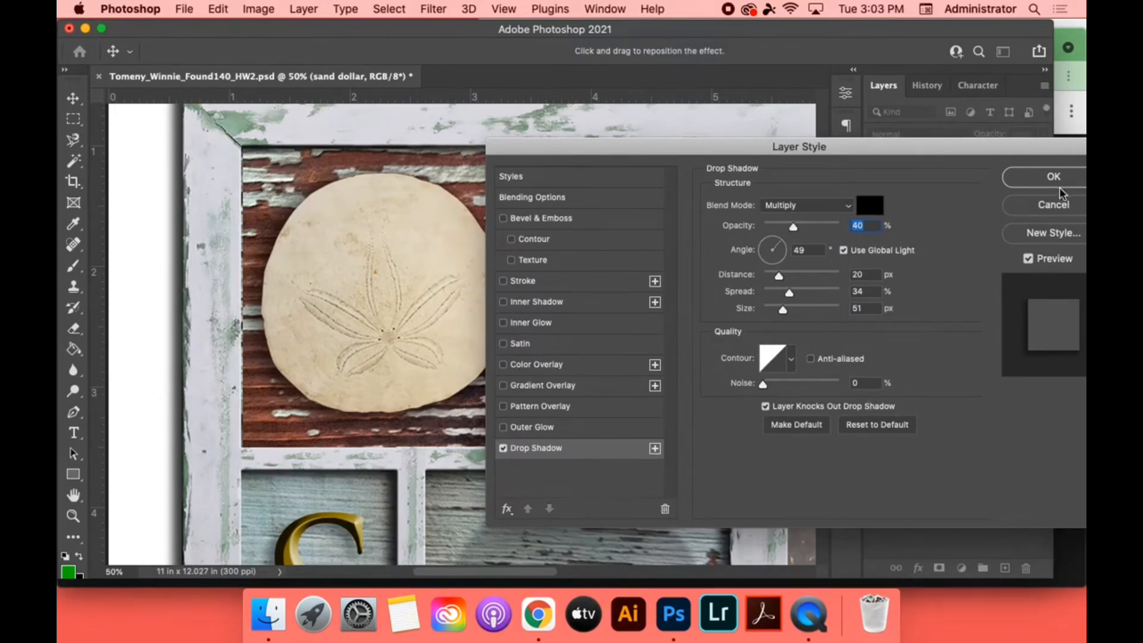
left_click(1053, 176)
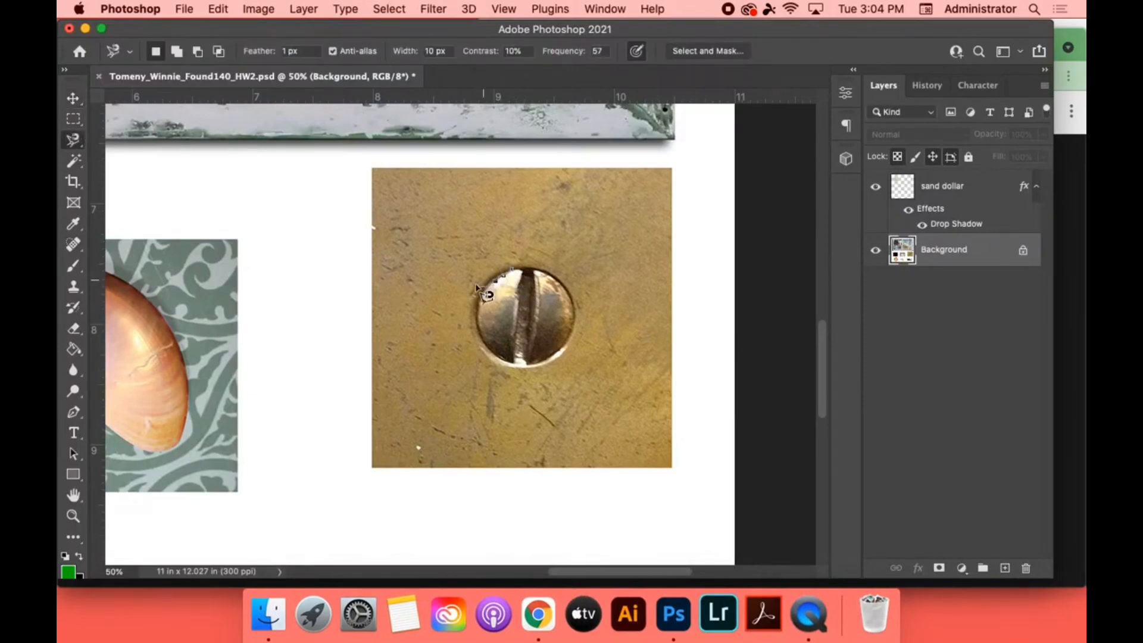
- Lasso the screw, then revert via History to the Magnetic Lasso state
left_click_drag(496, 292, 511, 372)
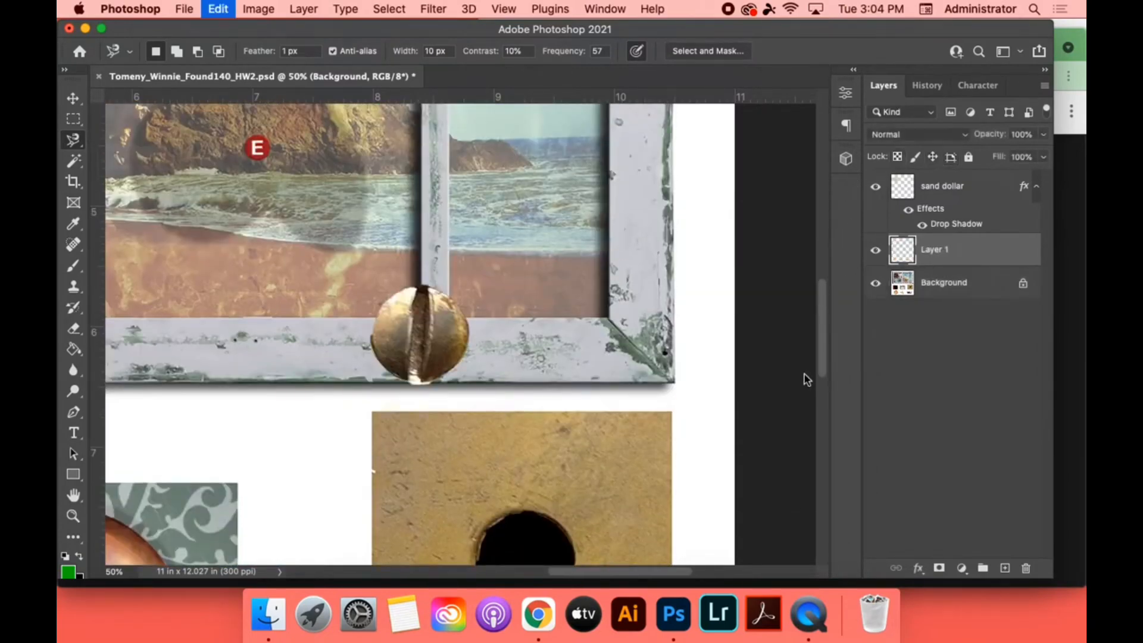
left_click(72, 97)
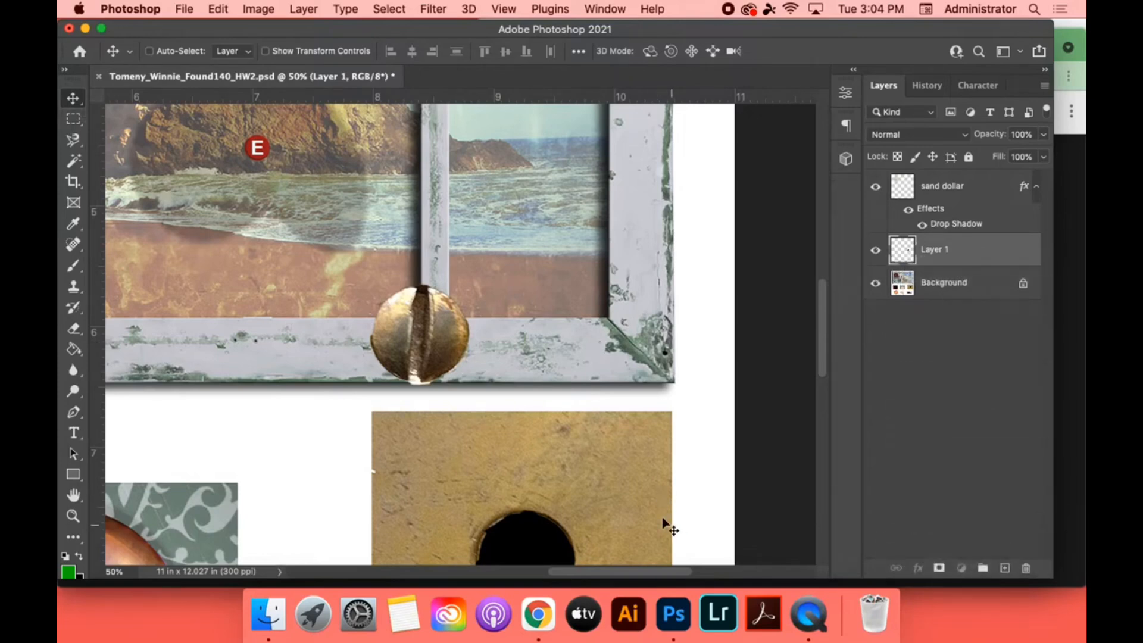
left_click(927, 86)
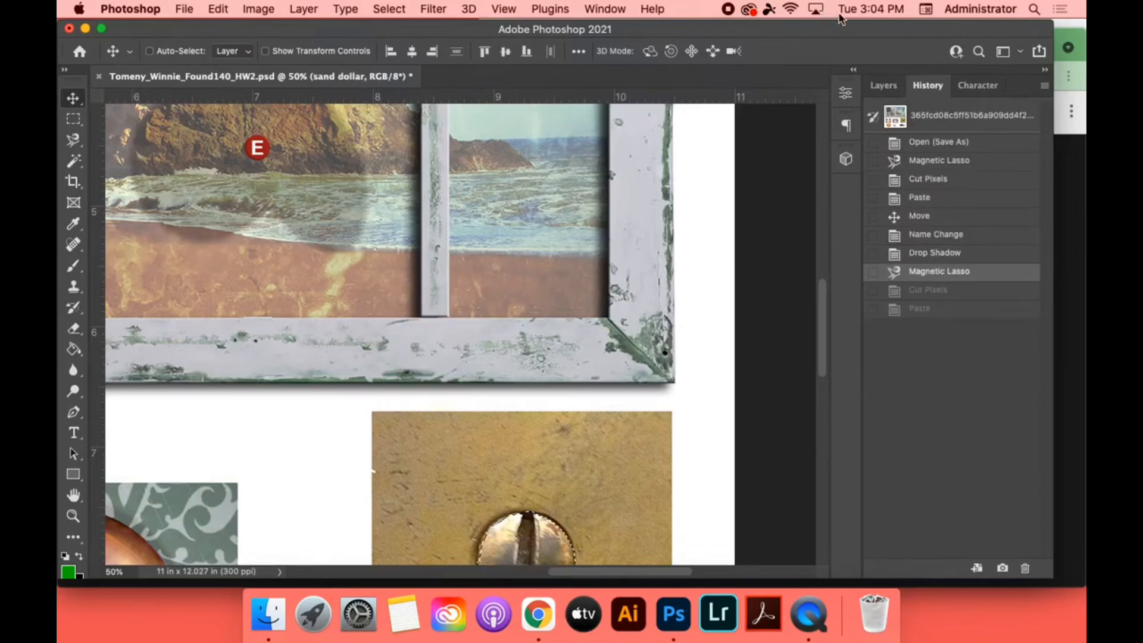
left_click(884, 85)
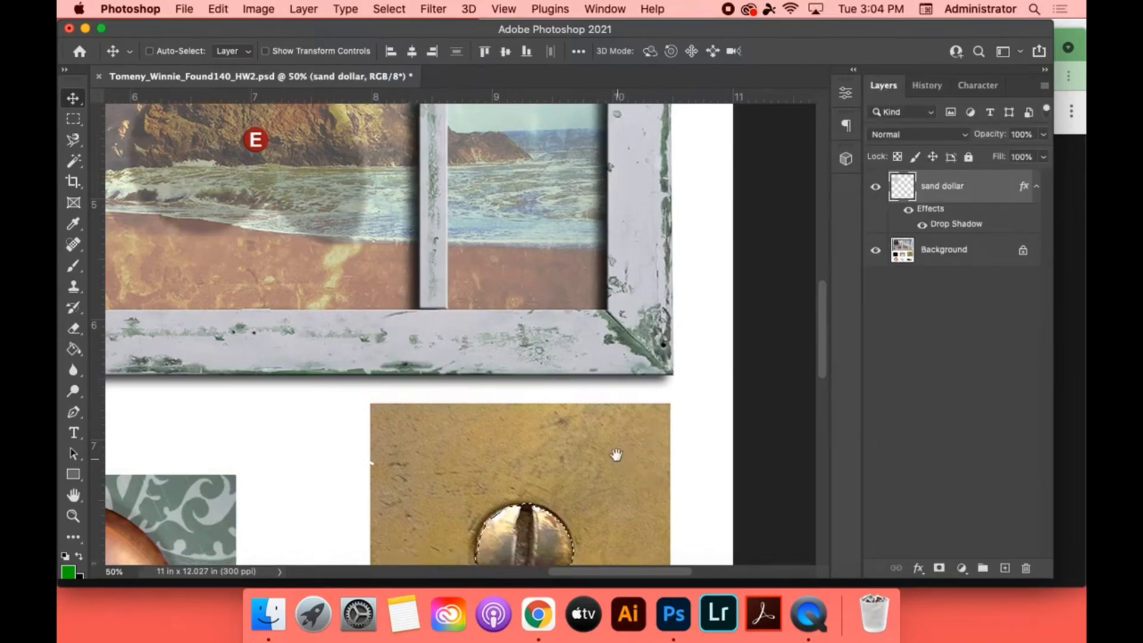
- Pick Elliptical Marquee with 1 px feather and add guides at the screw's top and left edges
left_click(73, 120)
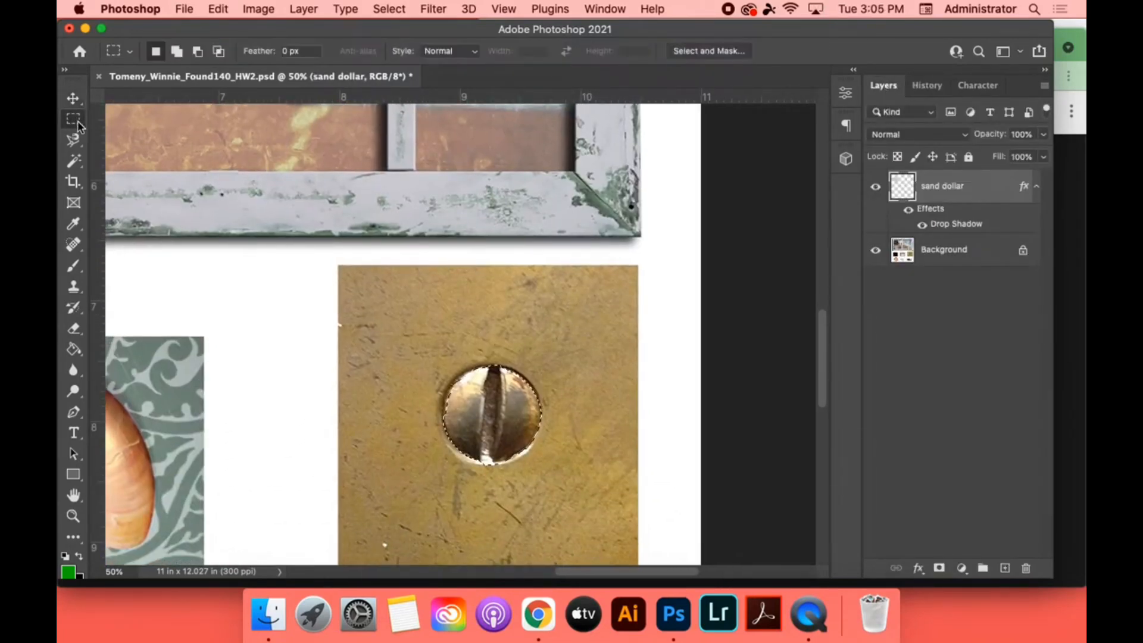
left_click(73, 119)
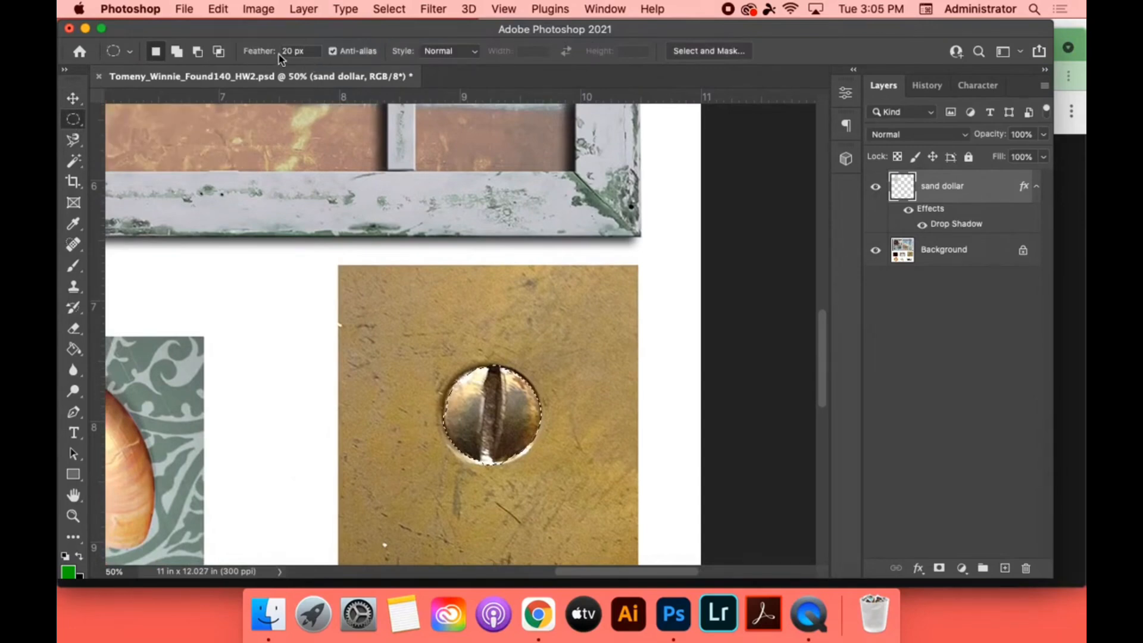
left_click(299, 50)
type("1")
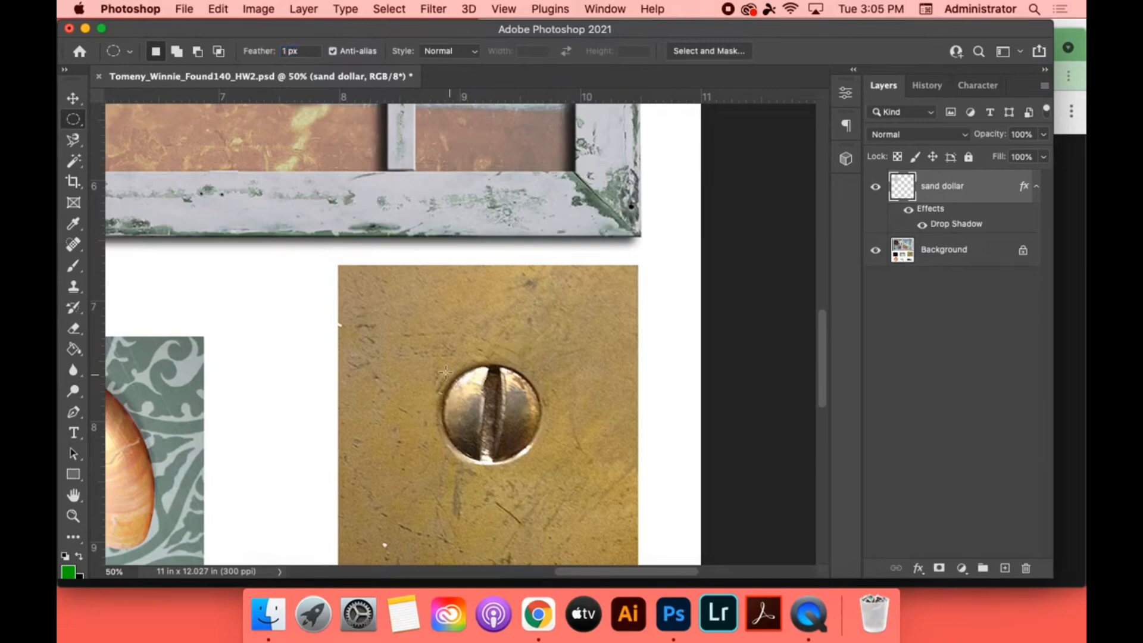
mouse_move(443, 365)
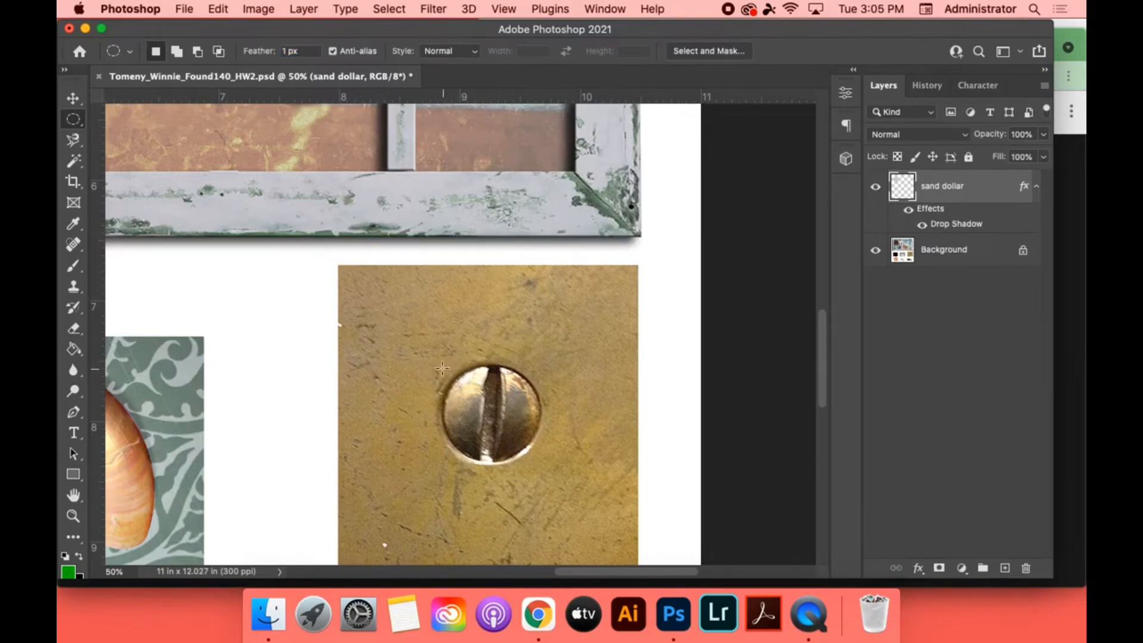
left_click_drag(442, 97, 540, 324)
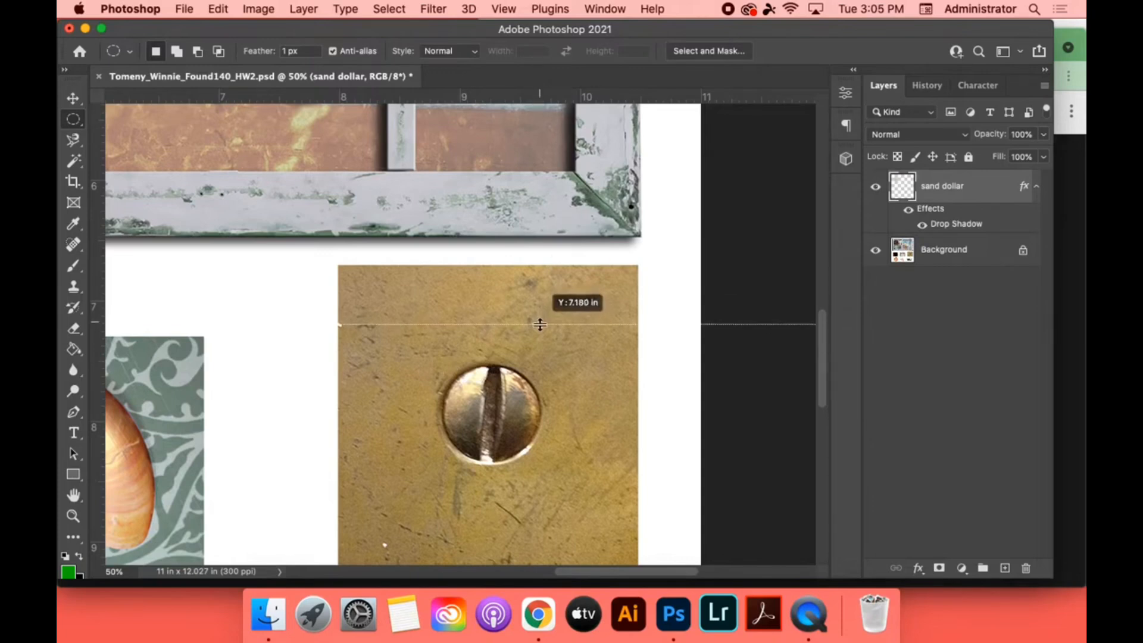
left_click_drag(539, 324, 128, 423)
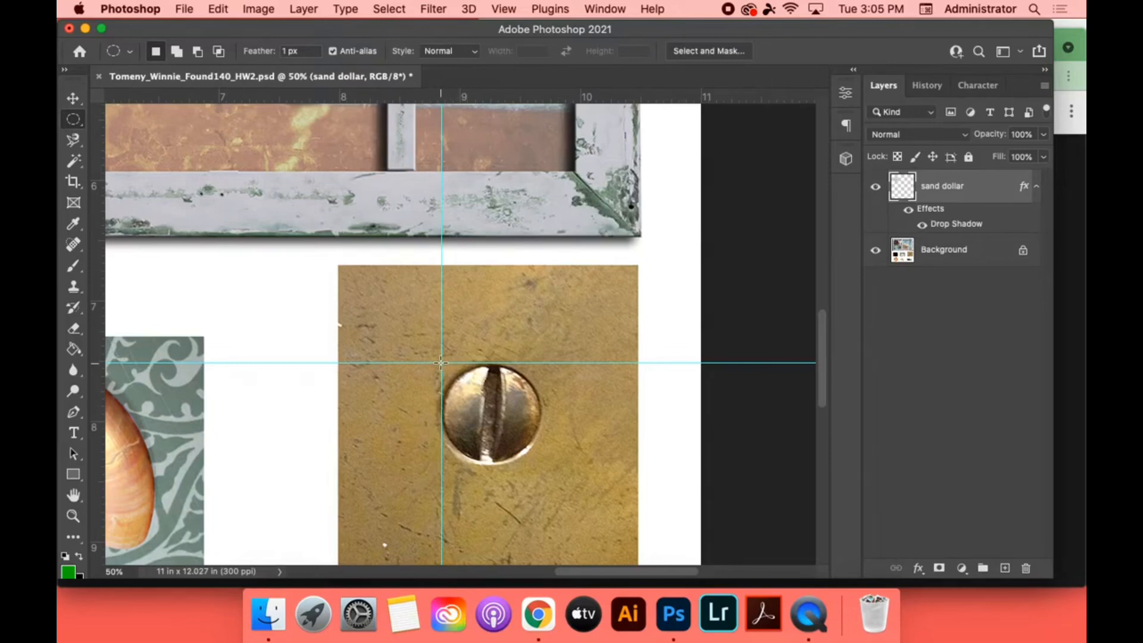
- Draw a circular selection around the screw and dismiss the empty-selection warning
left_click_drag(438, 361, 543, 474)
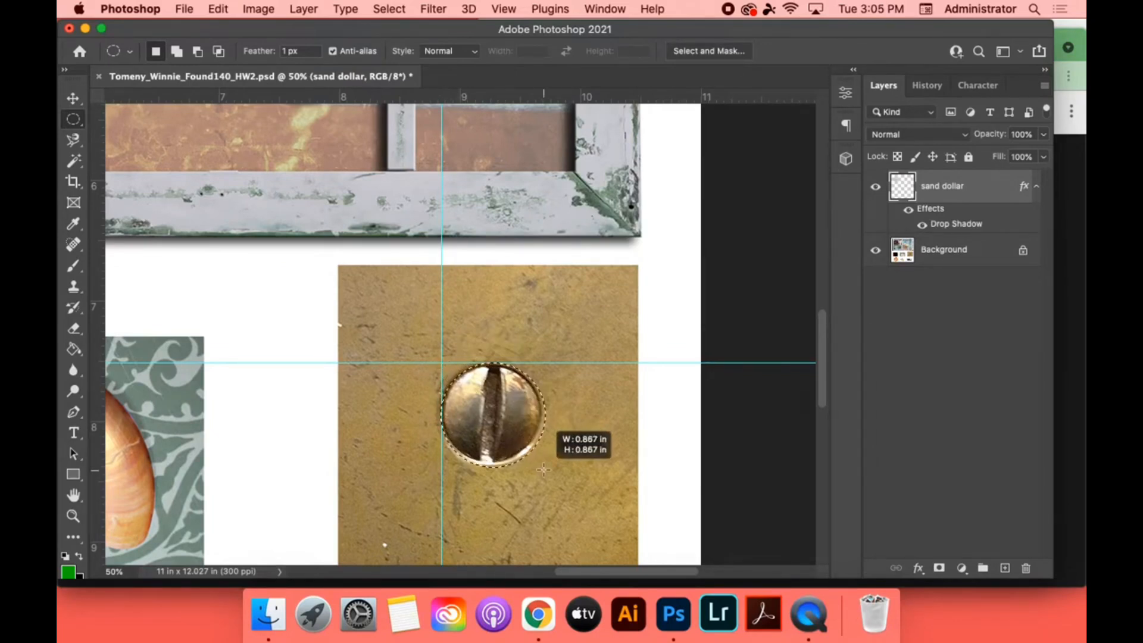
left_click_drag(543, 470, 540, 467)
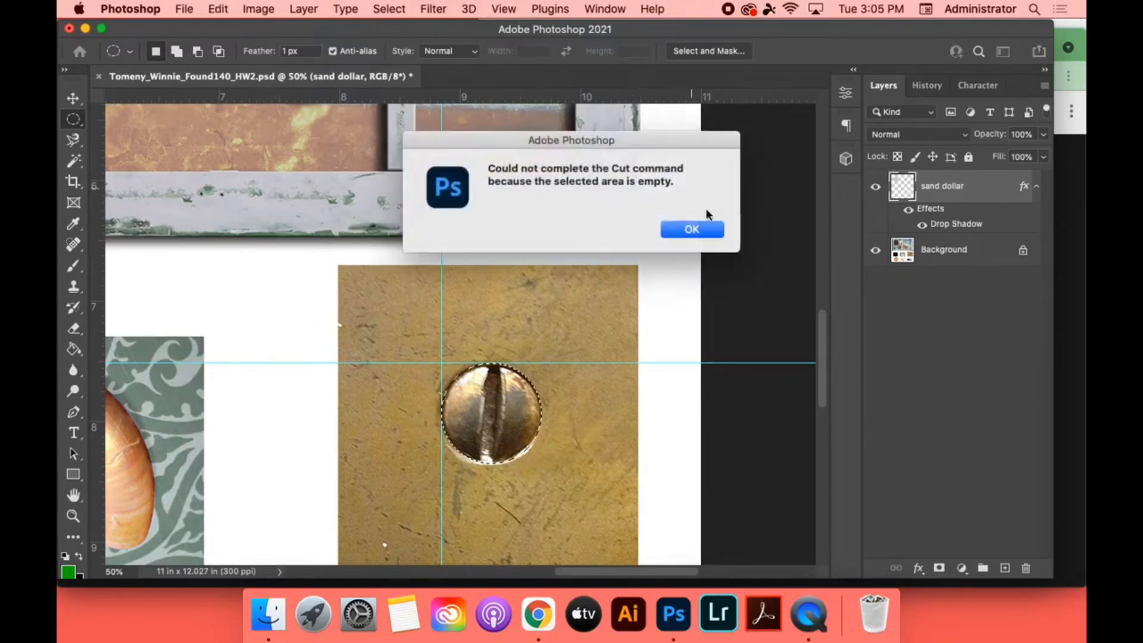
left_click(691, 229)
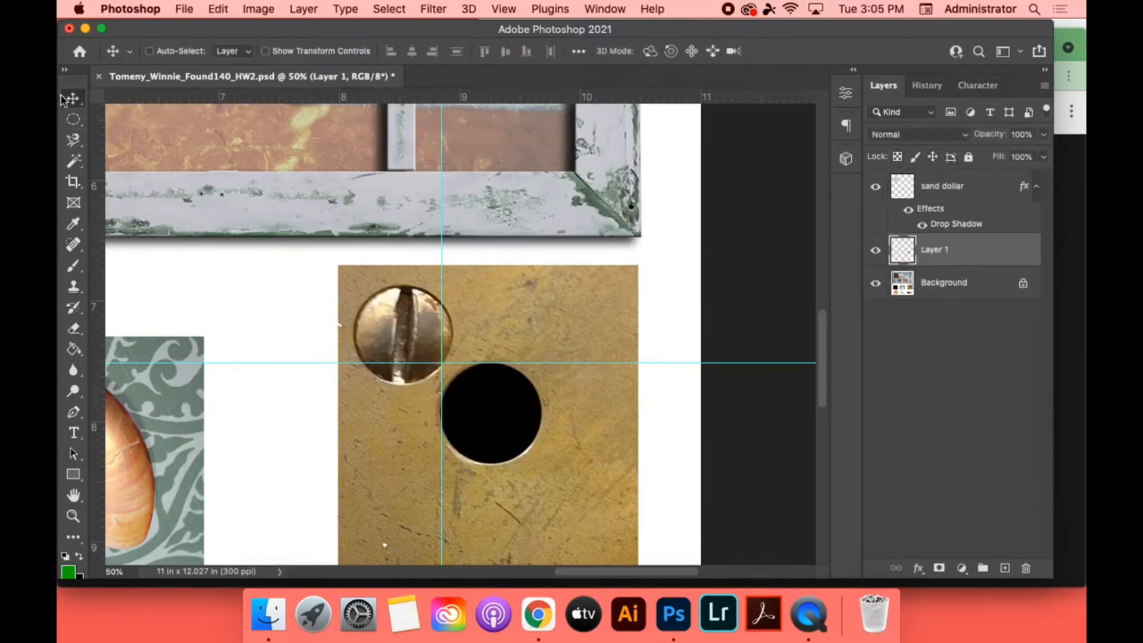
- Drag the cut-out screw layer toward the frame's bottom-right corner
left_click_drag(398, 332, 580, 234)
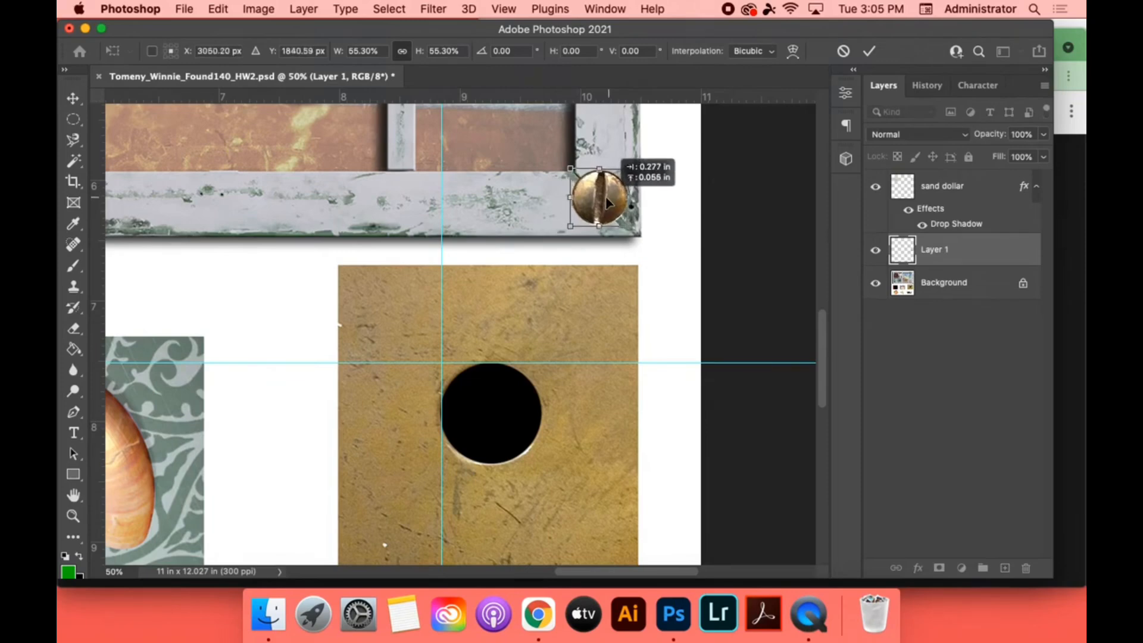
mouse_move(538, 613)
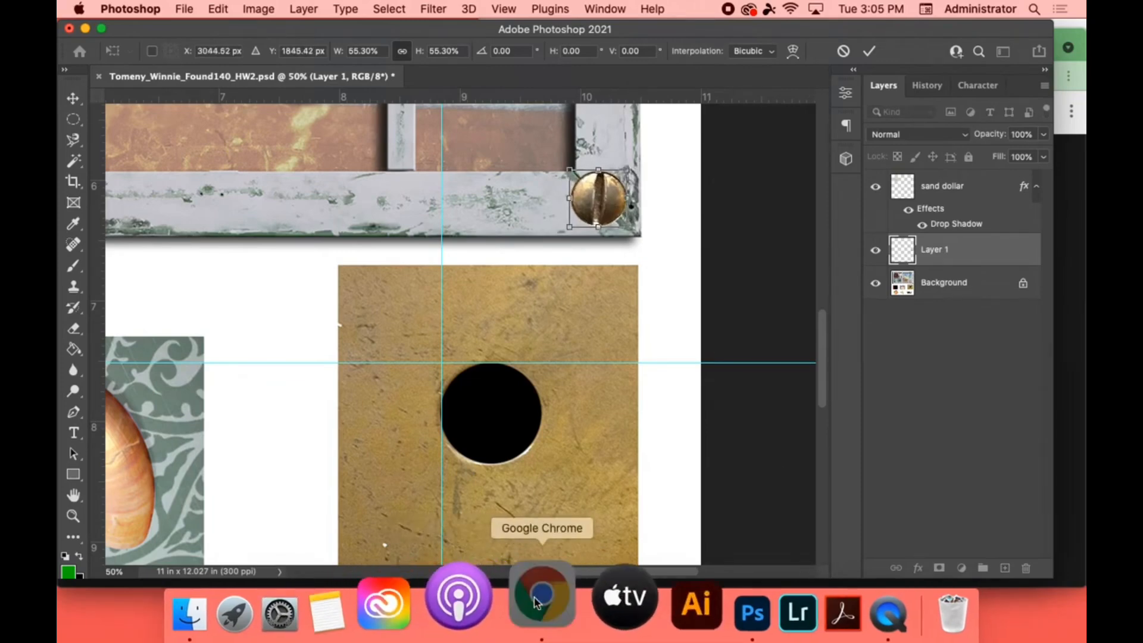
- Recheck the before-and-after assignment example in Chrome, then return to Photoshop
left_click(542, 594)
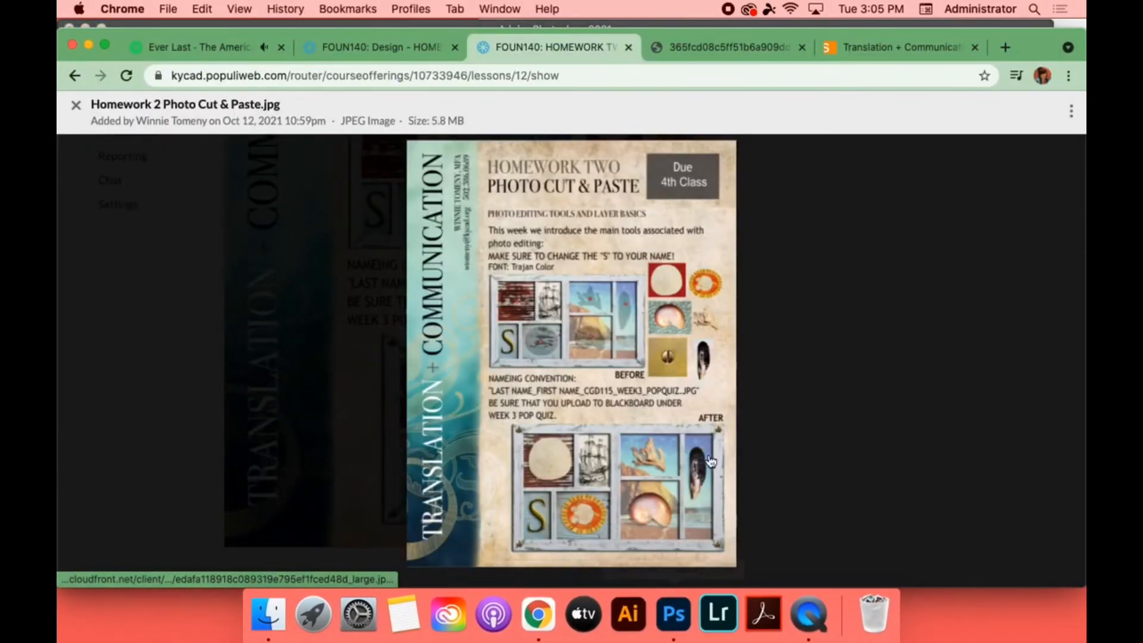
mouse_move(729, 591)
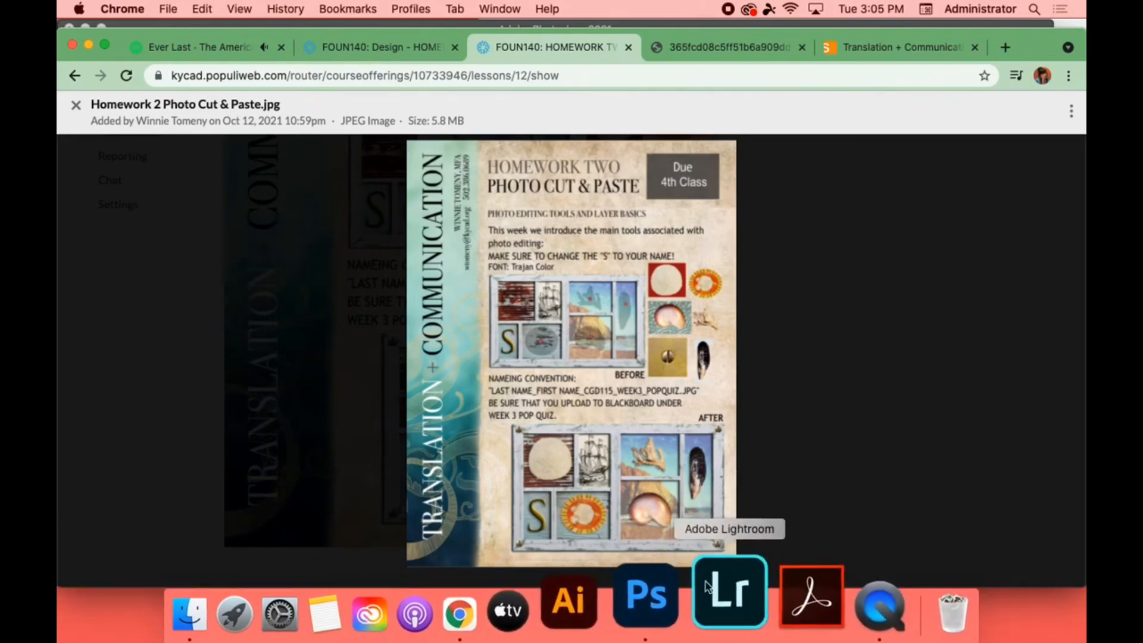
left_click(644, 594)
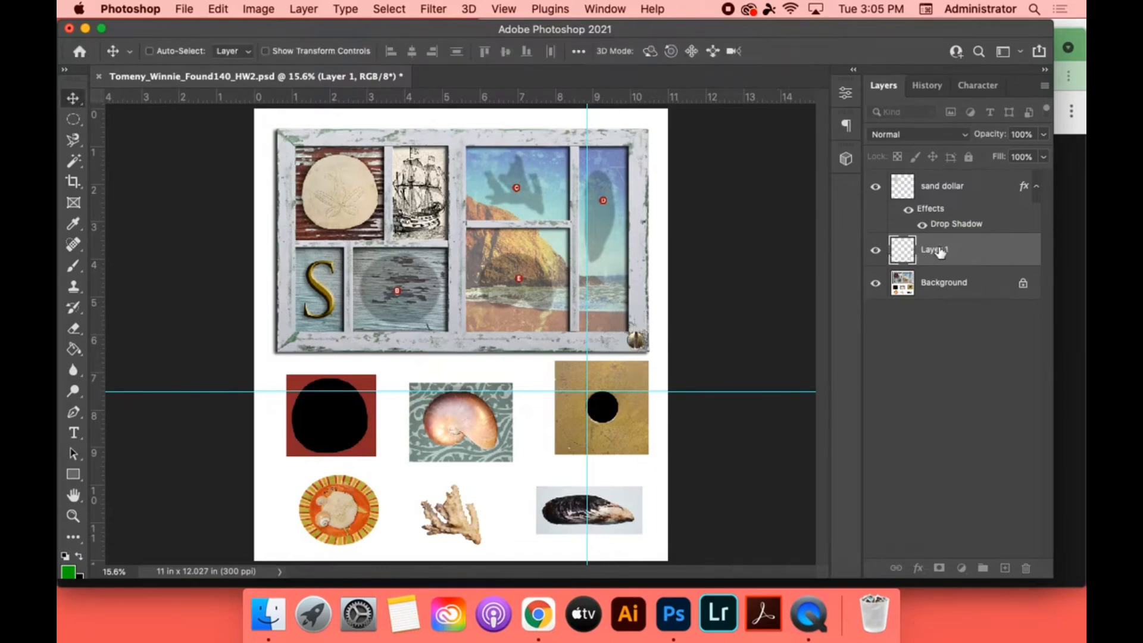
- Name the screw layer 'skrew' and select the skrew copy layers in the Layers panel
type("skrew")
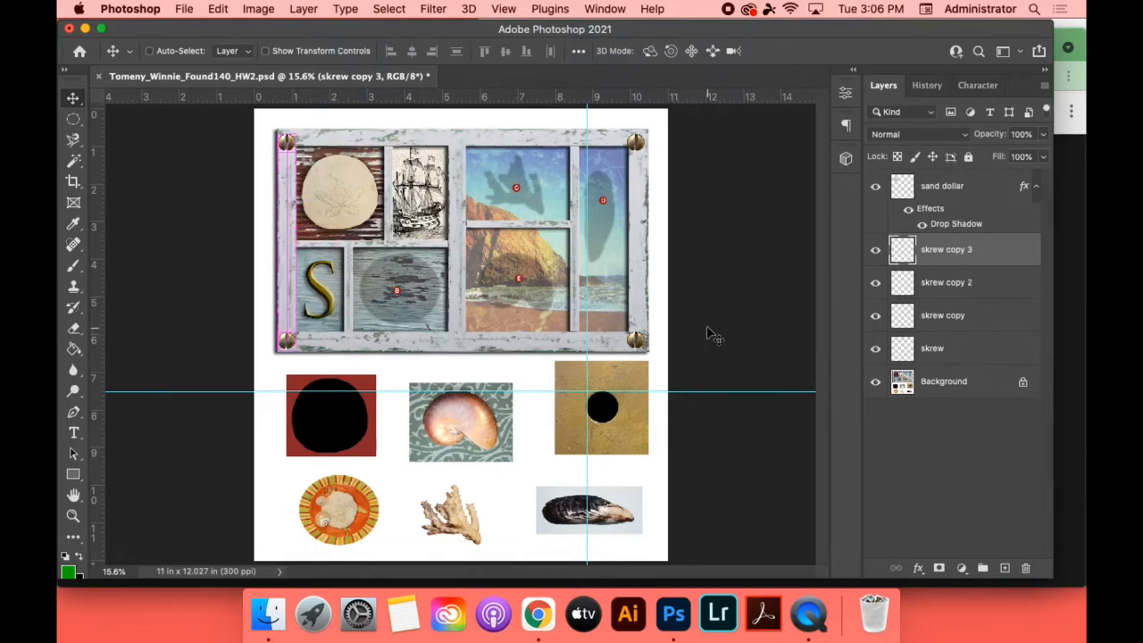
mouse_move(970, 355)
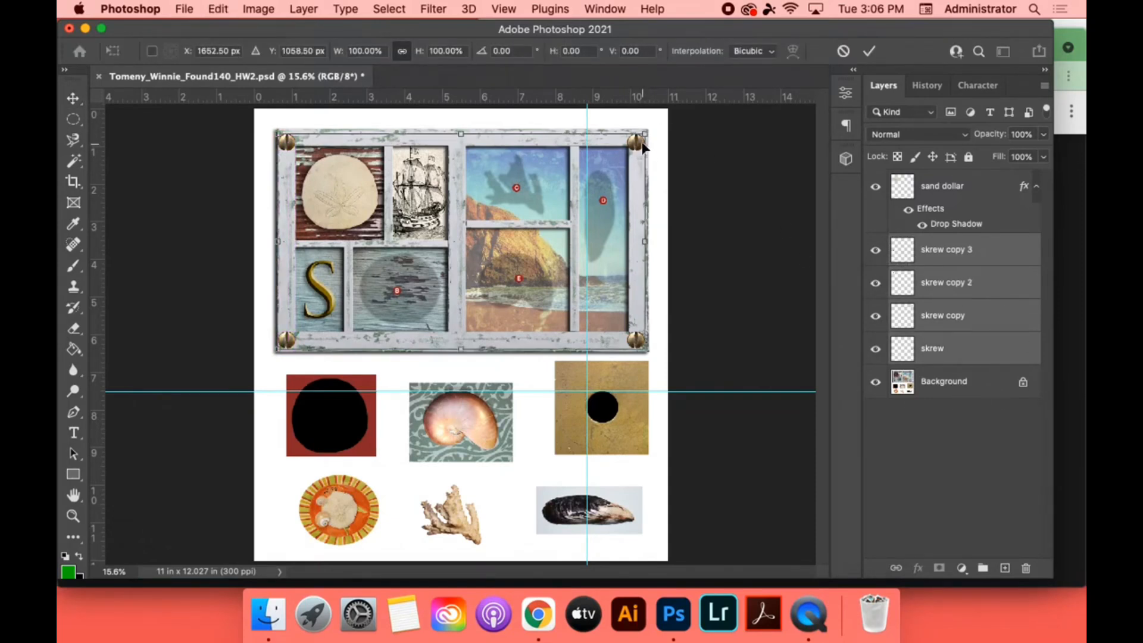
mouse_move(646, 135)
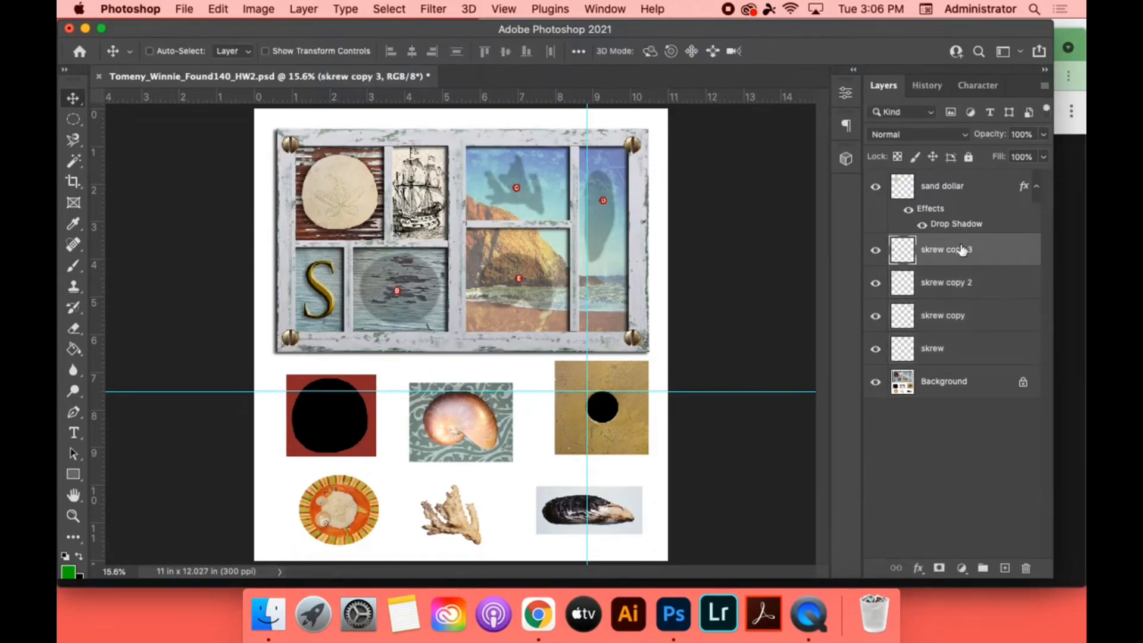
right_click(946, 283)
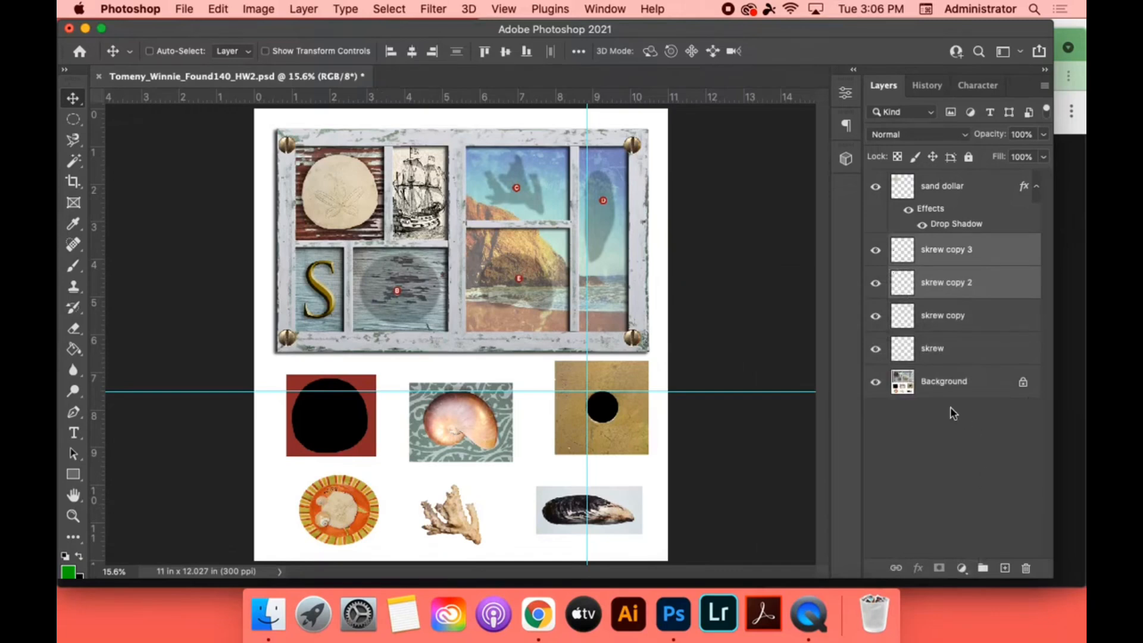
left_click(946, 249)
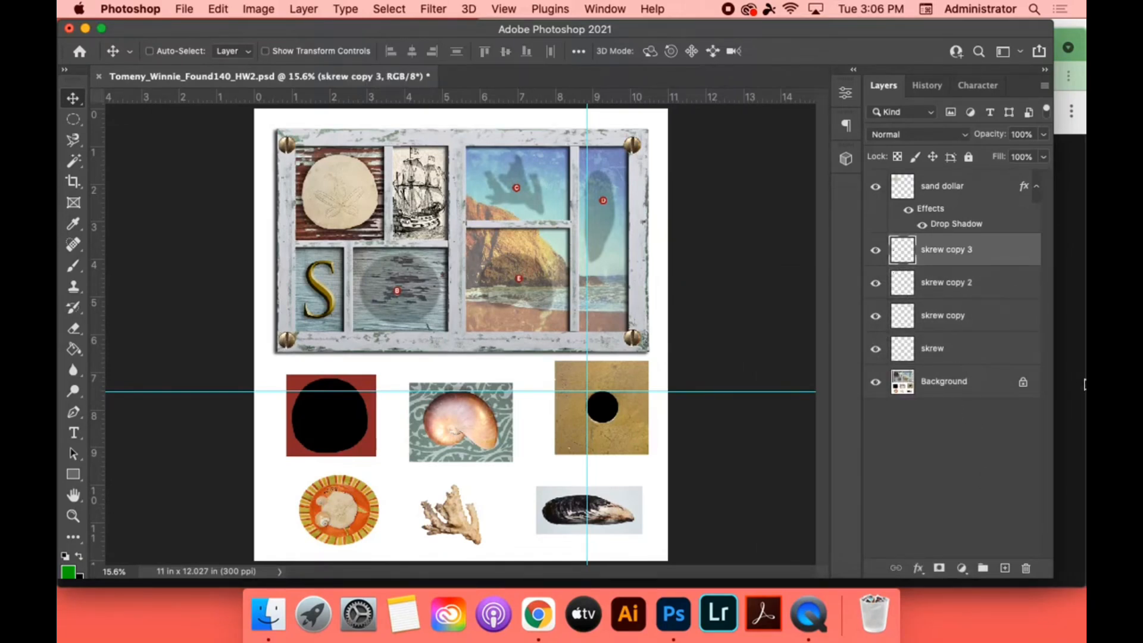
left_click(943, 315)
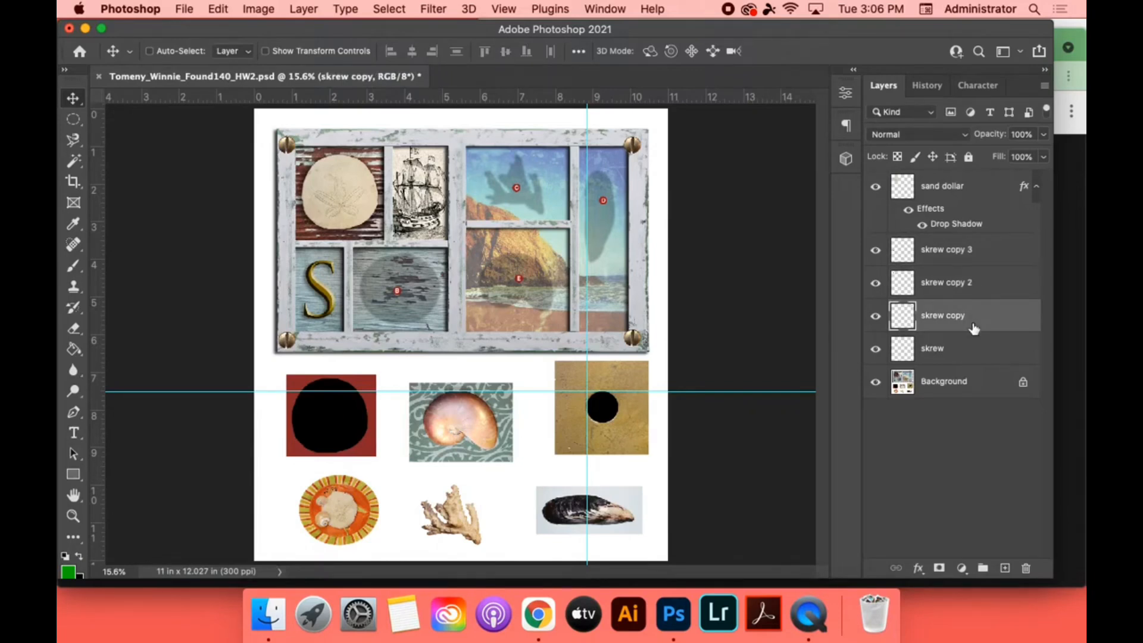
mouse_move(976, 357)
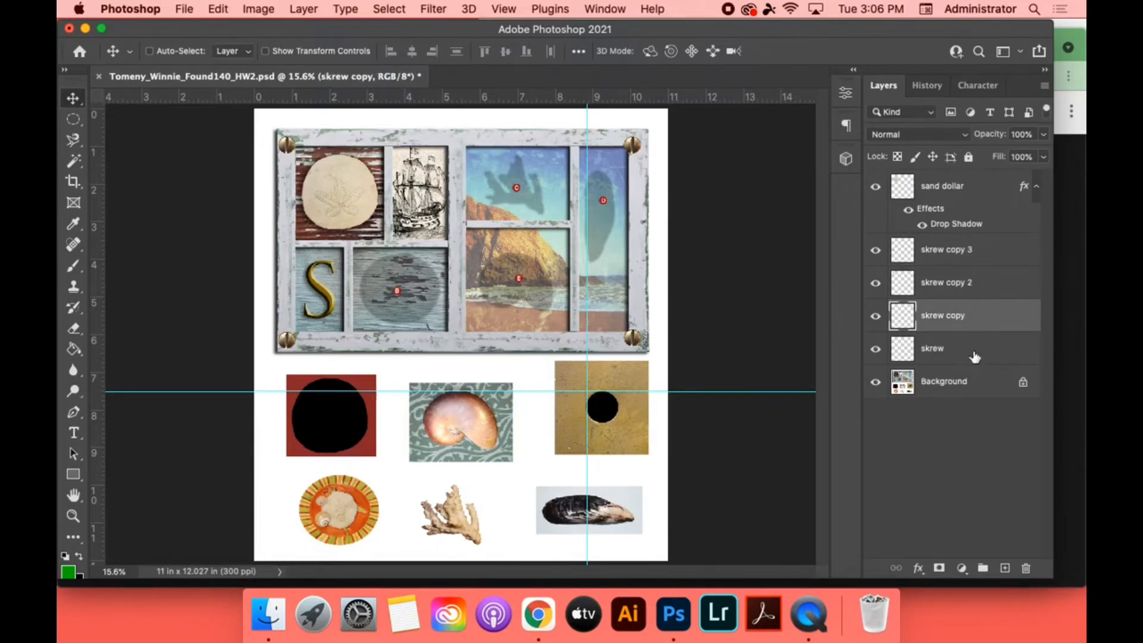
left_click(932, 348)
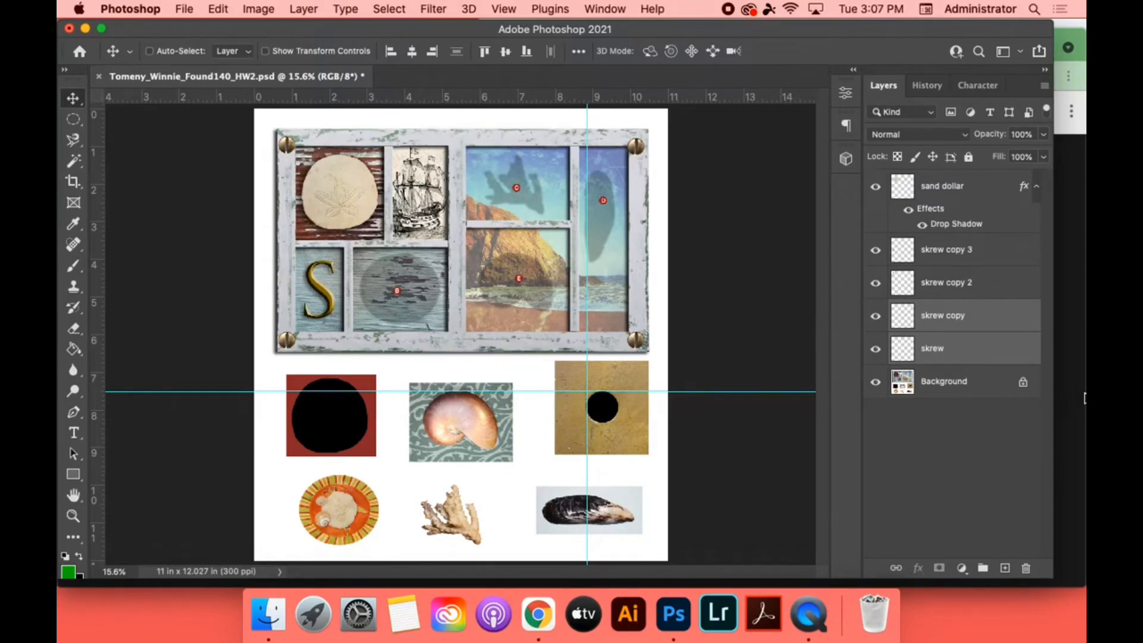
left_click(943, 315)
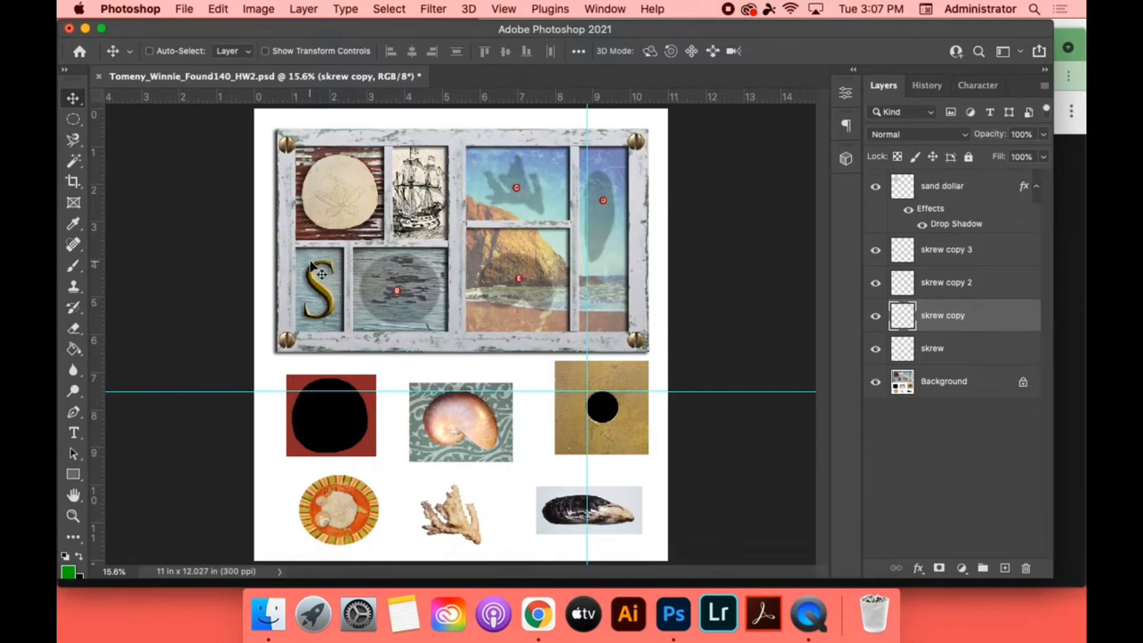
mouse_move(551, 294)
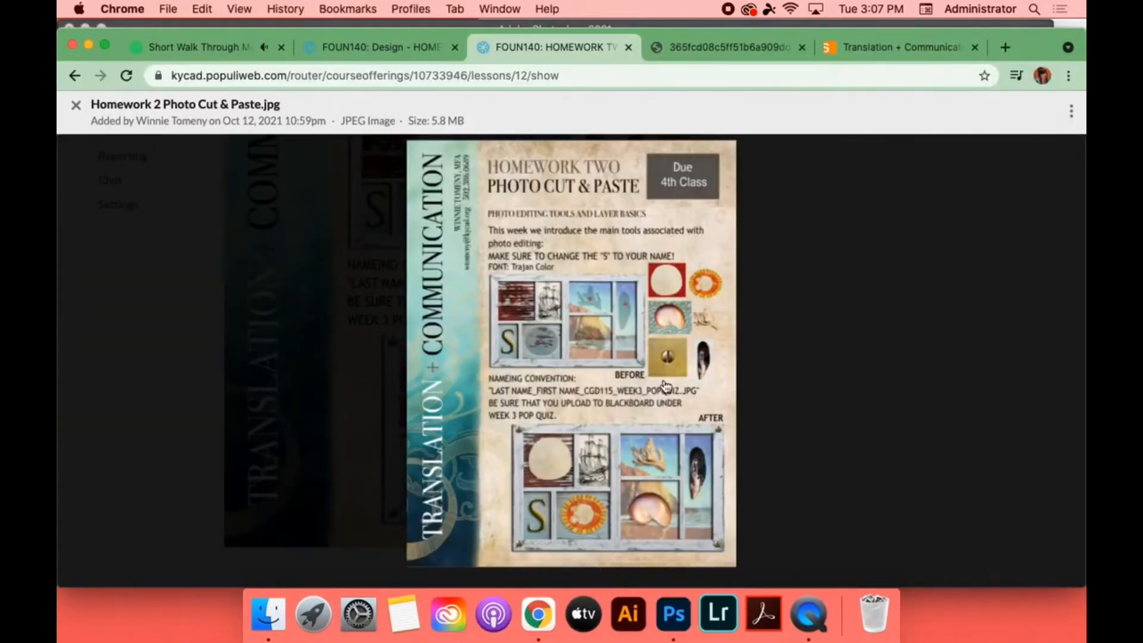
mouse_move(517, 278)
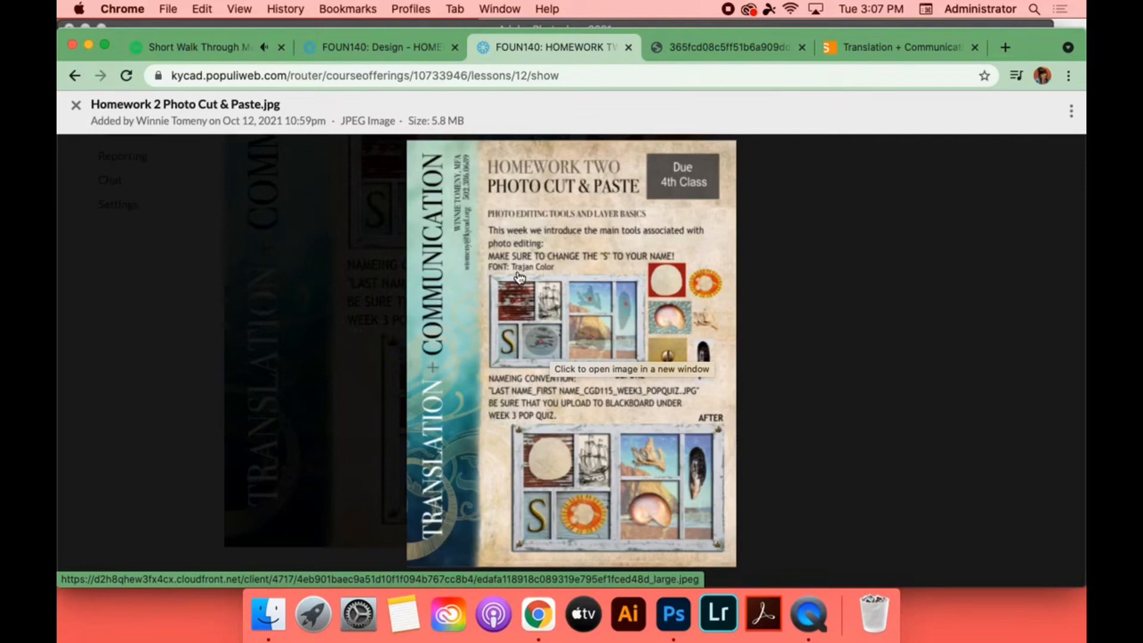
mouse_move(549, 278)
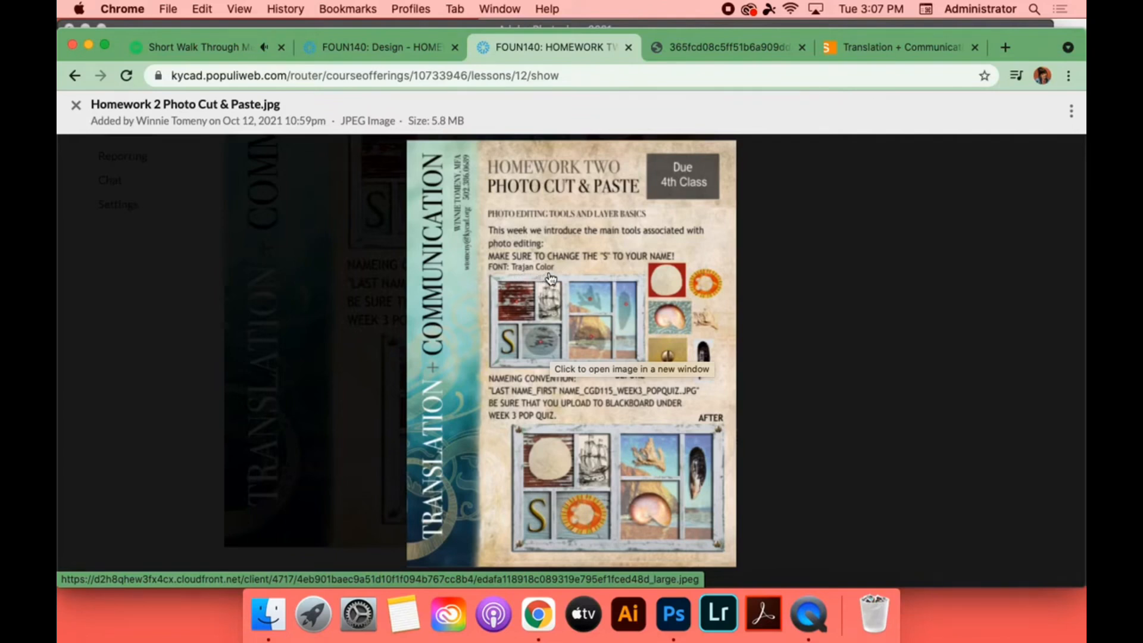
mouse_move(617, 265)
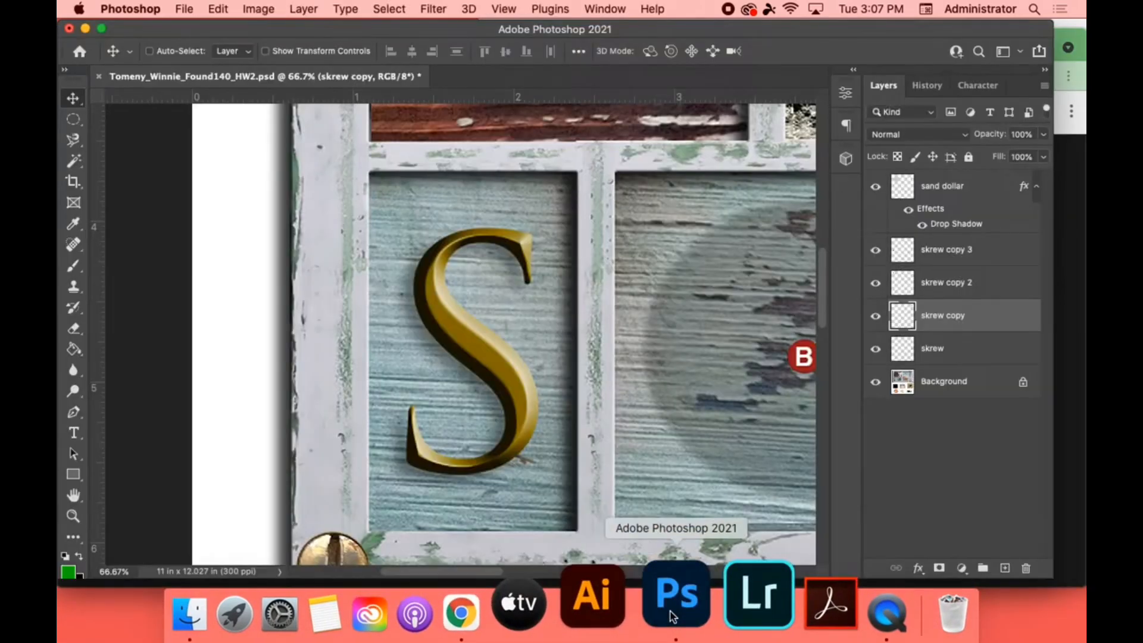
- Clone-stamp wood texture on the Background layer over the upper curve of the gold S
left_click(943, 380)
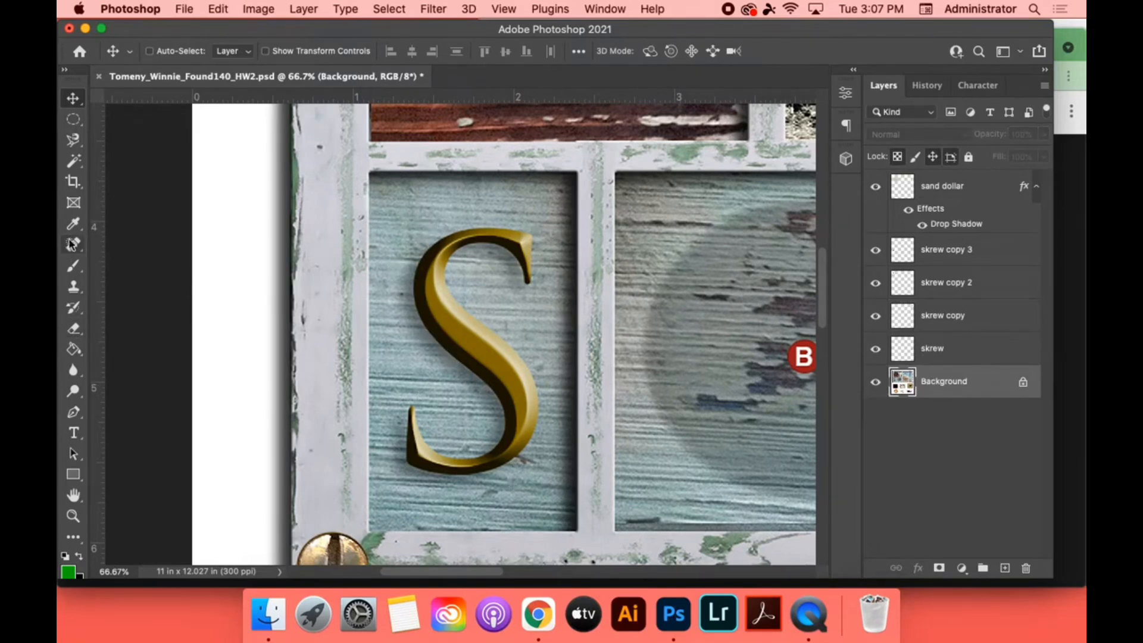
left_click(72, 286)
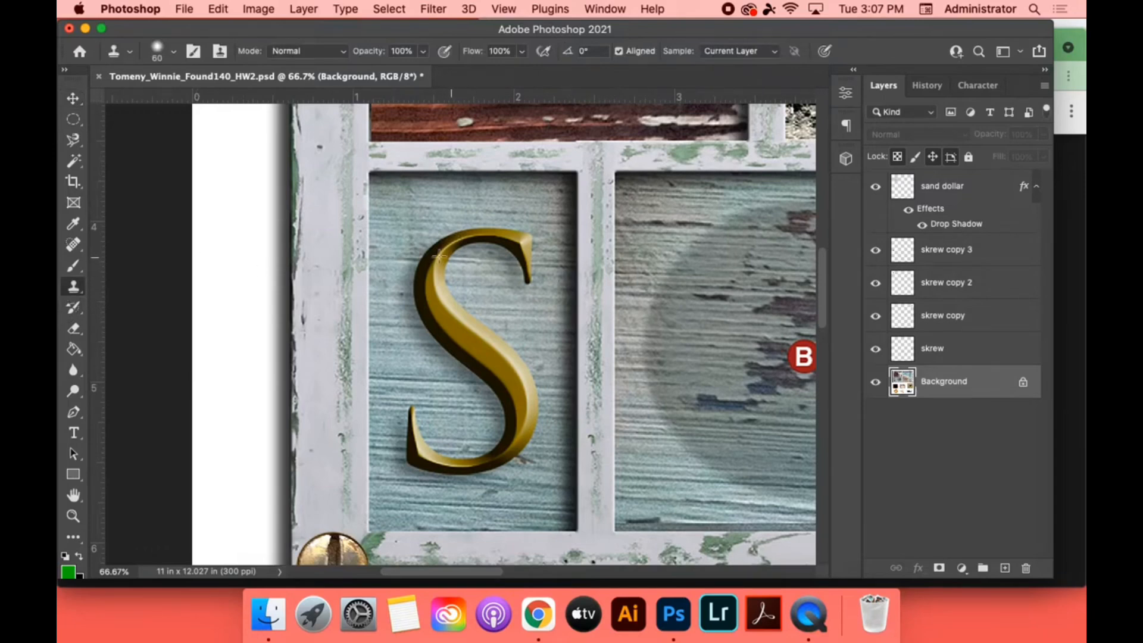
mouse_move(383, 255)
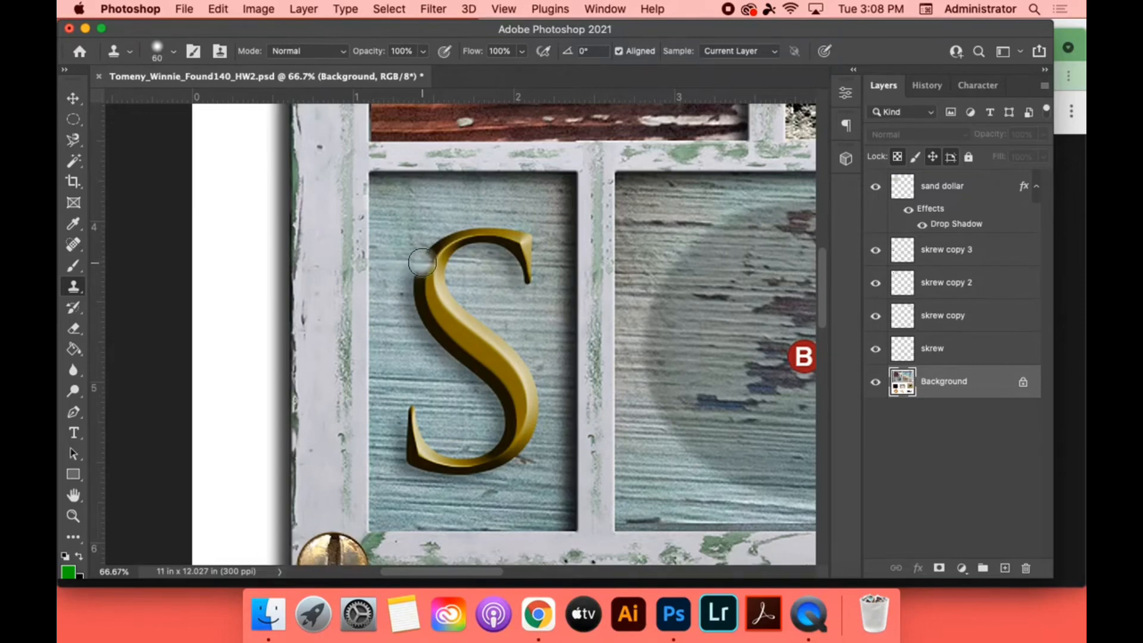
mouse_move(432, 260)
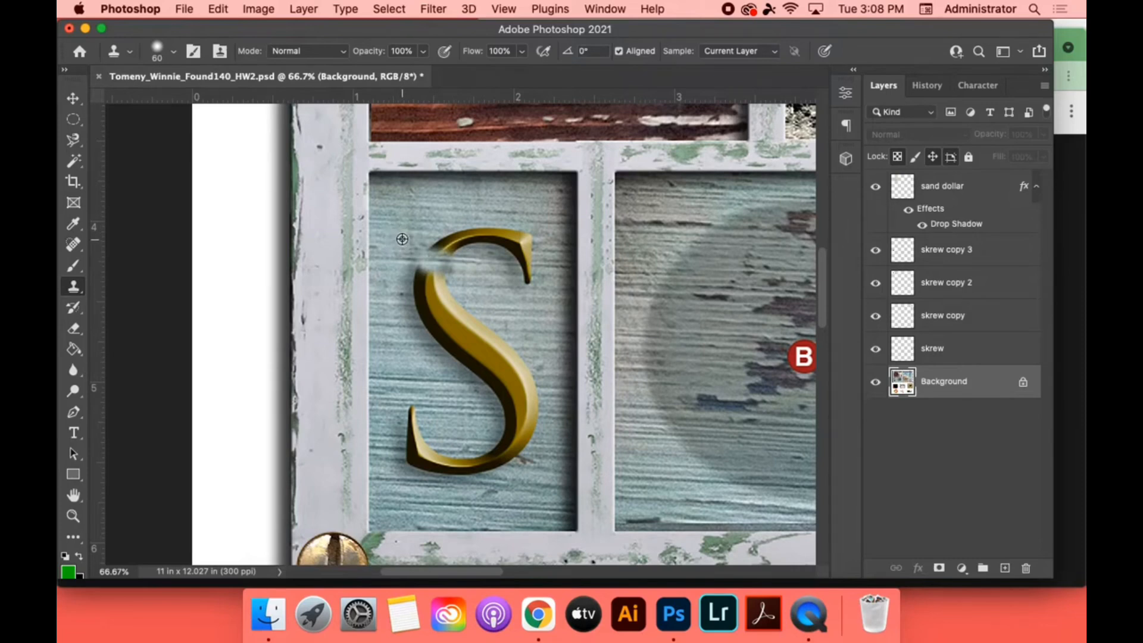
mouse_move(449, 241)
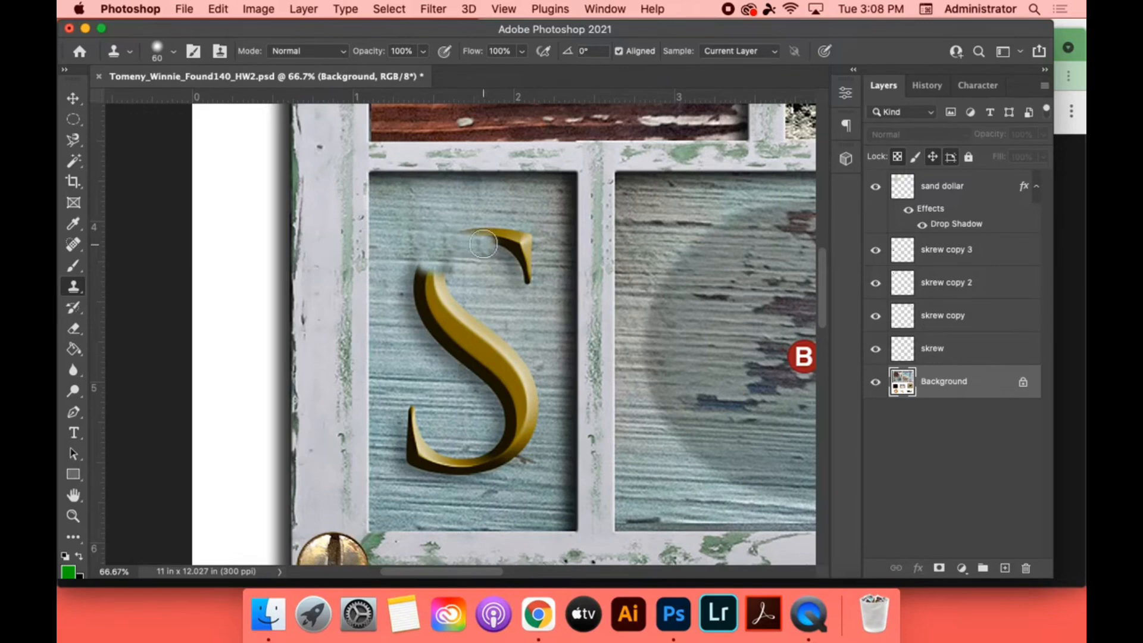
left_click_drag(484, 244, 535, 245)
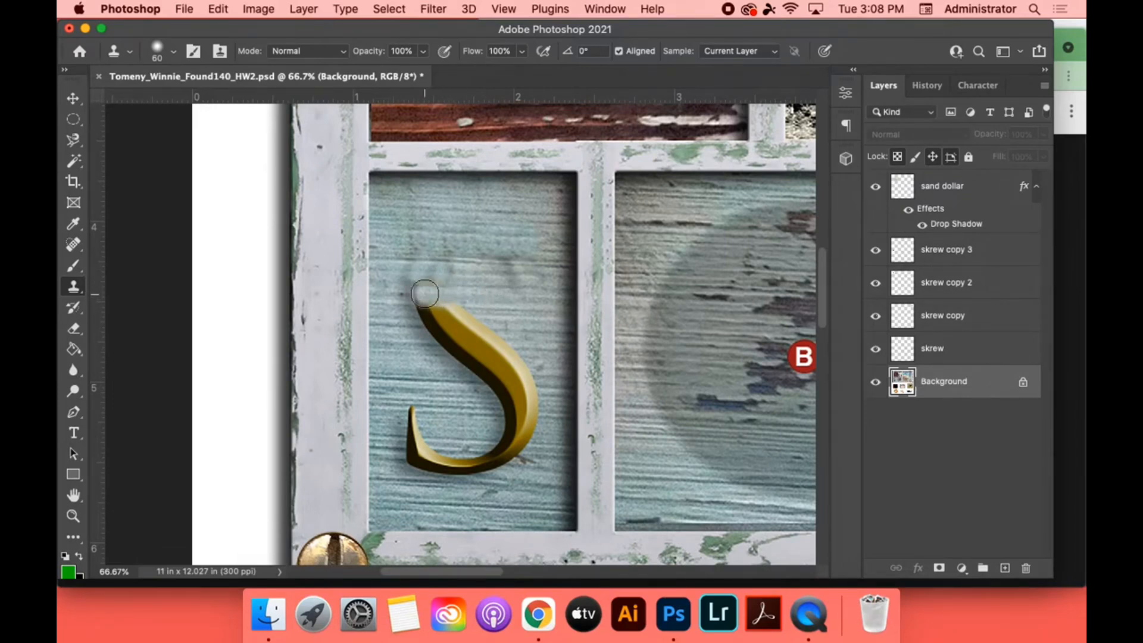
mouse_move(427, 285)
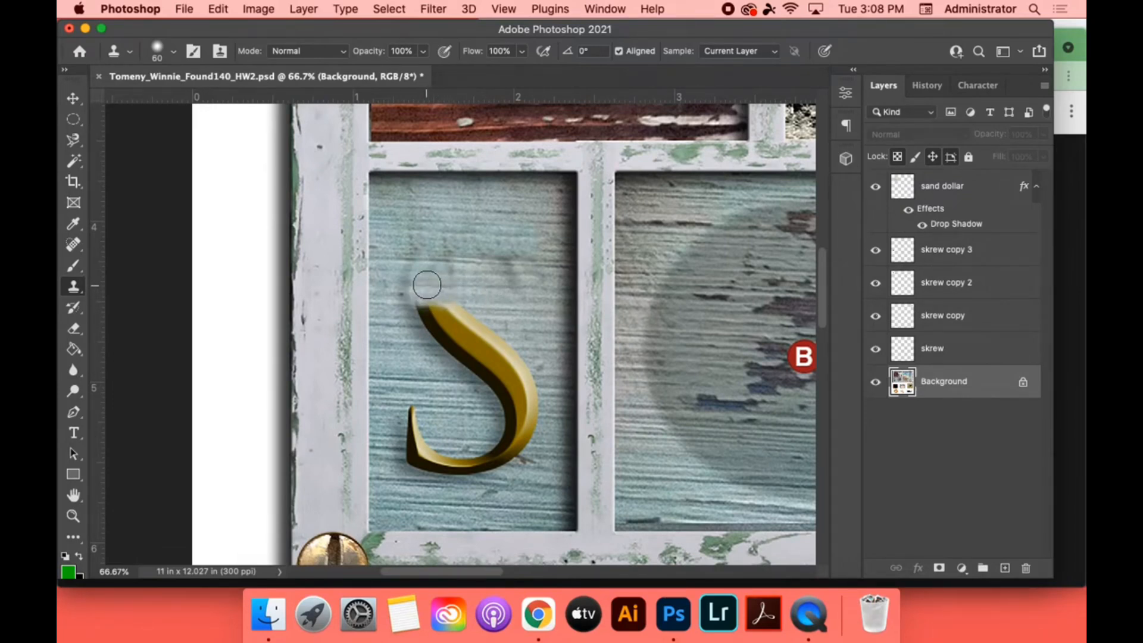
left_click_drag(426, 285, 471, 313)
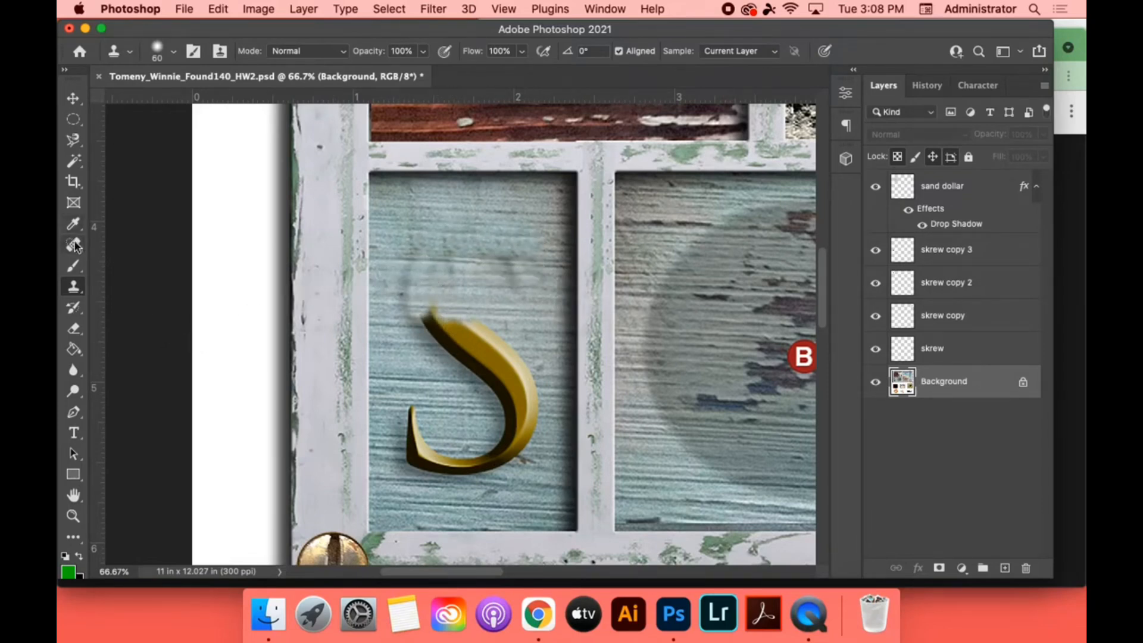
left_click(73, 244)
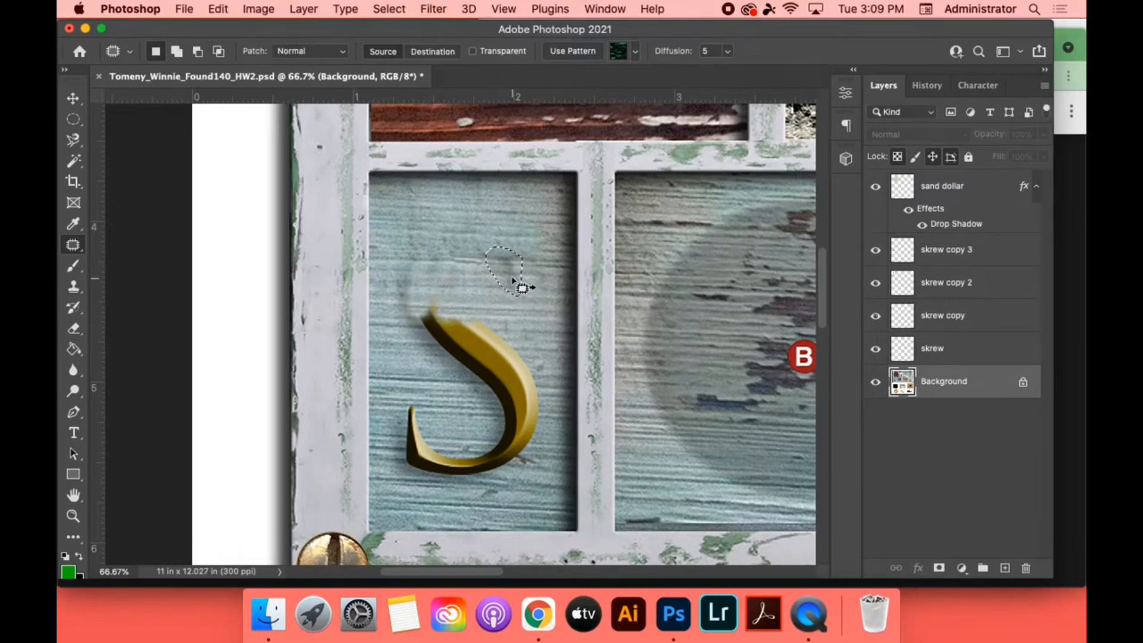
- Patch the smudged wood above the S's lower curve with clean nearby grain, then deselect
left_click_drag(517, 285, 481, 273)
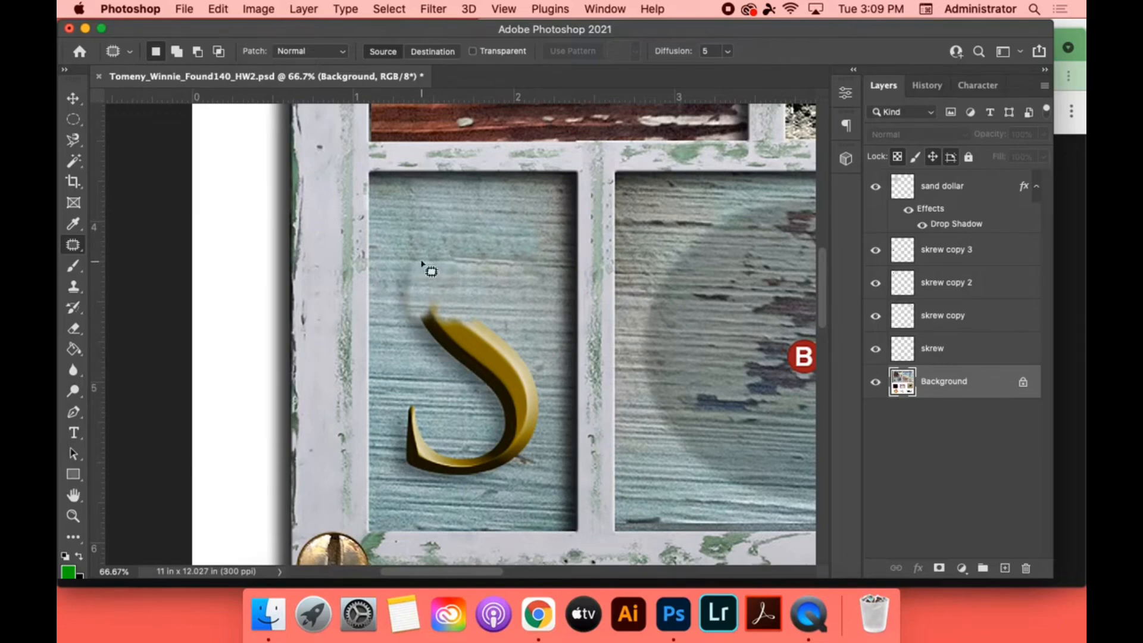
left_click_drag(408, 262, 423, 321)
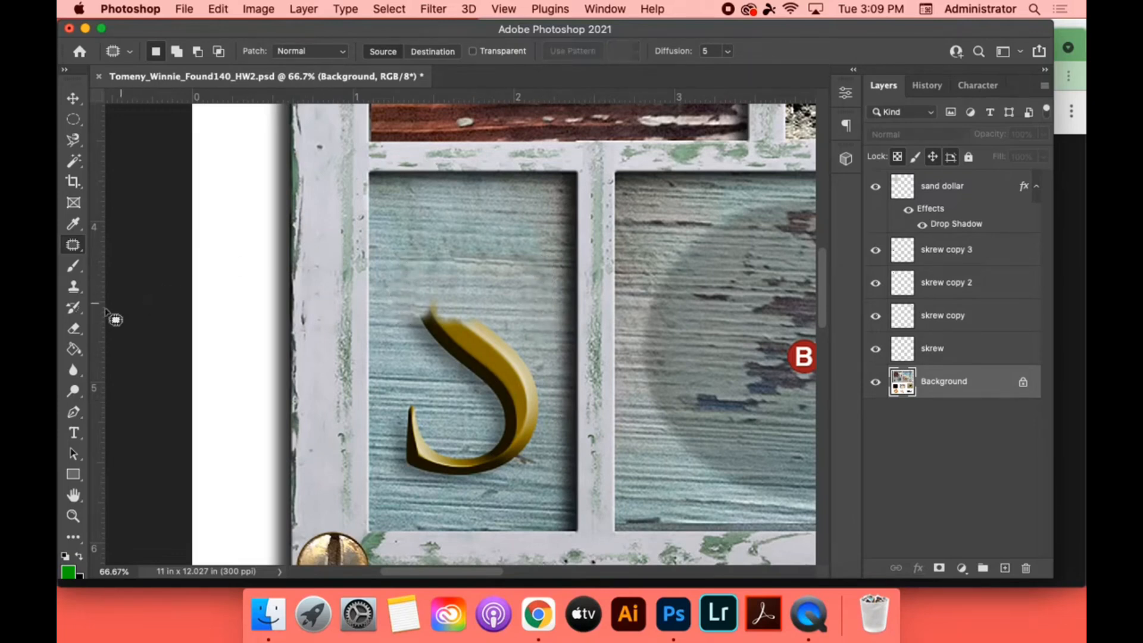
left_click(73, 433)
type("L")
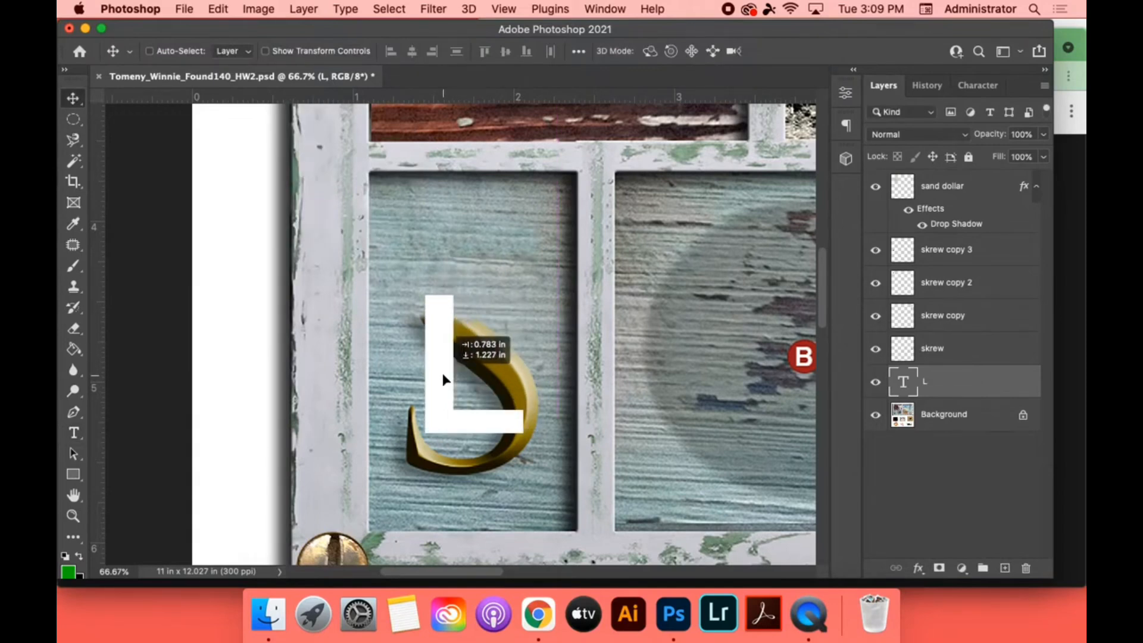
- Change the L's font to Trajan Color Concept and commit the change
left_click(72, 432)
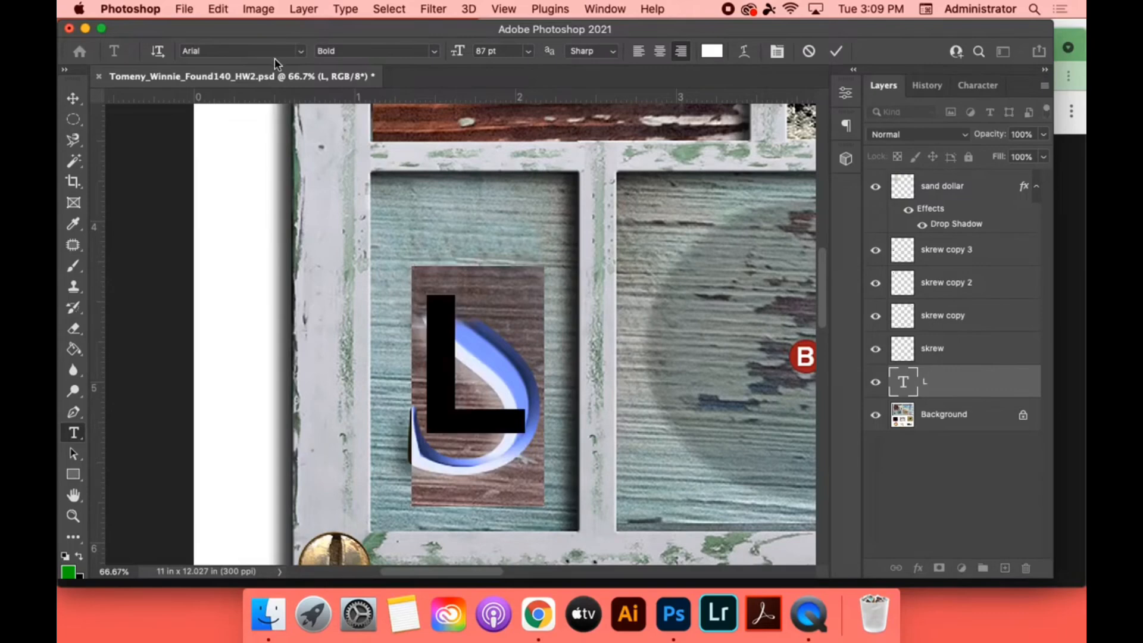
left_click(241, 50)
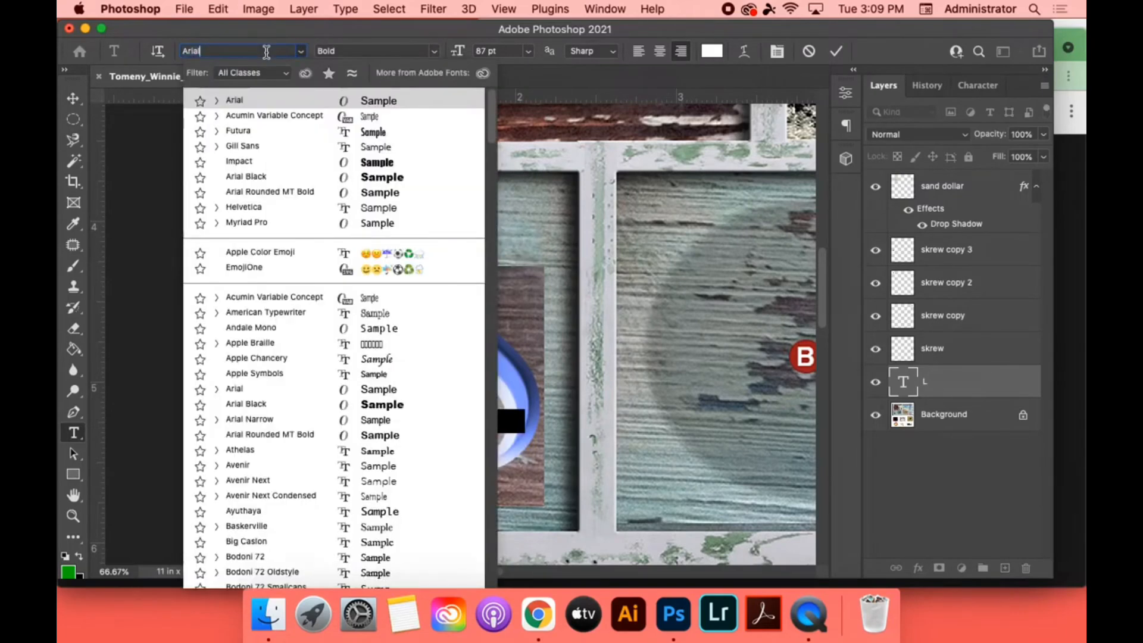
type("tr")
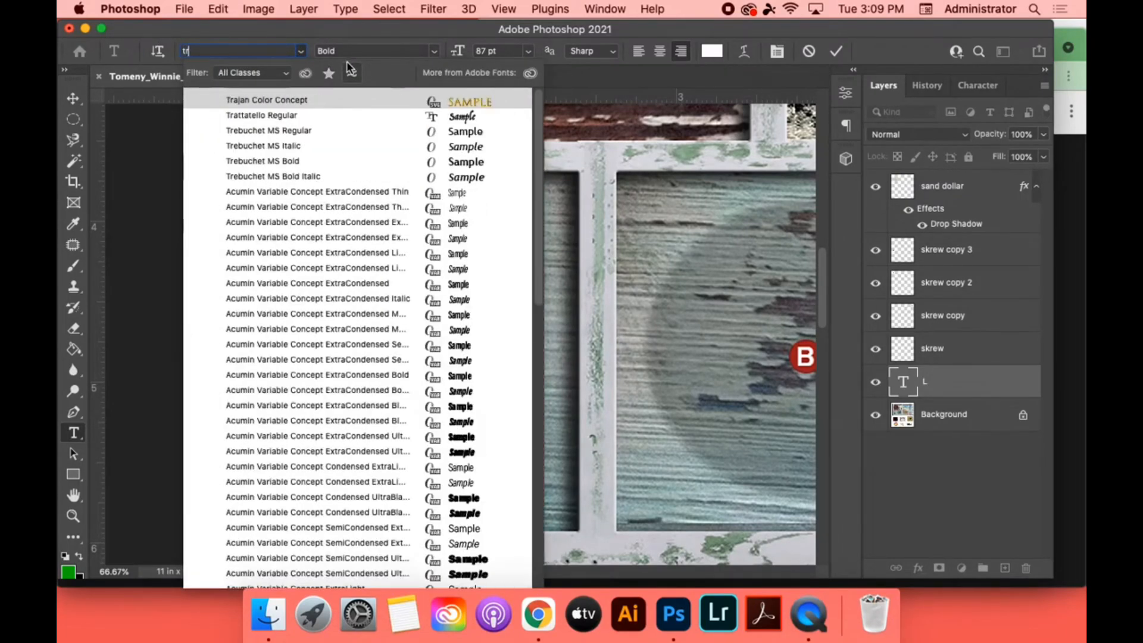
left_click(267, 100)
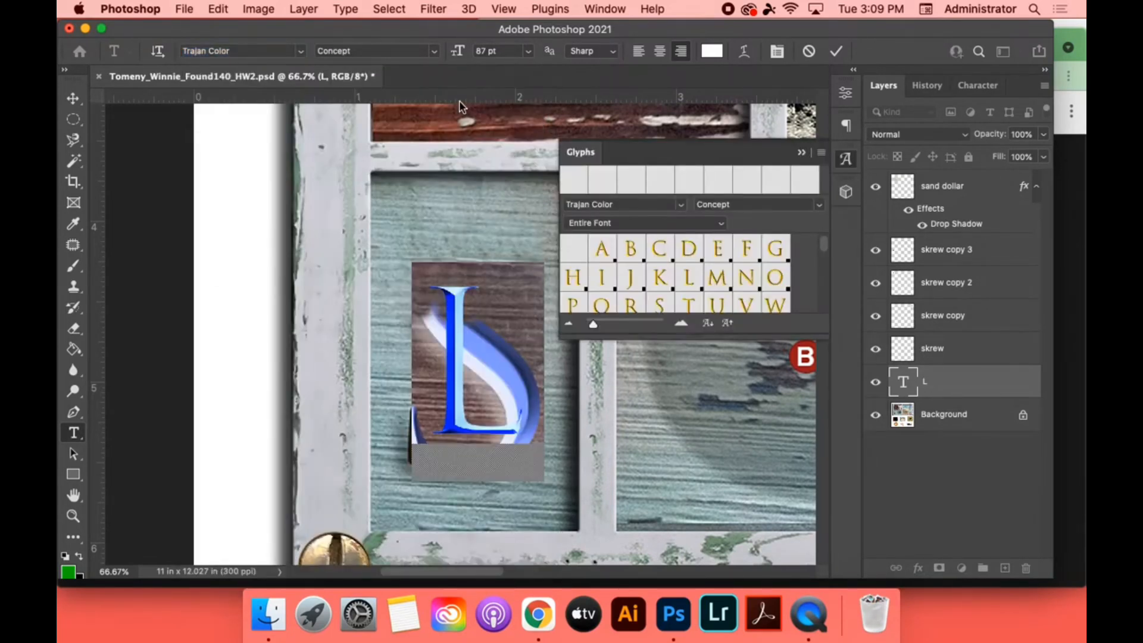
left_click(72, 97)
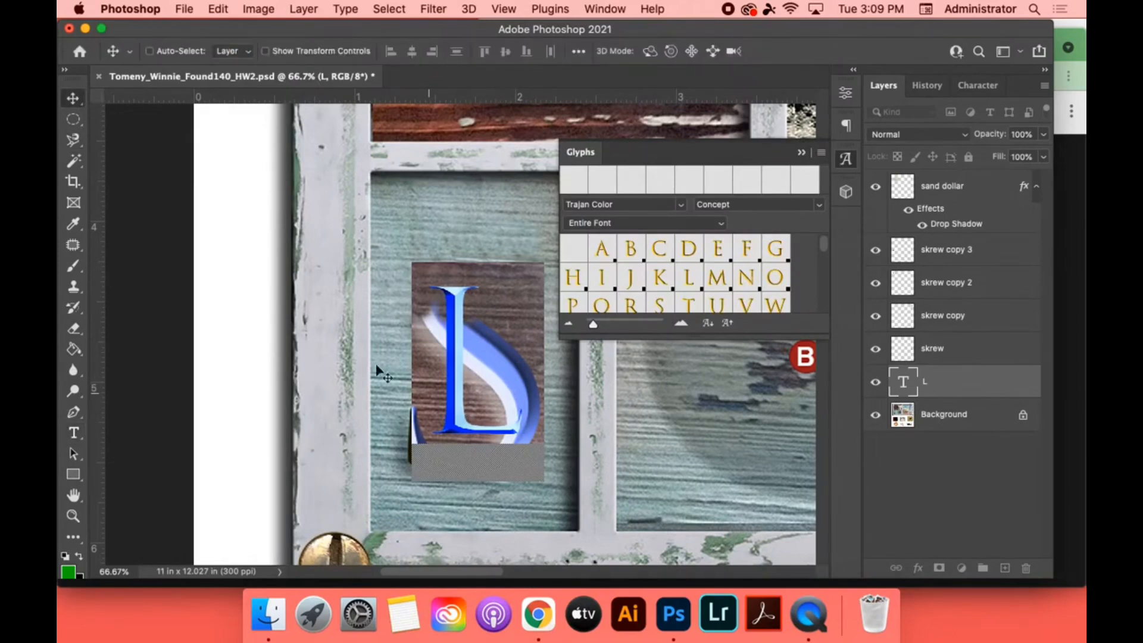
mouse_move(543, 357)
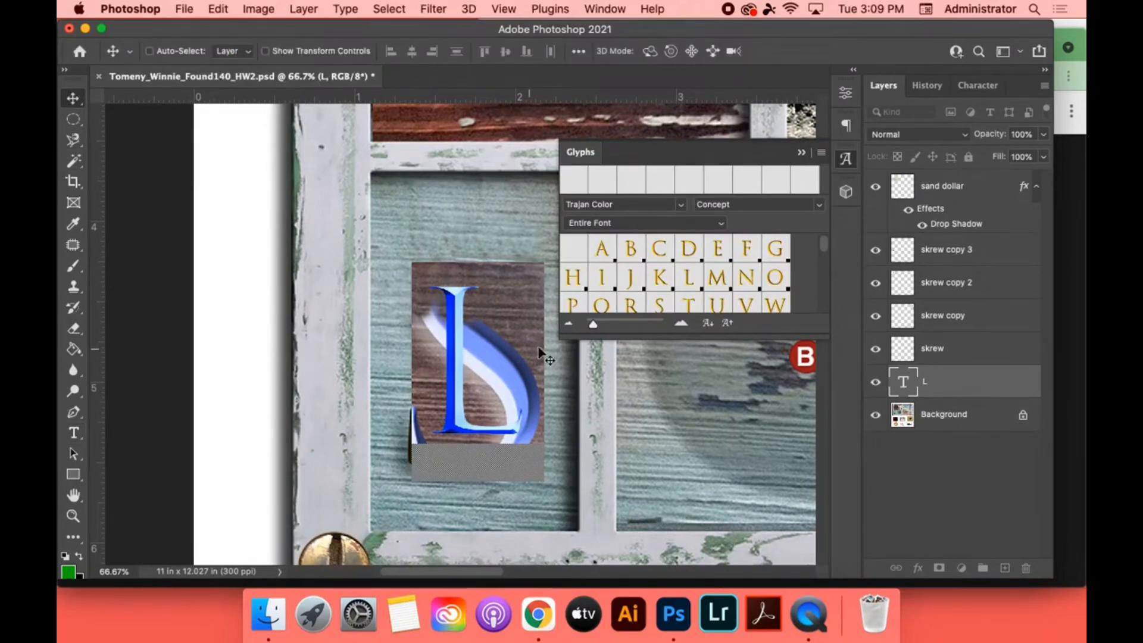
mouse_move(653, 283)
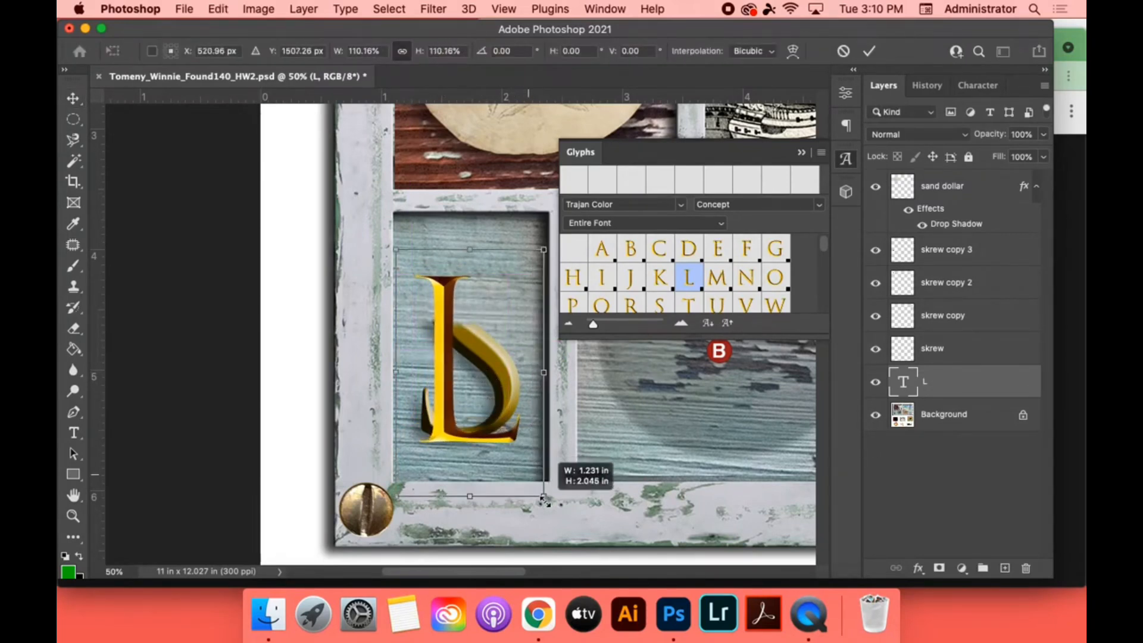
- Scale the gold L up within the lower-left pane and open its layer style for a drop shadow
left_click_drag(543, 502, 543, 500)
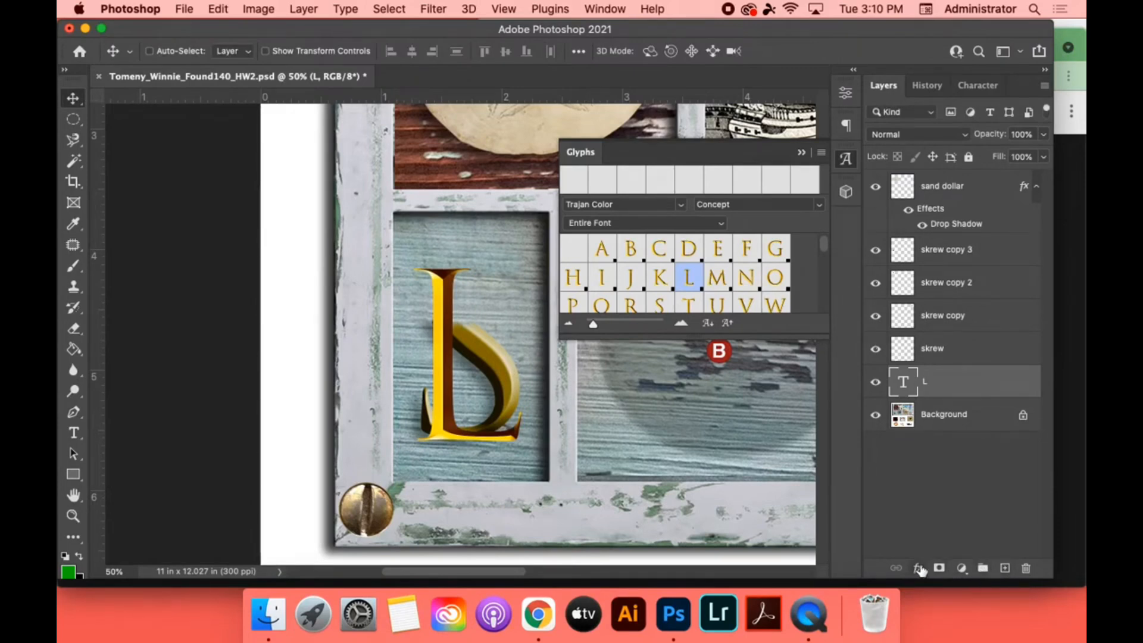
double_click(956, 224)
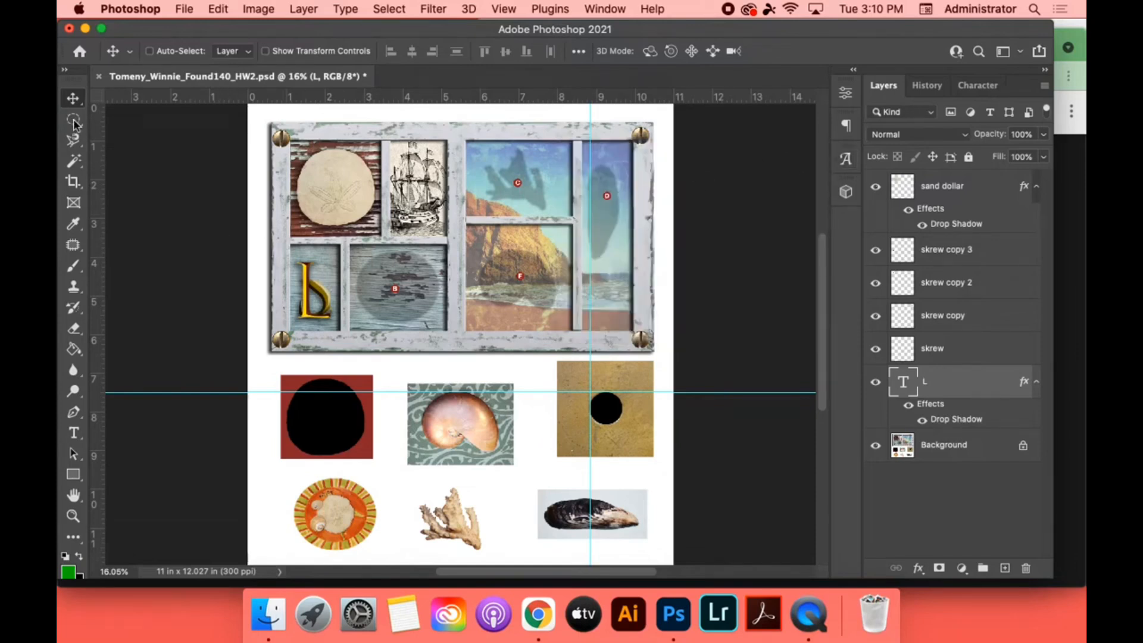
- Crop the canvas to a rectangular selection around the window frame, about 11 × 6.95 in
left_click(73, 120)
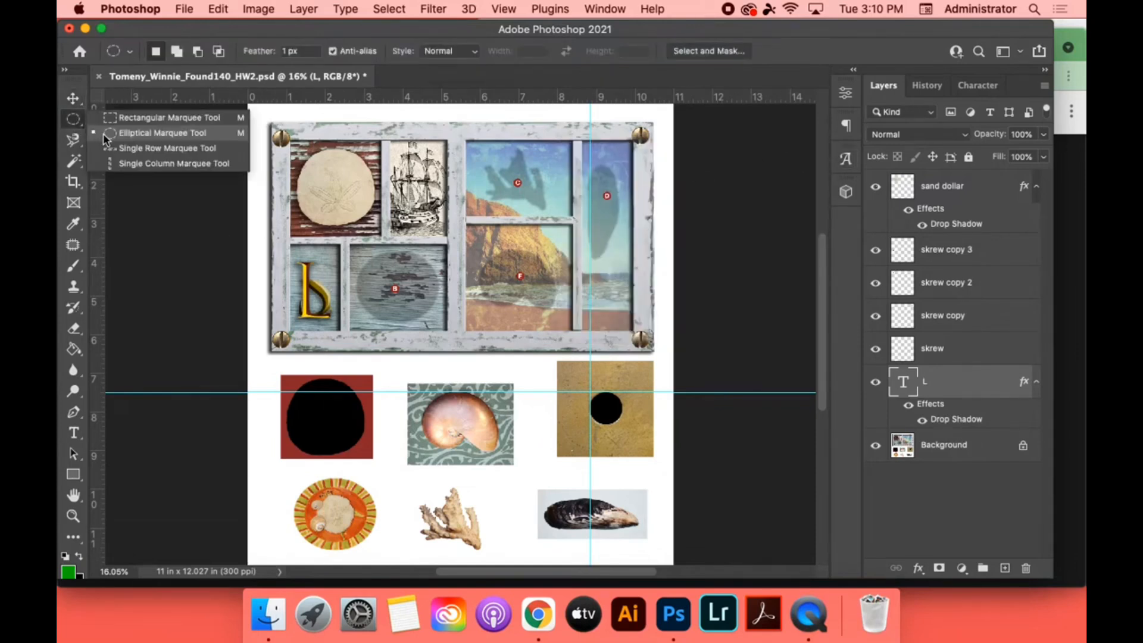
left_click(172, 117)
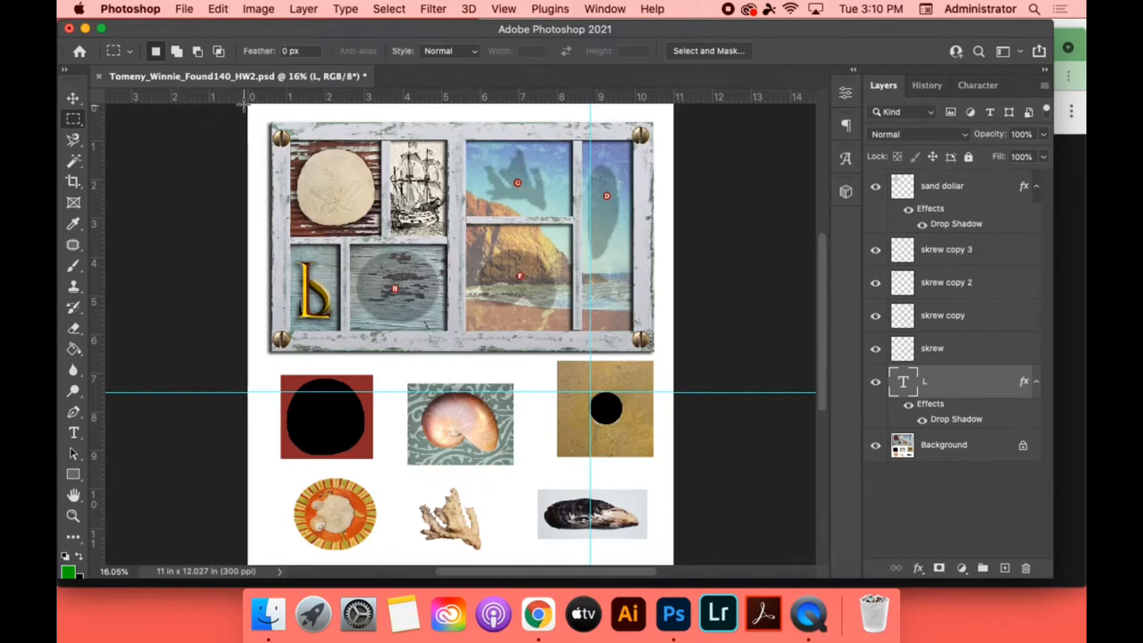
left_click_drag(251, 106, 673, 376)
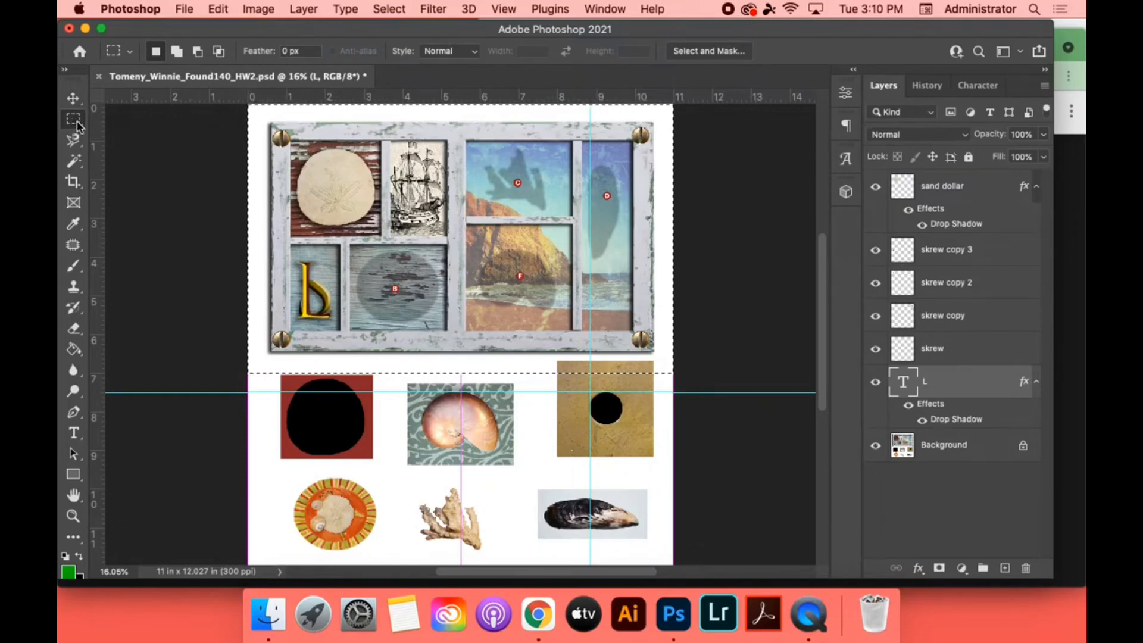
mouse_move(72, 120)
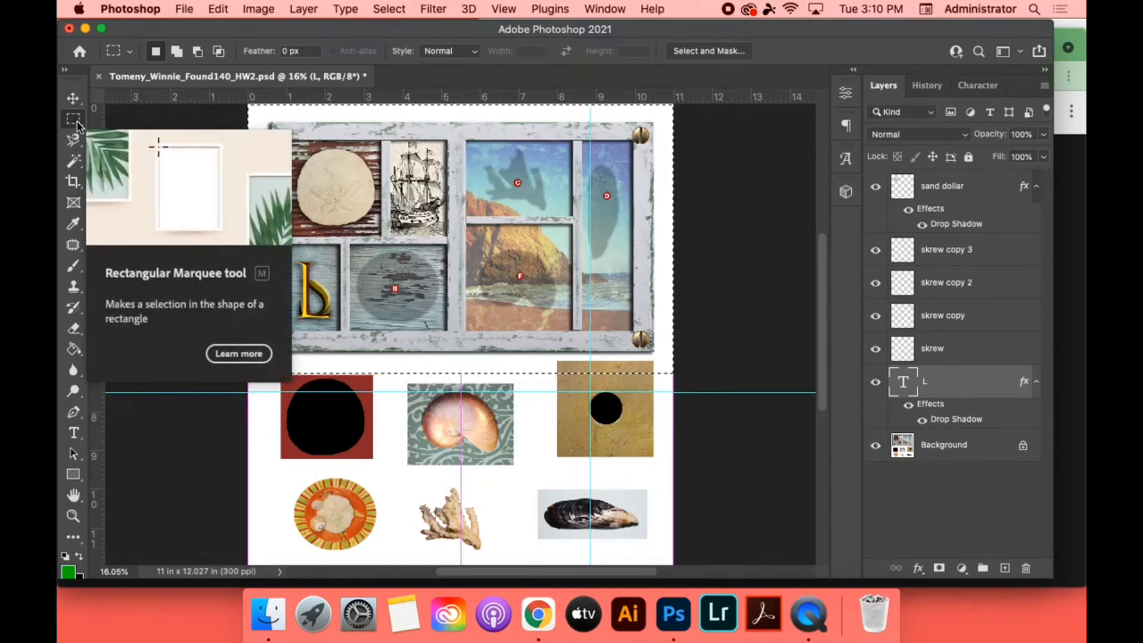
left_click(258, 9)
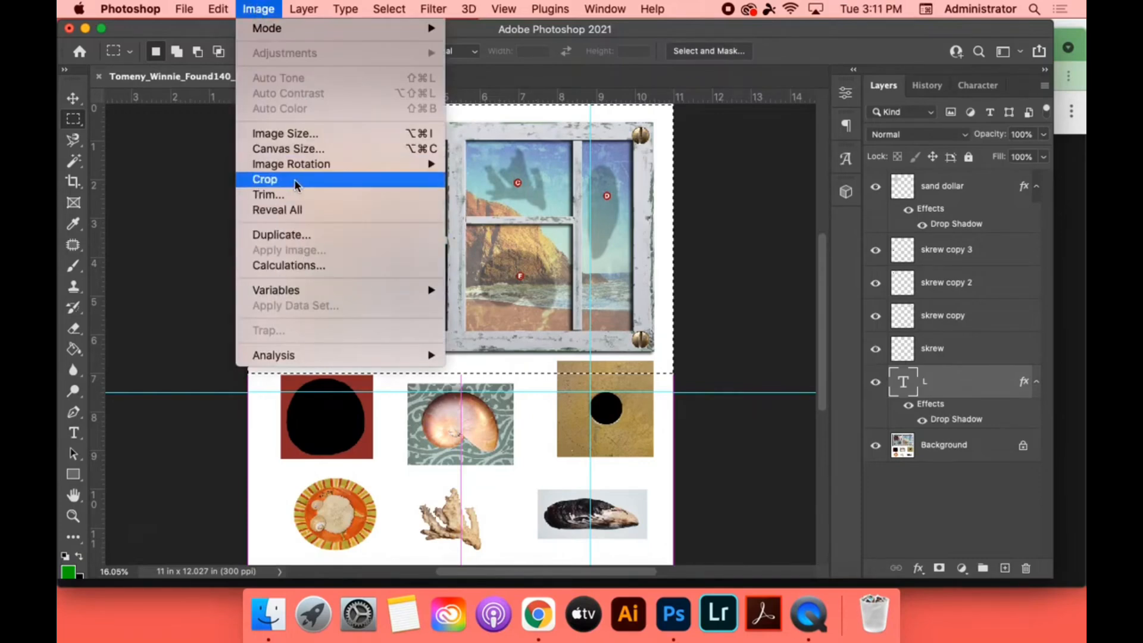
left_click(265, 179)
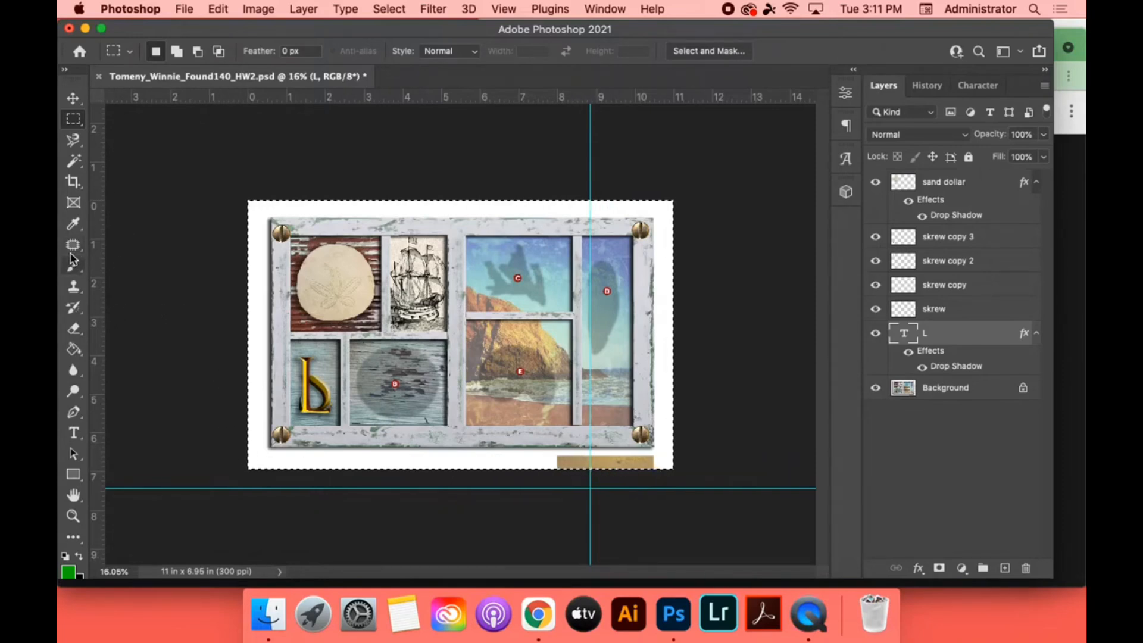
left_click(72, 245)
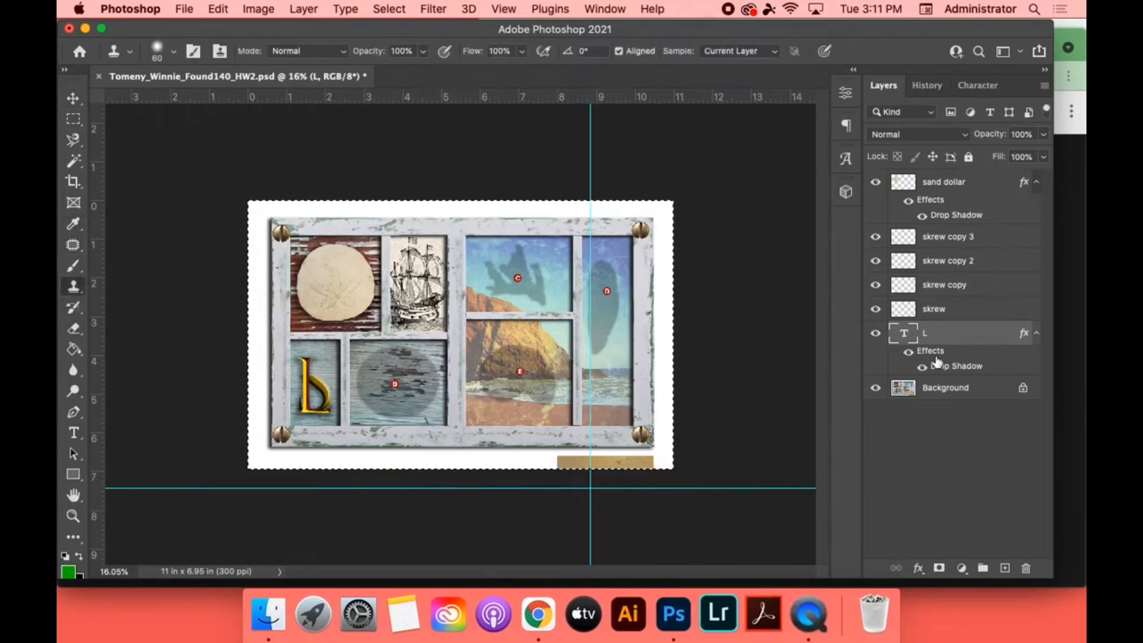
- Select the Background layer to paint out the tan strip along the bottom edge
left_click(946, 387)
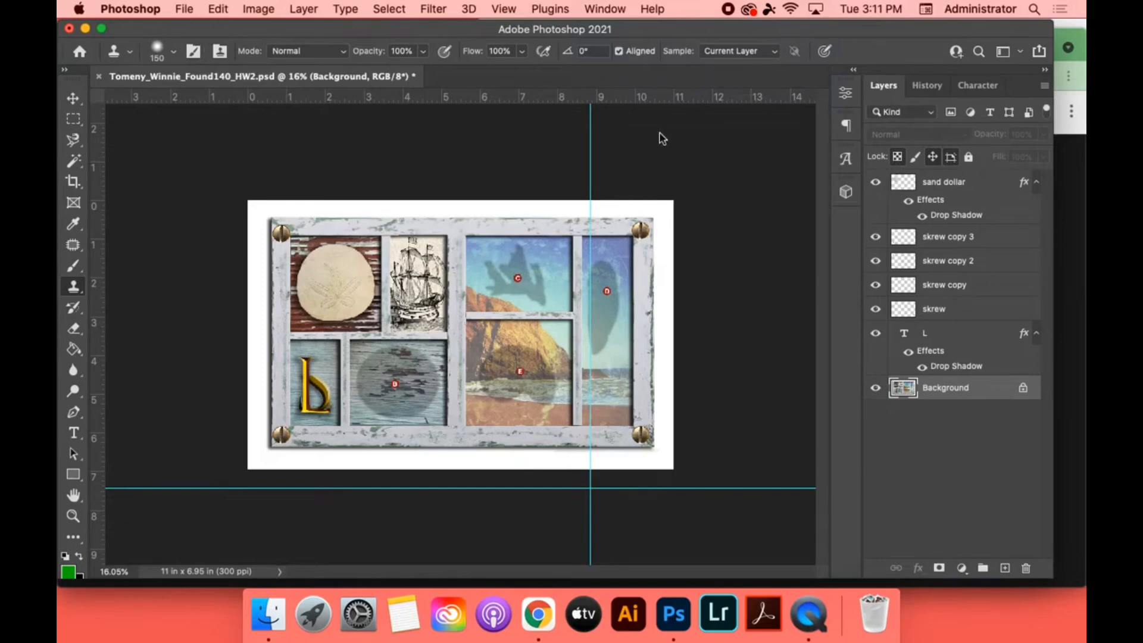
mouse_move(225, 26)
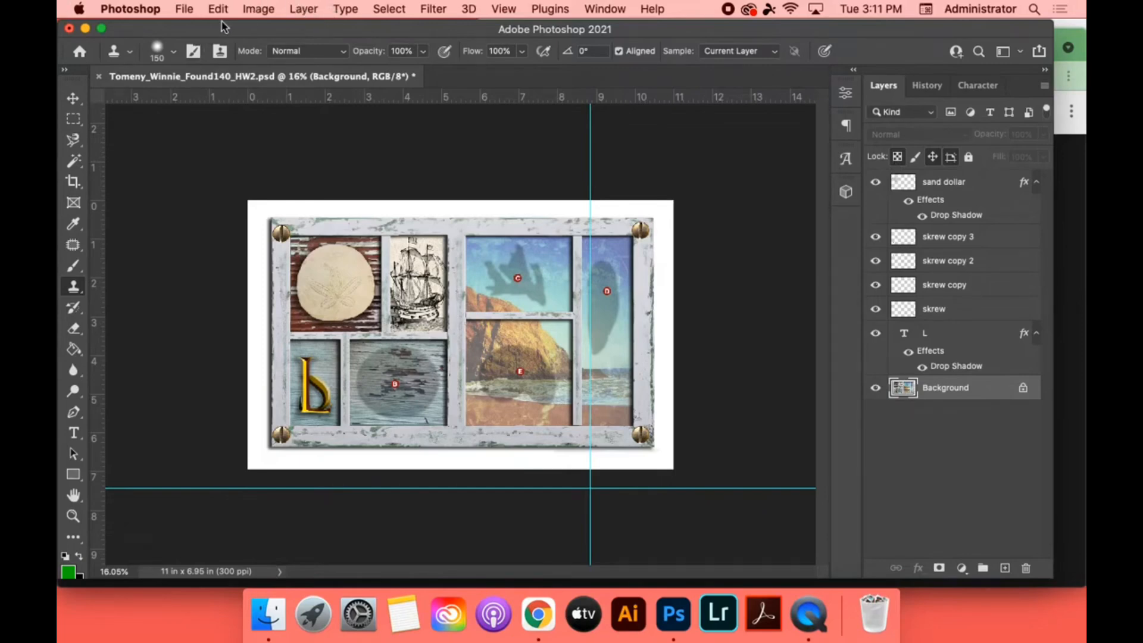
- Save the layered collage with maximum compatibility
left_click(184, 9)
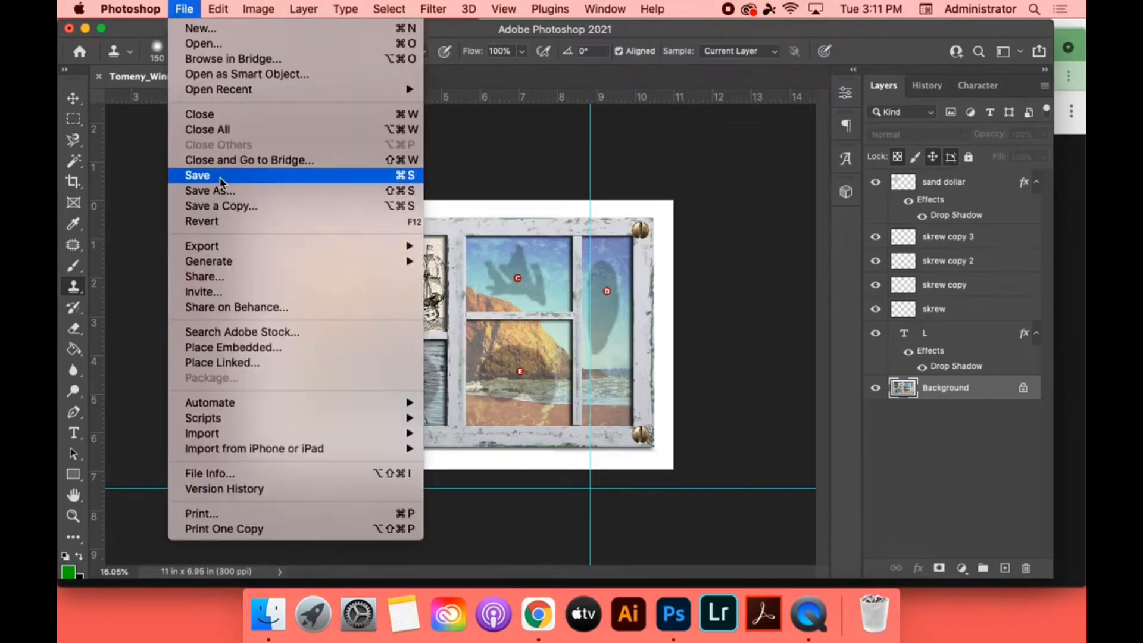
left_click(197, 175)
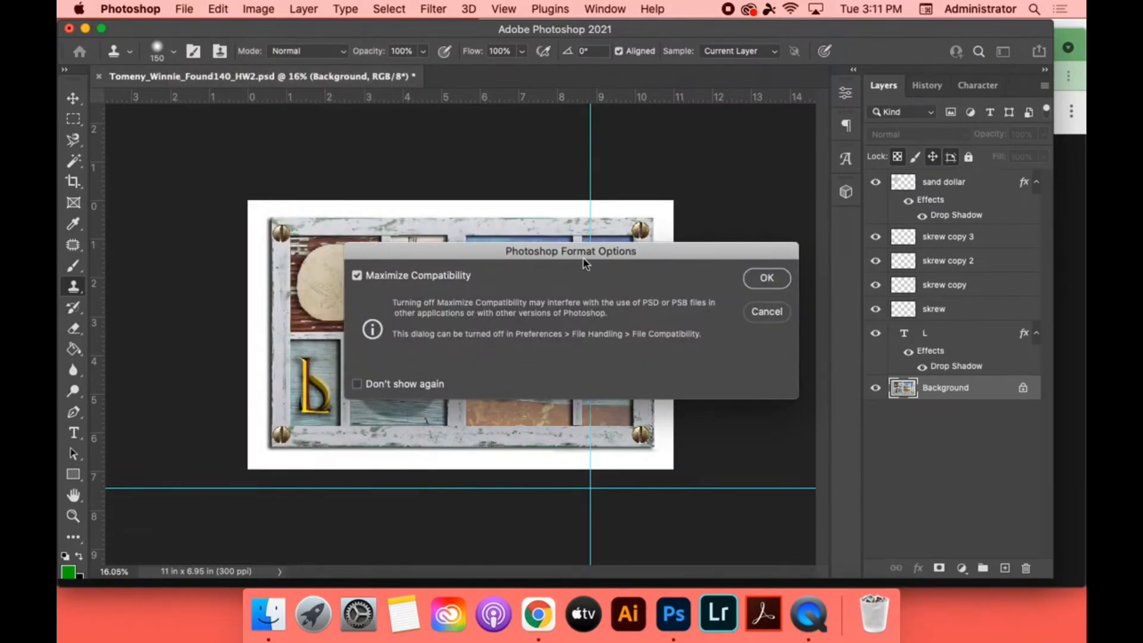
left_click(767, 278)
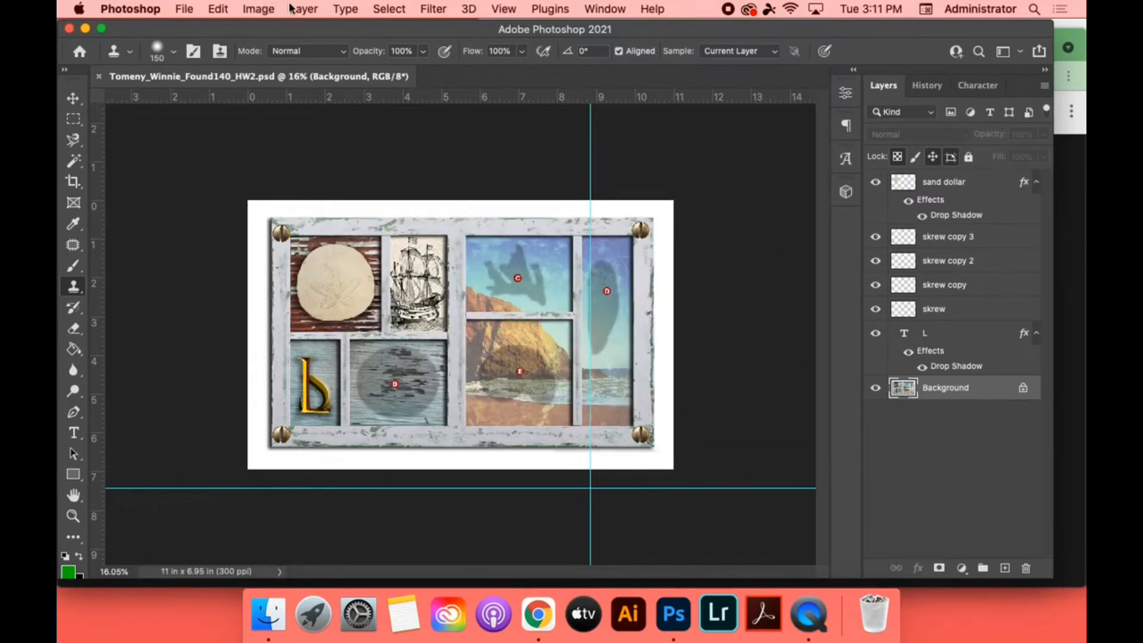
- Flatten the image into a single Background layer
left_click(303, 9)
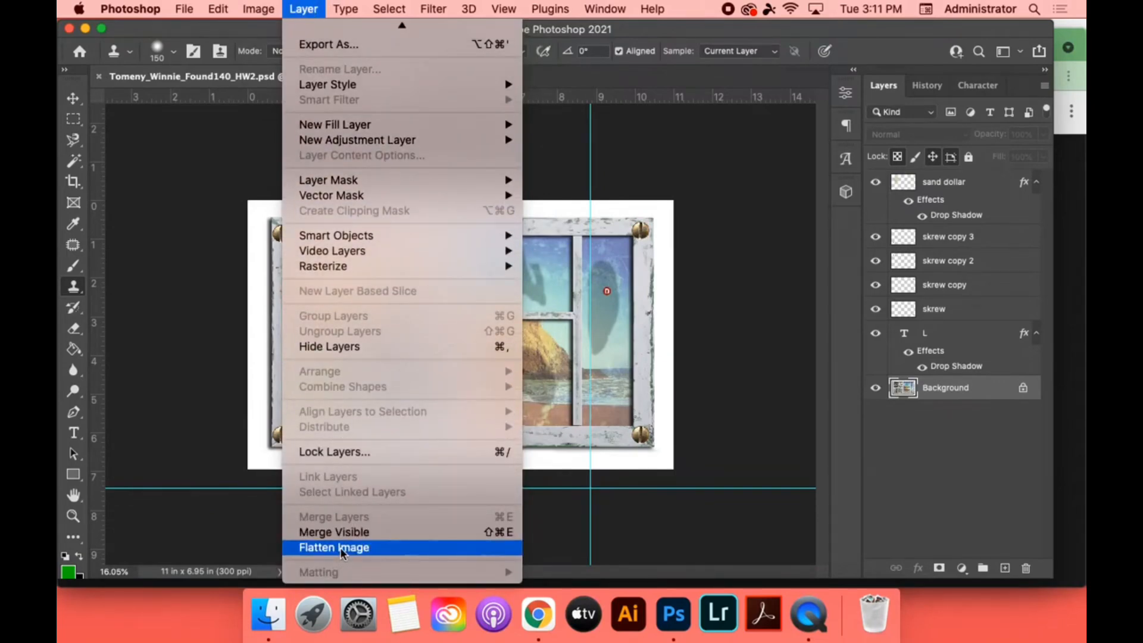
left_click(334, 547)
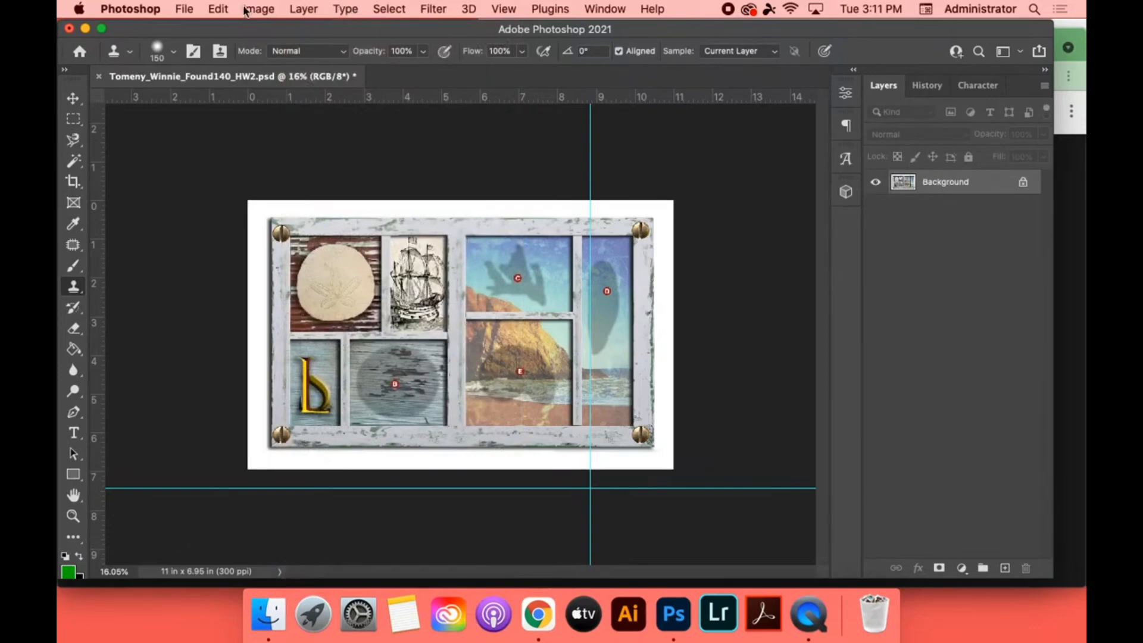
left_click(184, 9)
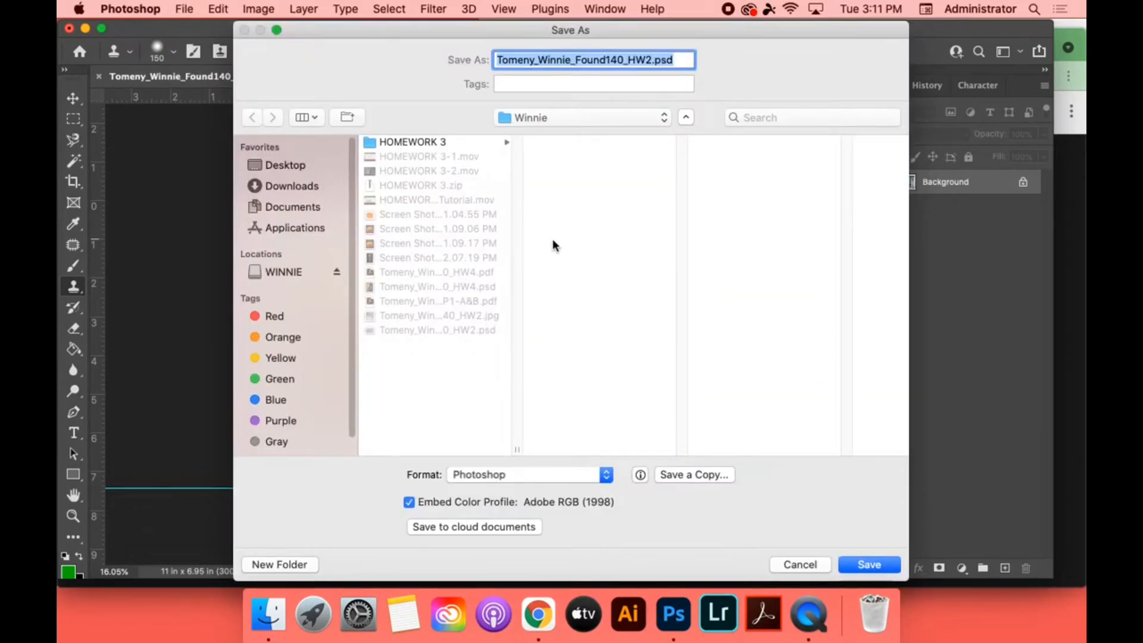
mouse_move(562, 472)
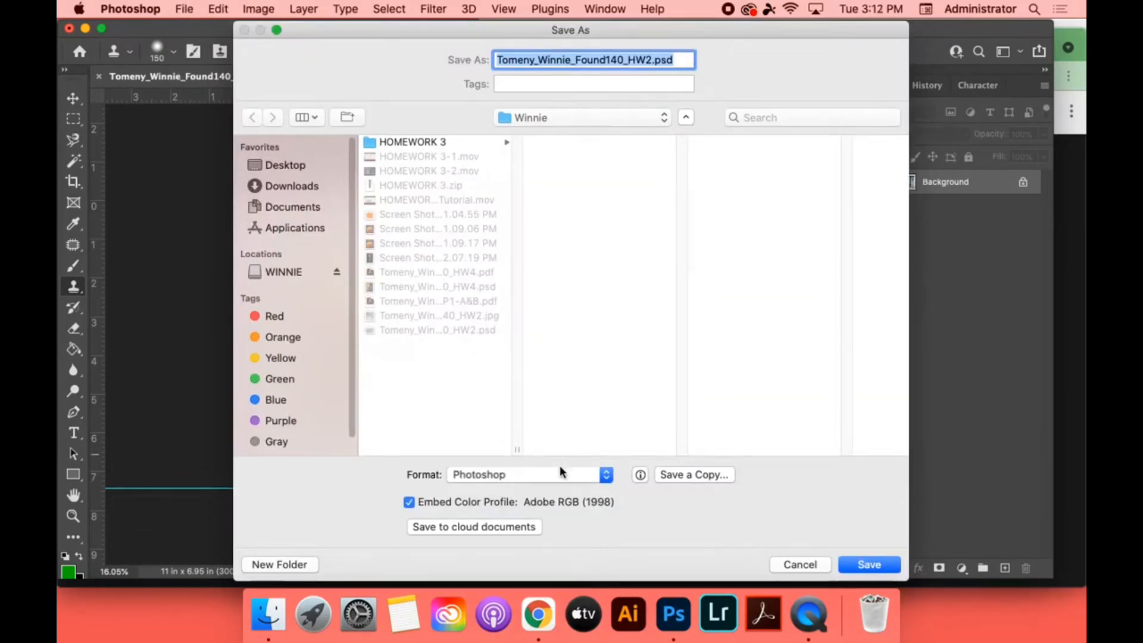
left_click(528, 475)
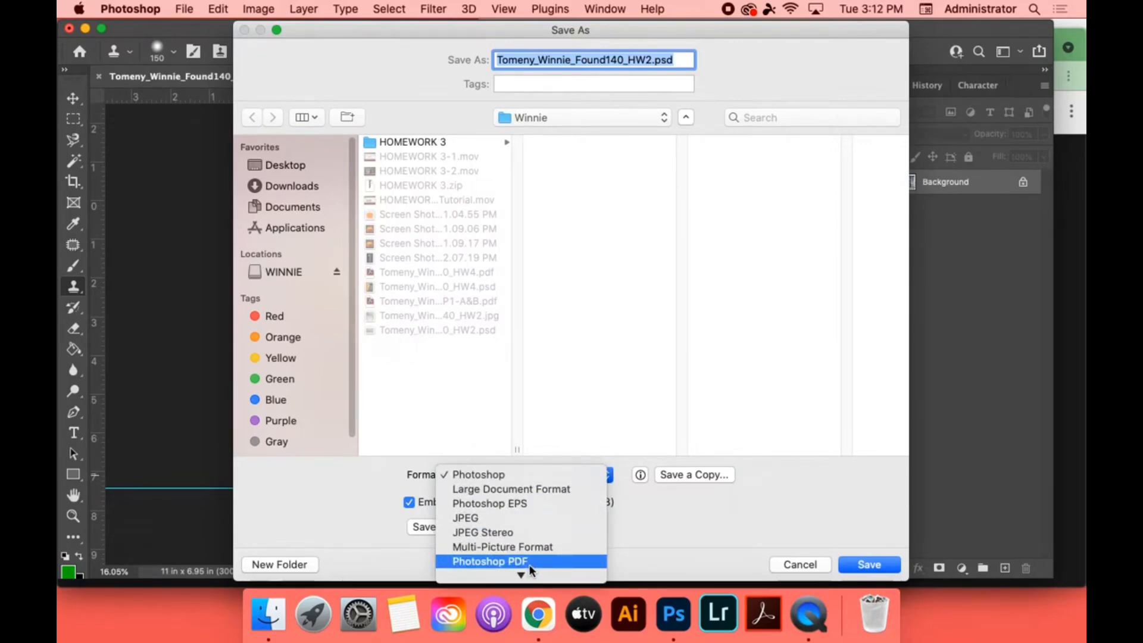
left_click(490, 561)
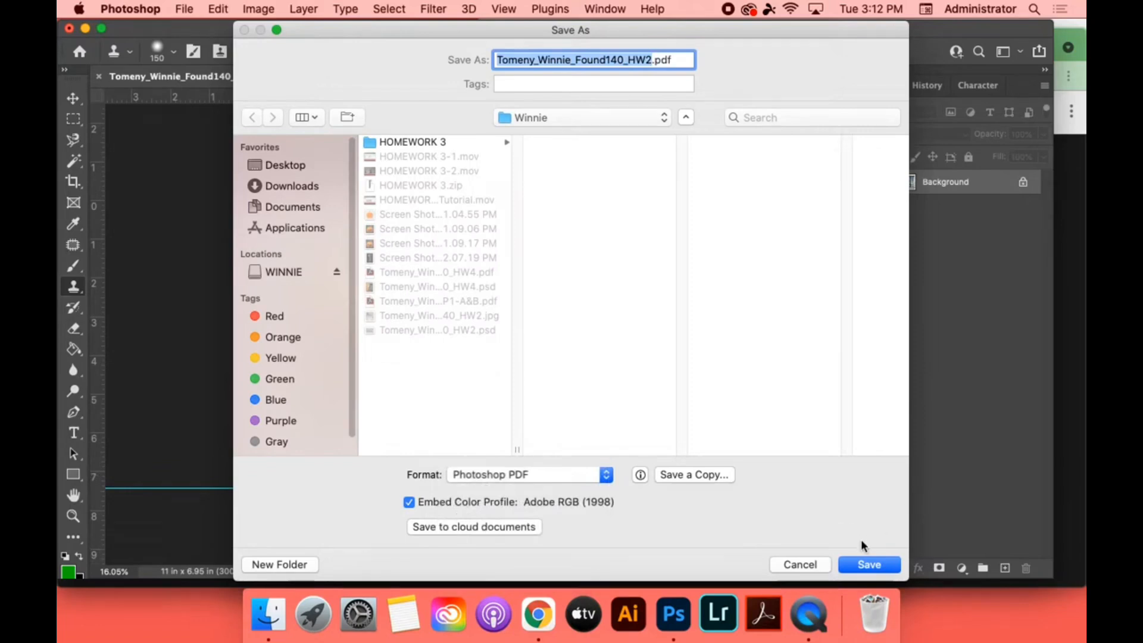
left_click(869, 564)
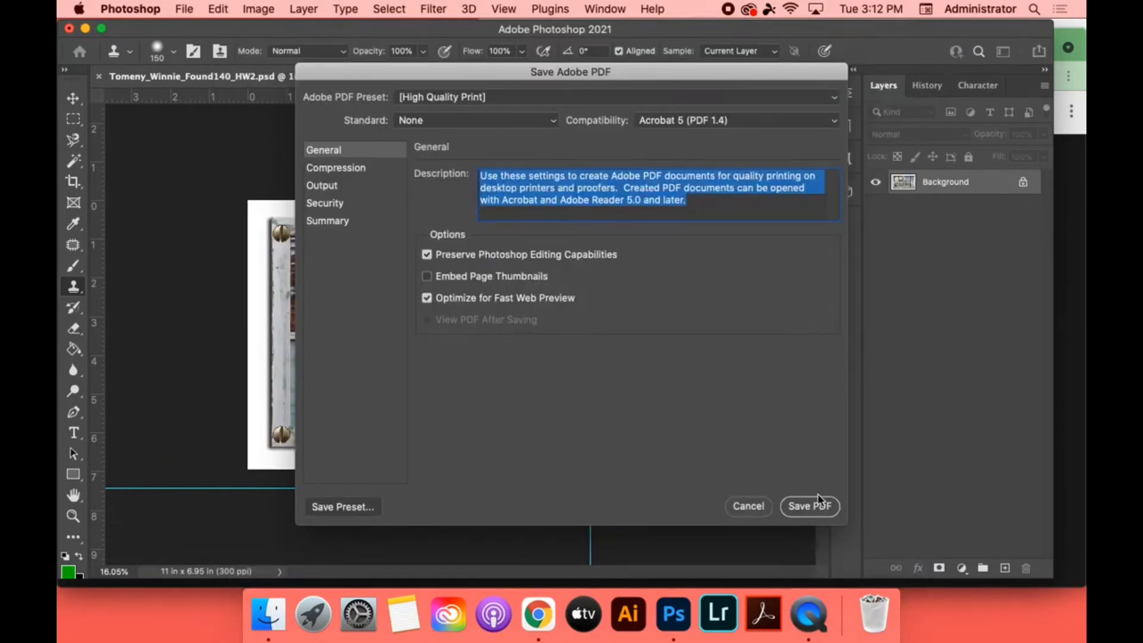
left_click(809, 506)
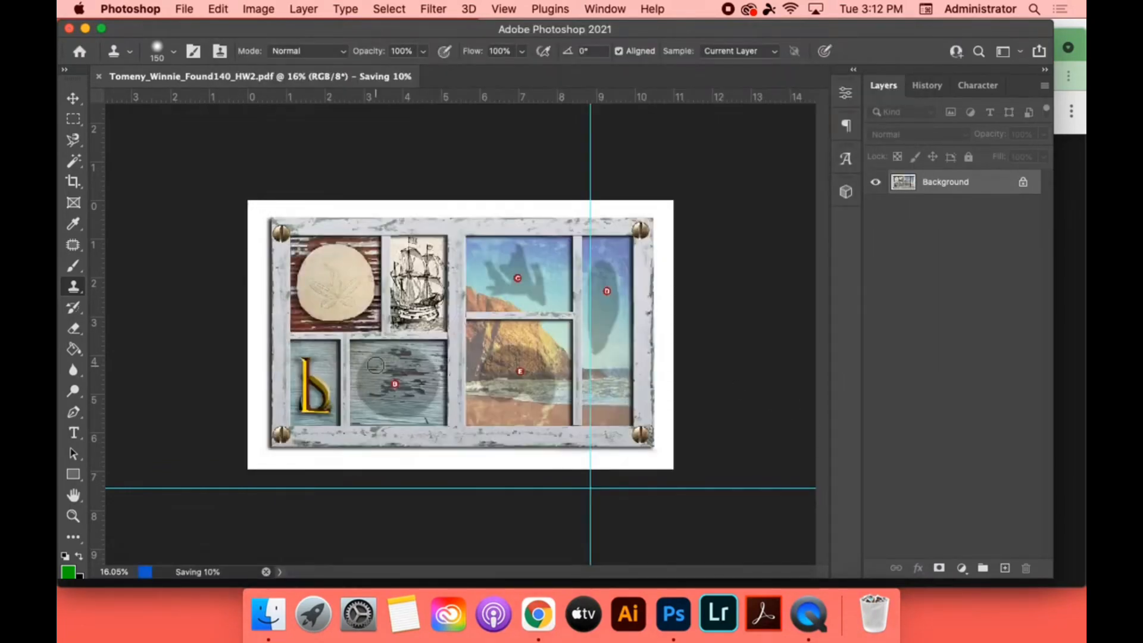